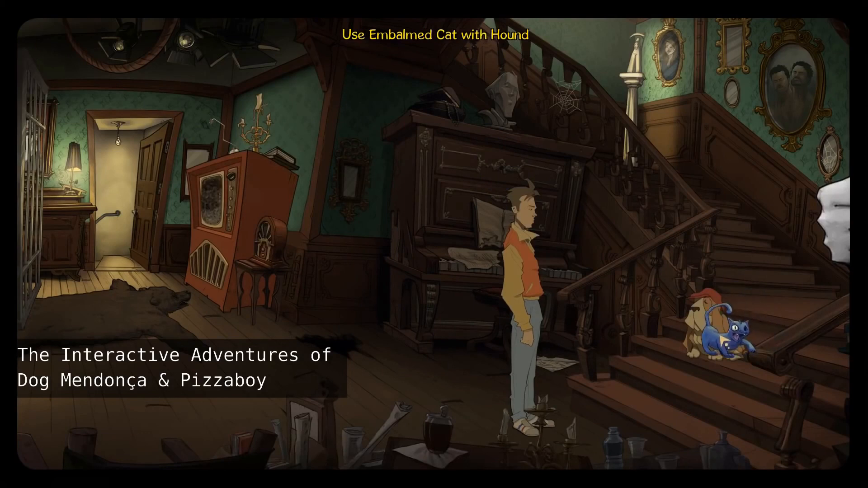
Apply the Embalmed Cat from the inventory to the Hound on the staircase.
{"action": "left_click", "coordinate": [715, 332]}
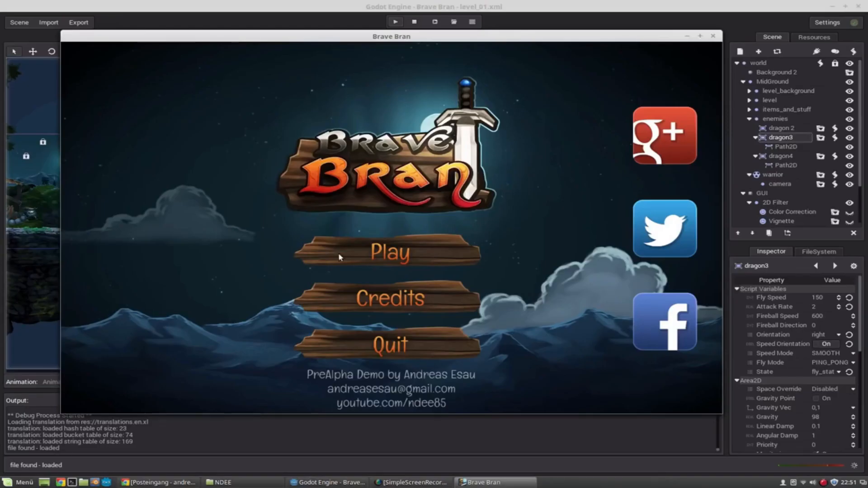
Start Brave Bran level 1 after a detour back to the main menu, then pause it.
{"action": "left_click", "coordinate": [390, 252]}
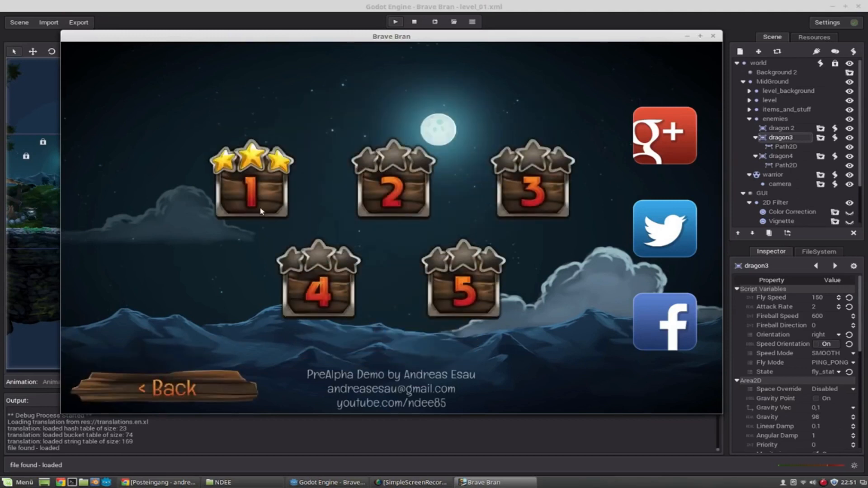
{"action": "left_click", "coordinate": [165, 387]}
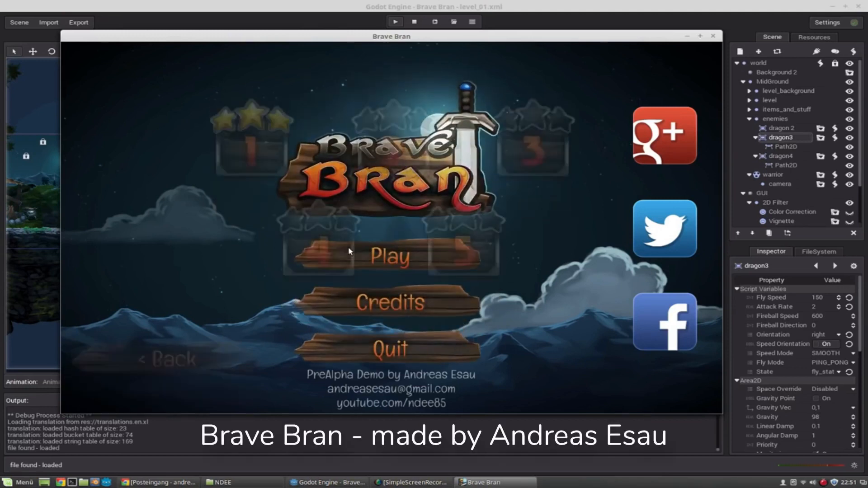
{"action": "left_click", "coordinate": [389, 256]}
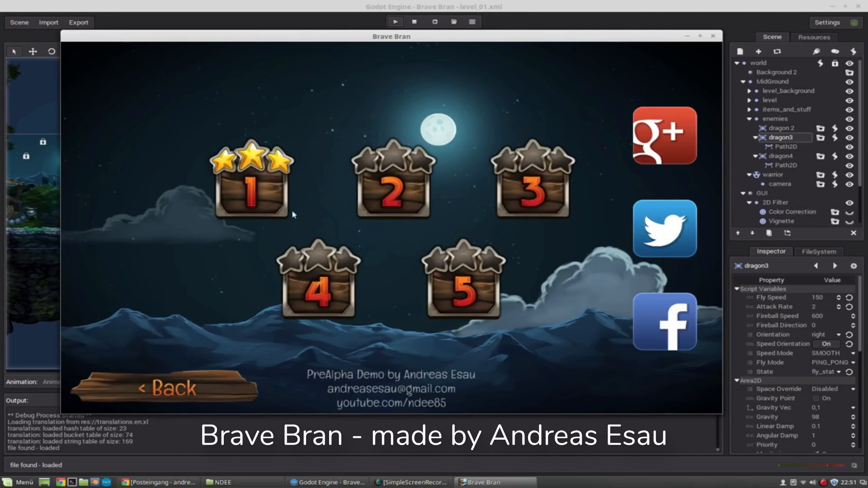
{"action": "left_click", "coordinate": [250, 180]}
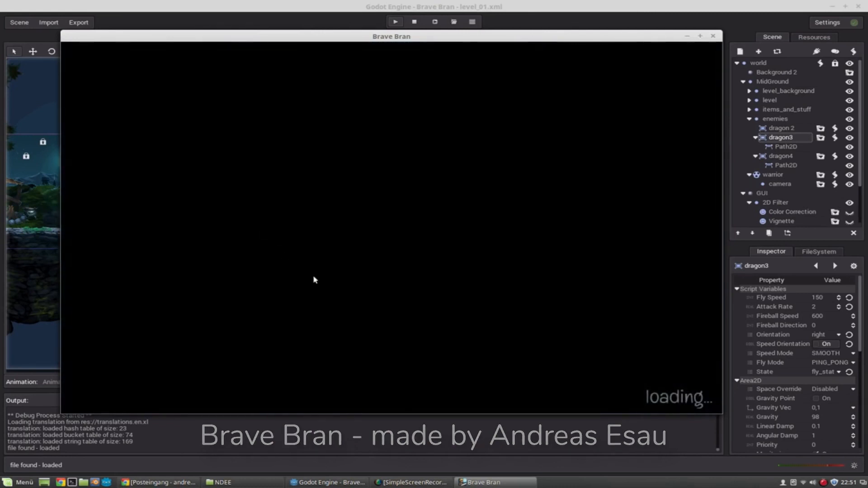
{"action": "mouse_move", "coordinate": [471, 150]}
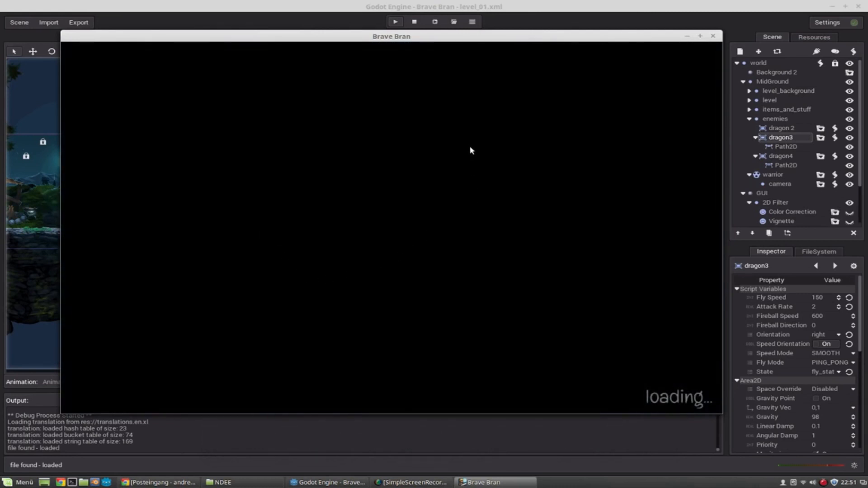
{"action": "left_click", "coordinate": [395, 22]}
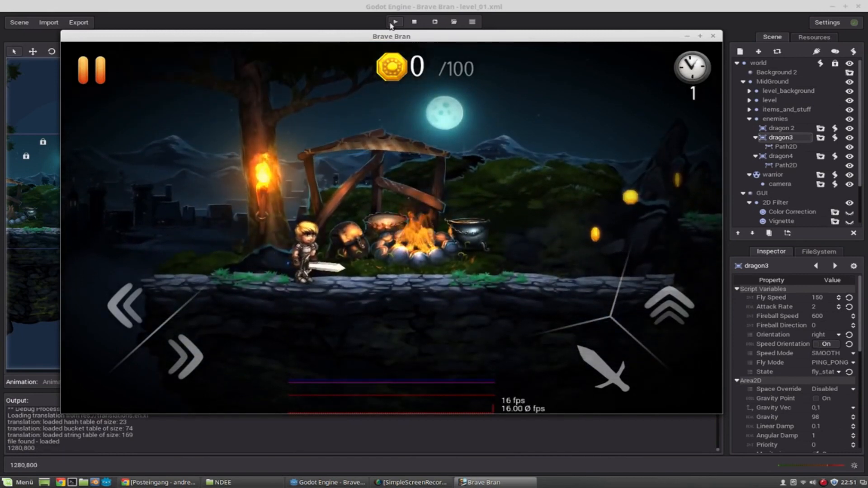
{"action": "left_click", "coordinate": [91, 70]}
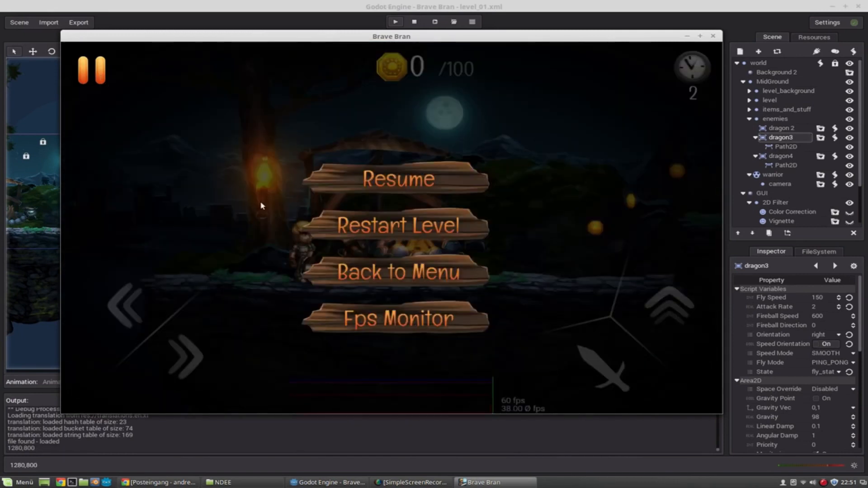
{"action": "left_click", "coordinate": [396, 272]}
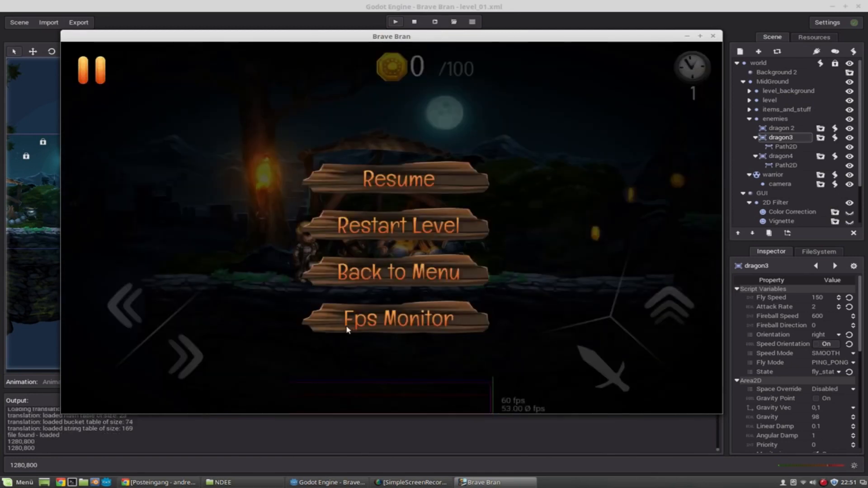
{"action": "left_click", "coordinate": [397, 178]}
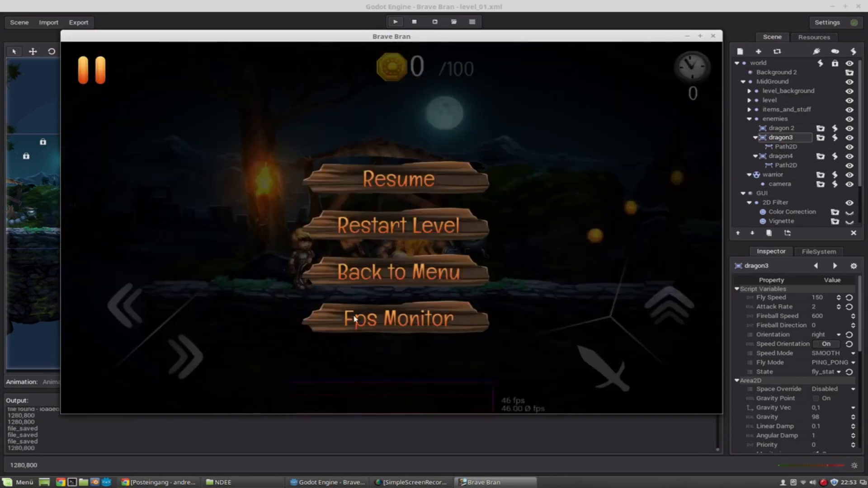
{"action": "left_click", "coordinate": [397, 178]}
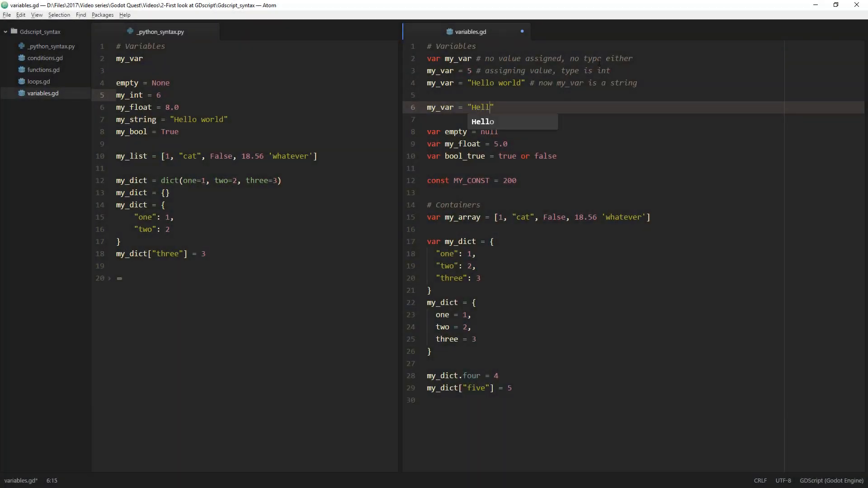
Replace the half-written string on line 6 with the autocompleted null keyword.
{"action": "key", "text": "backspace"}
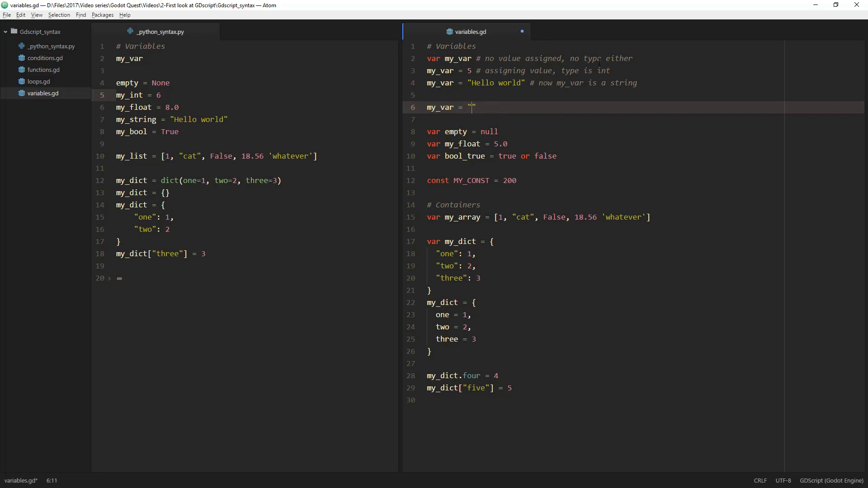
{"action": "type", "text": "nul"}
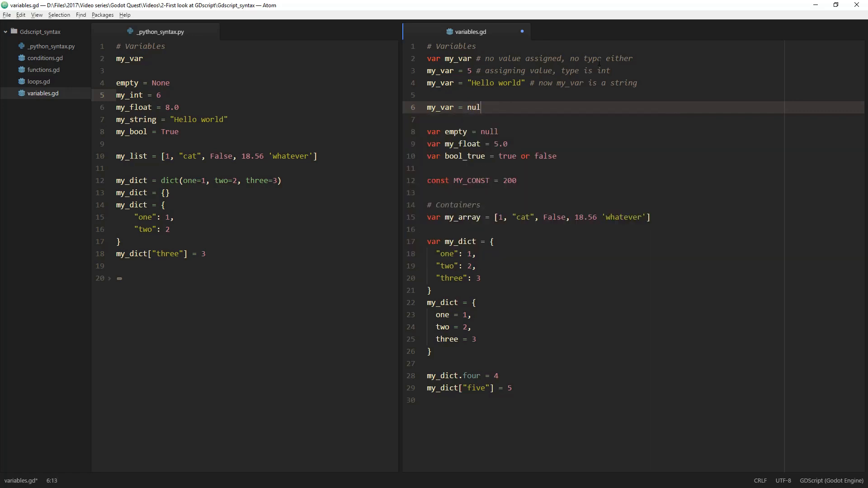
{"action": "type", "text": "l"}
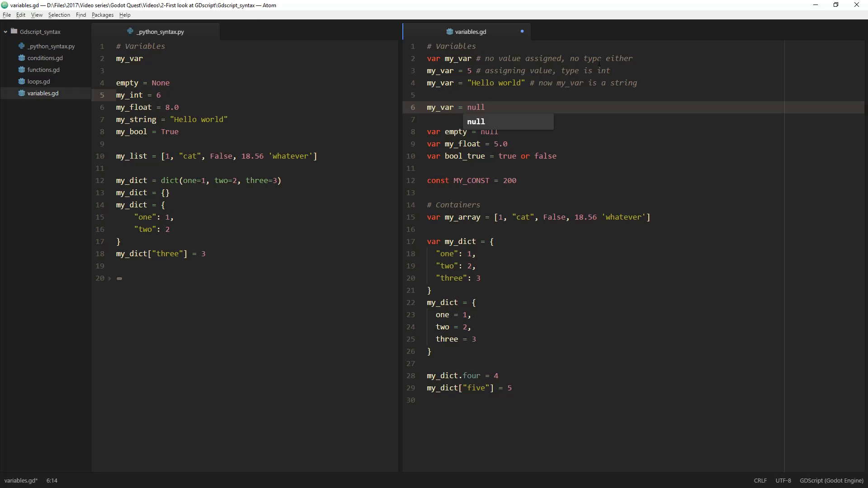
{"action": "key", "text": "enter"}
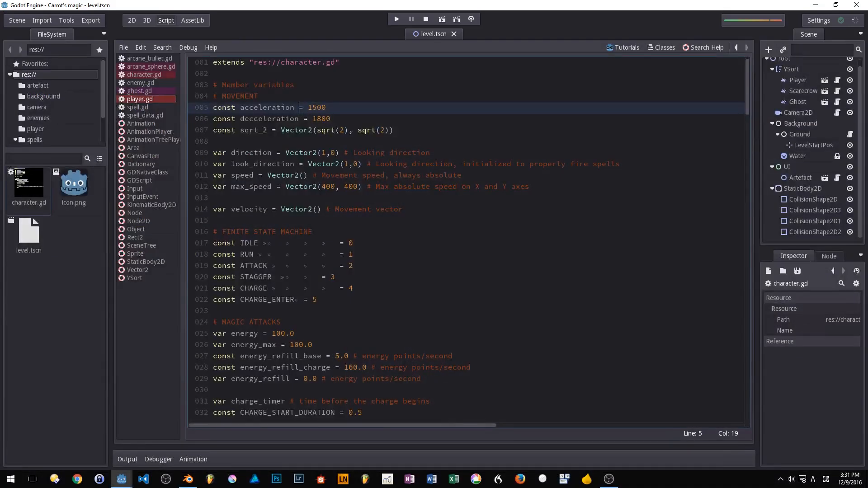
{"action": "scroll", "scroll_direction": "down", "scroll_amount": 3}
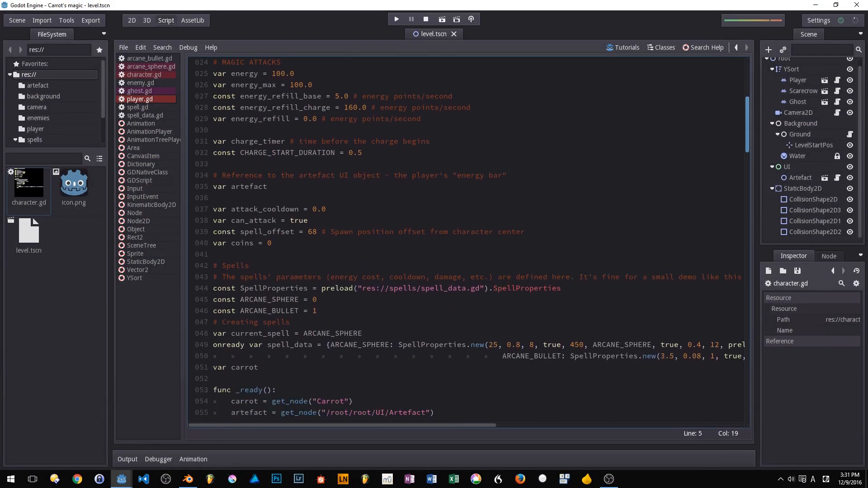
{"action": "scroll", "scroll_direction": "down", "scroll_amount": 3}
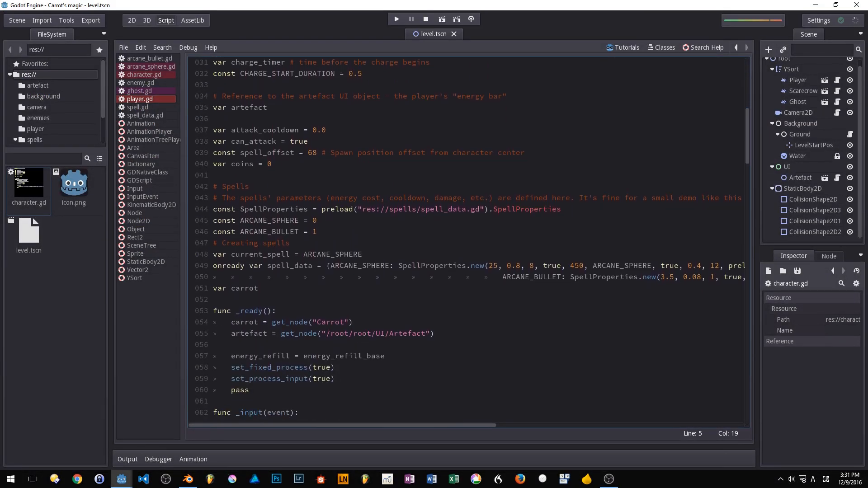
{"action": "left_click", "coordinate": [383, 356]}
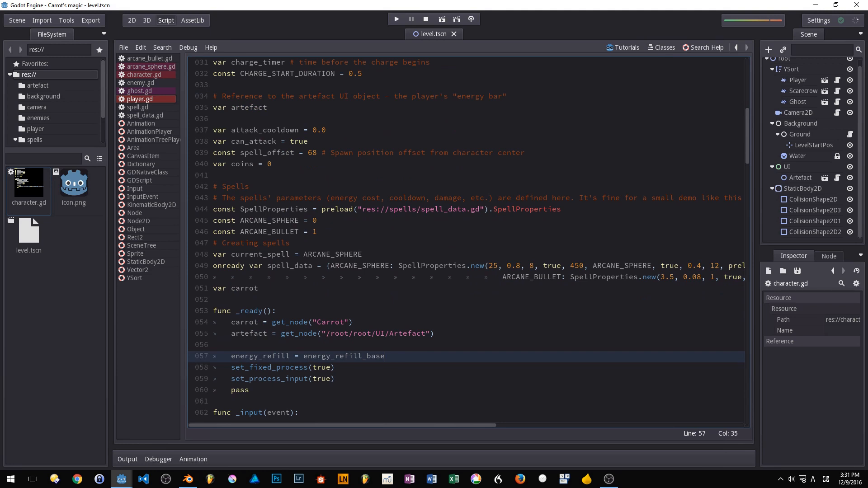
{"action": "left_click", "coordinate": [138, 107]}
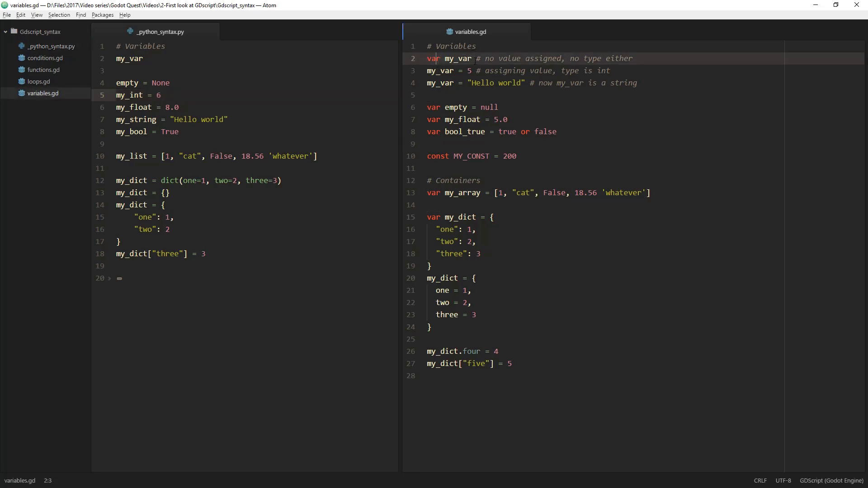
{"action": "left_click", "coordinate": [469, 59]}
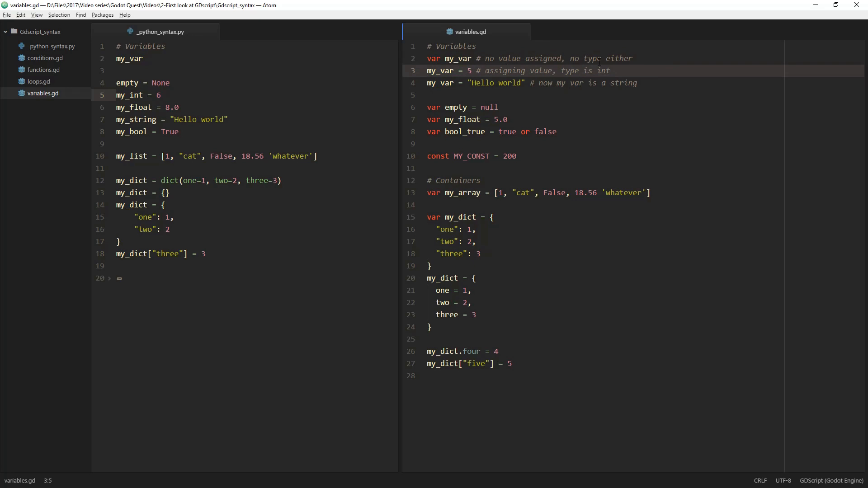
{"action": "key", "text": "enter"}
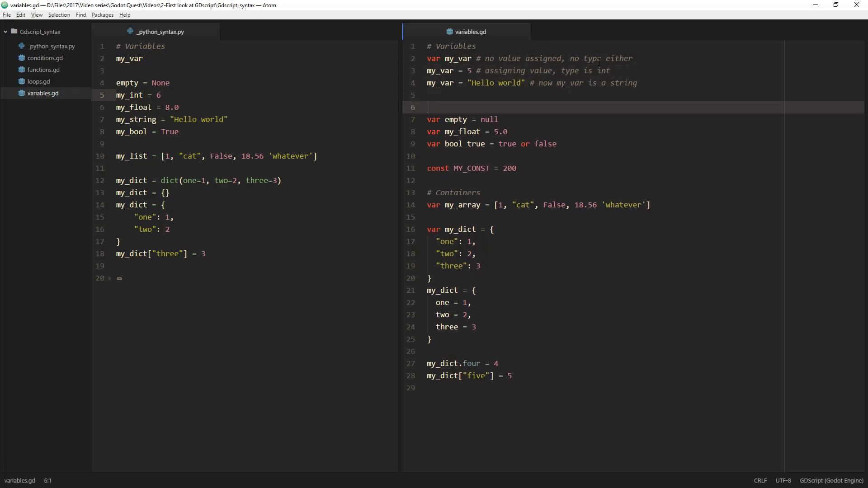
{"action": "type", "text": "my_var ="}
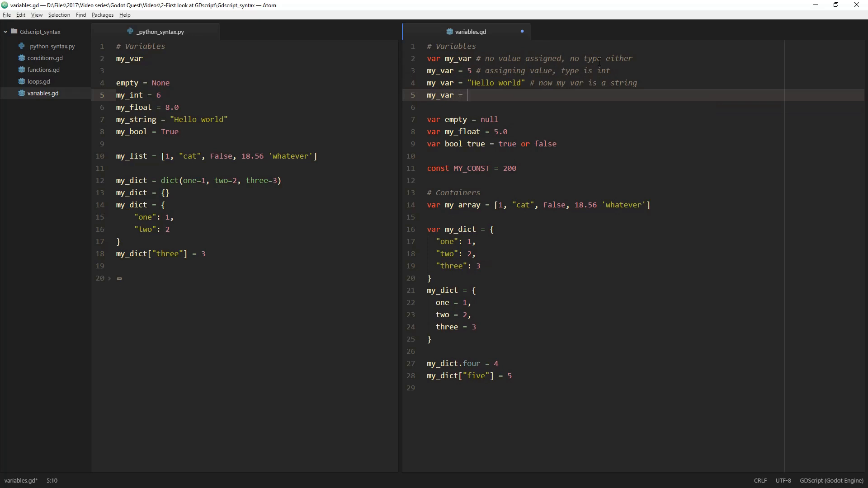
{"action": "type", "text": "18.5"}
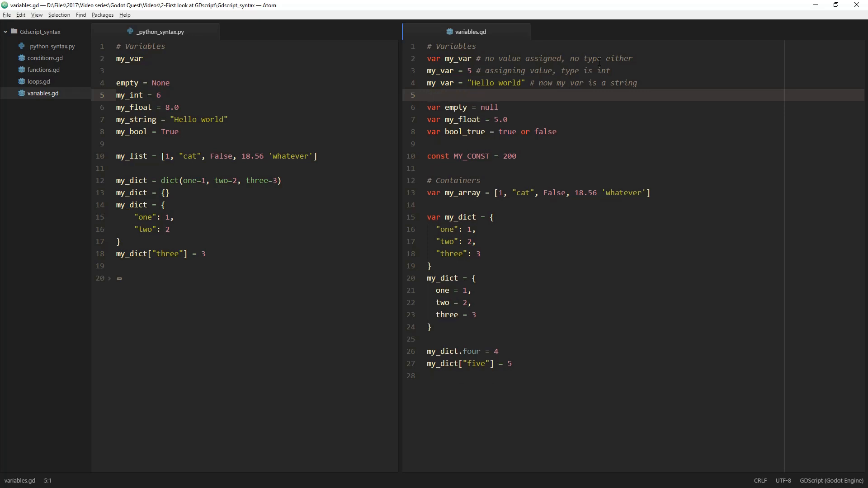
Write 'my_var =' on line 6, trying 5, 5.6 and 'Hell' before settling on null.
{"action": "type", "text": "my"}
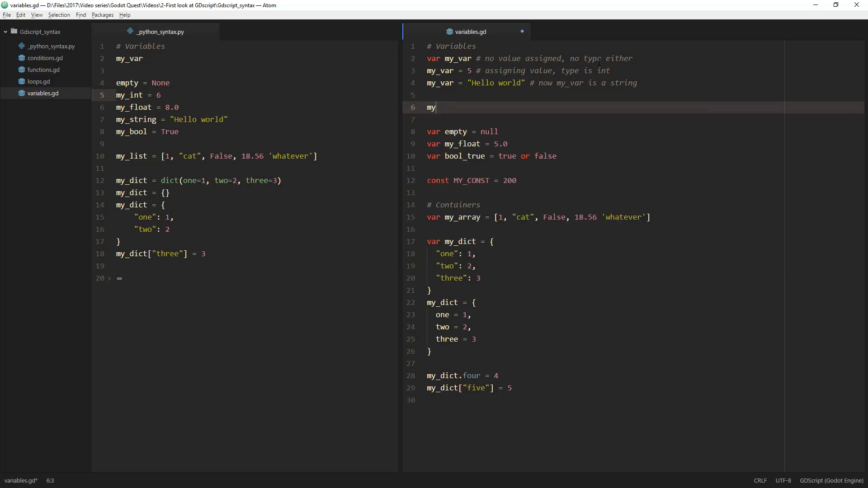
{"action": "type", "text": "_var"}
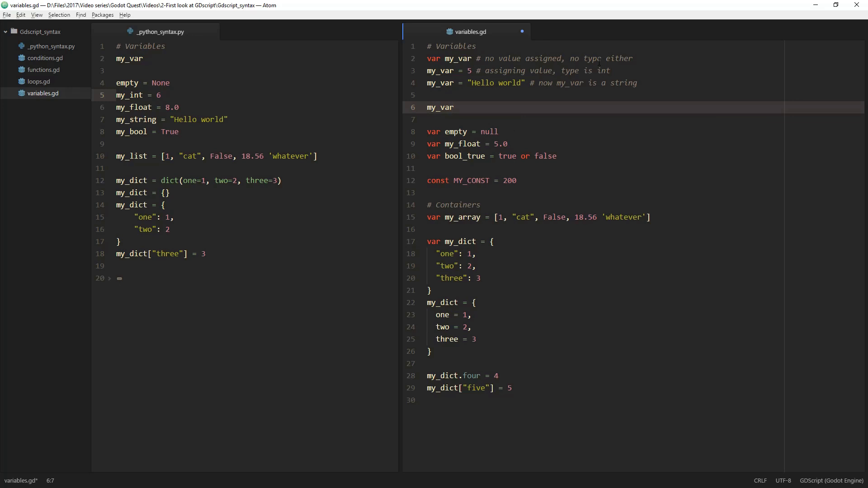
{"action": "type", "text": "="}
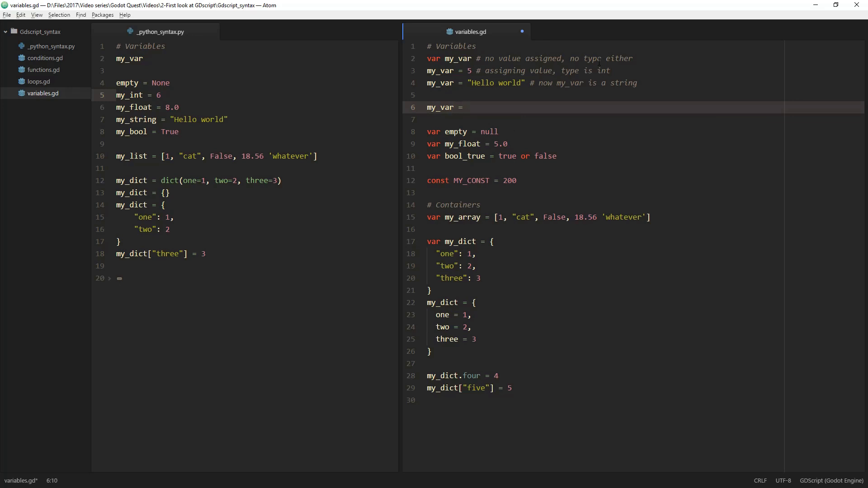
{"action": "left_click", "coordinate": [467, 107]}
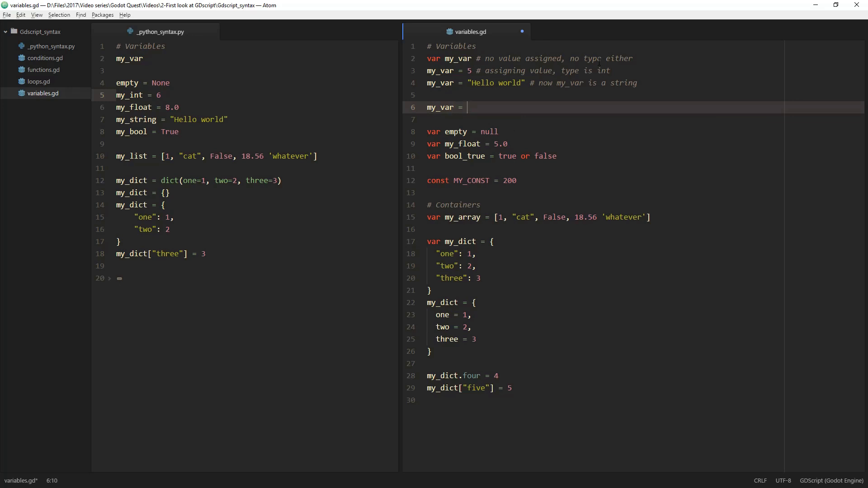
{"action": "type", "text": "5"}
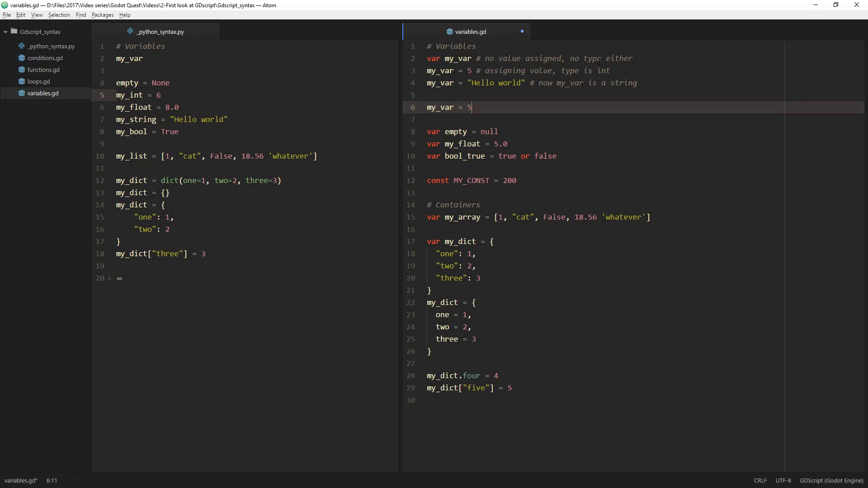
{"action": "type", "text": ".6"}
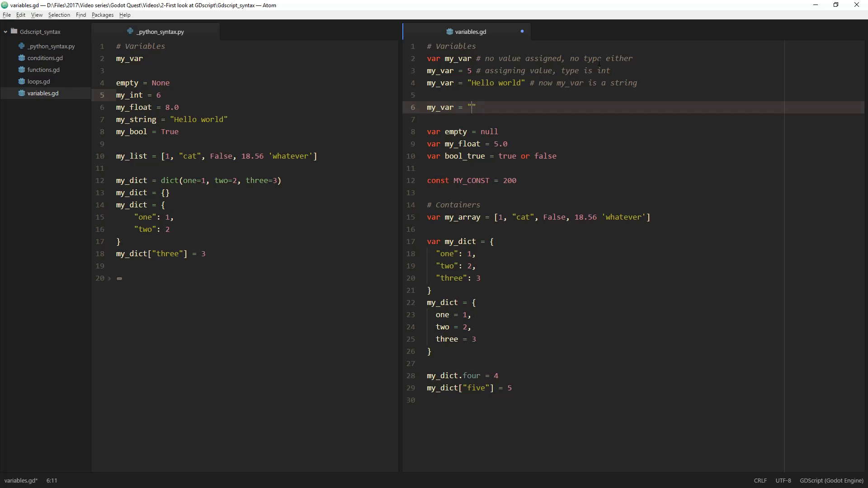
{"action": "type", "text": "Hell"}
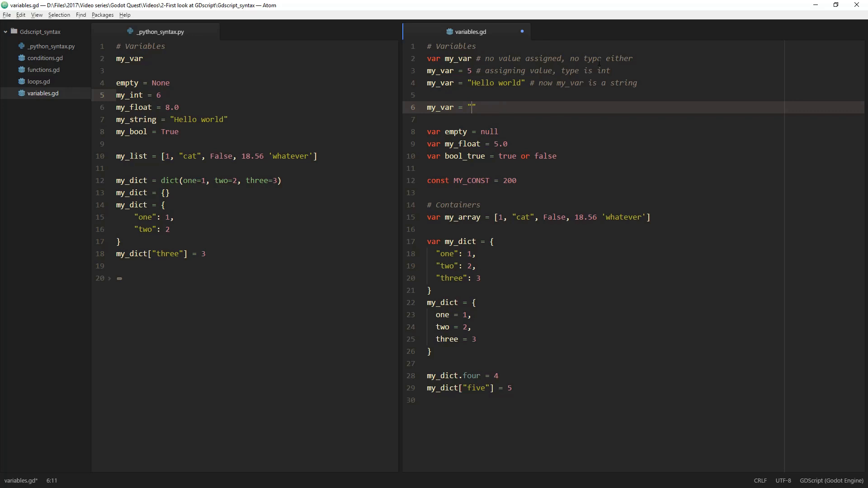
{"action": "type", "text": "nul"}
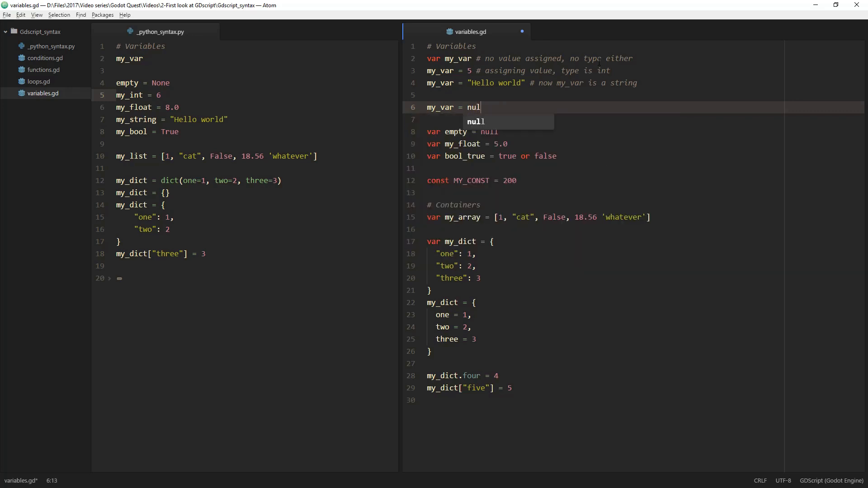
{"action": "type", "text": "l"}
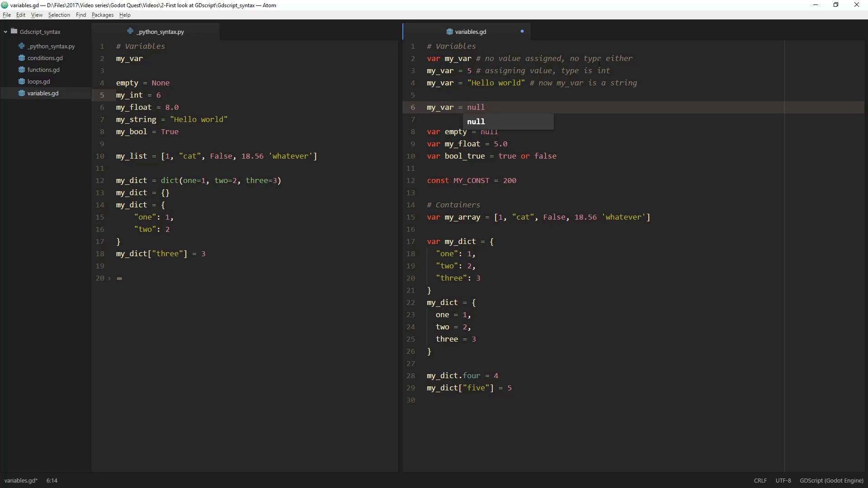
Start an 'if my_' check on a new line below, then type a '# Fal' comment.
{"action": "key", "text": "enter"}
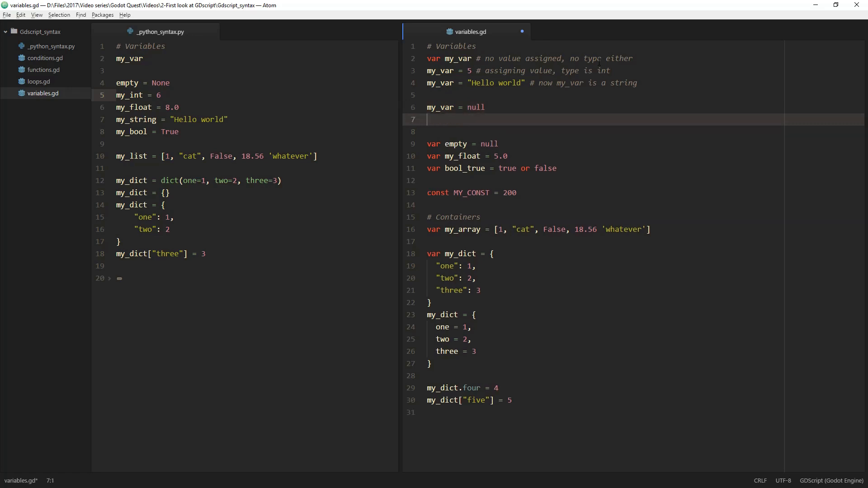
{"action": "type", "text": "if my_var:"}
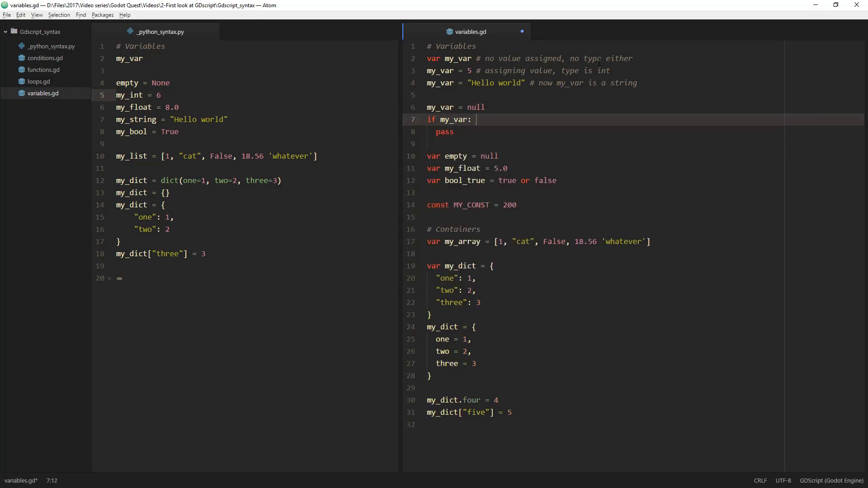
{"action": "type", "text": "# Fal"}
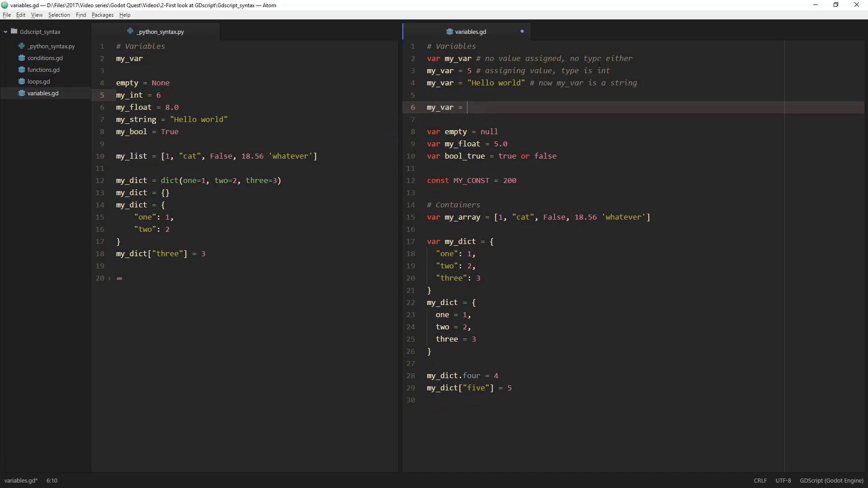
Assign false to my_var after trying 'tru', and highlight the word false.
{"action": "type", "text": "tru"}
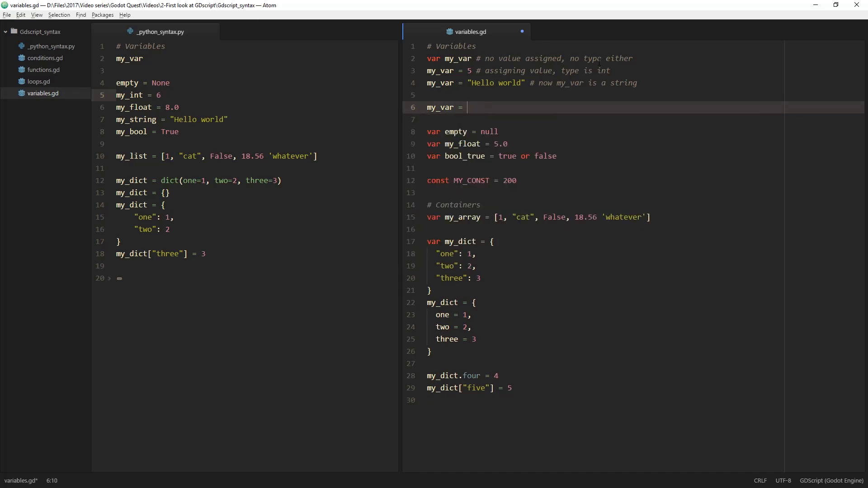
{"action": "type", "text": "false"}
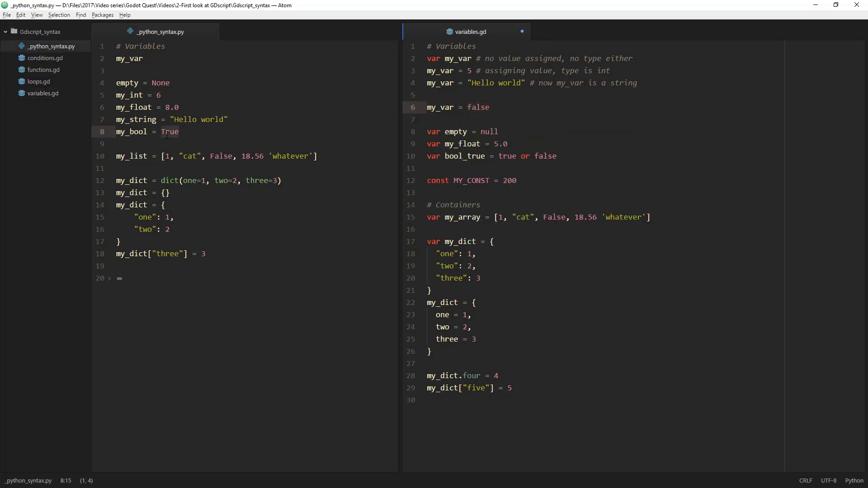
{"action": "double_click", "coordinate": [170, 131]}
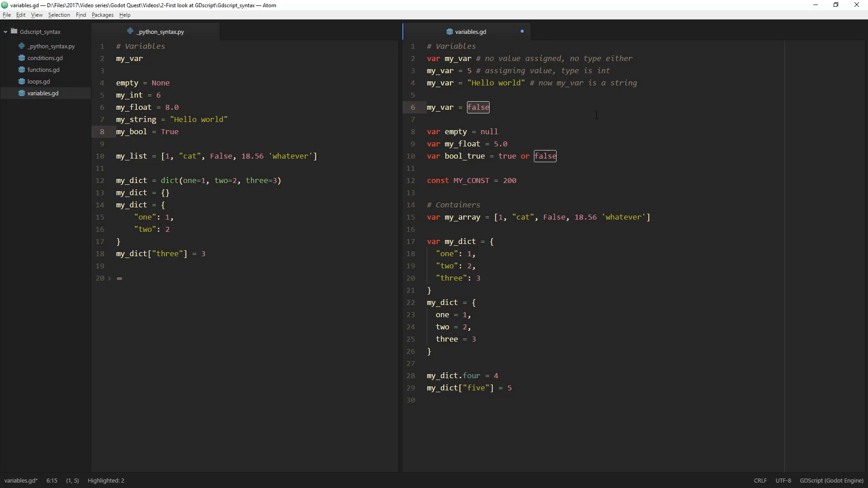
{"action": "type", "text": "Vecto"}
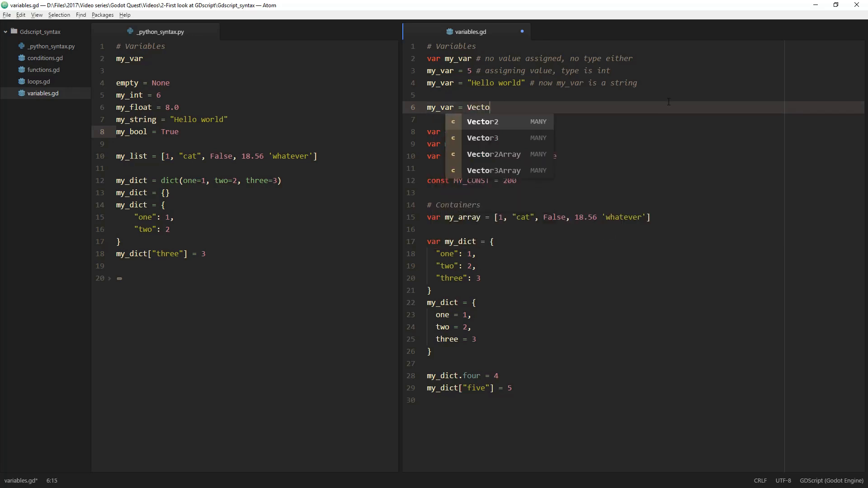
{"action": "type", "text": "r2"}
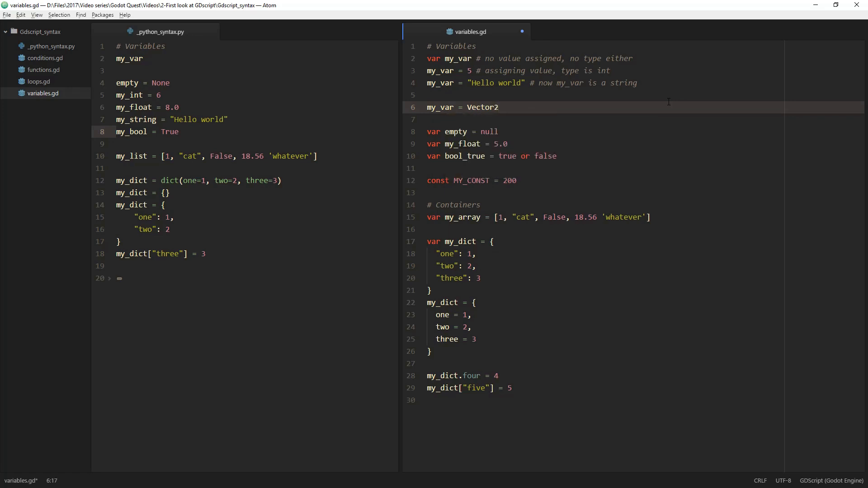
{"action": "type", "text": "()"}
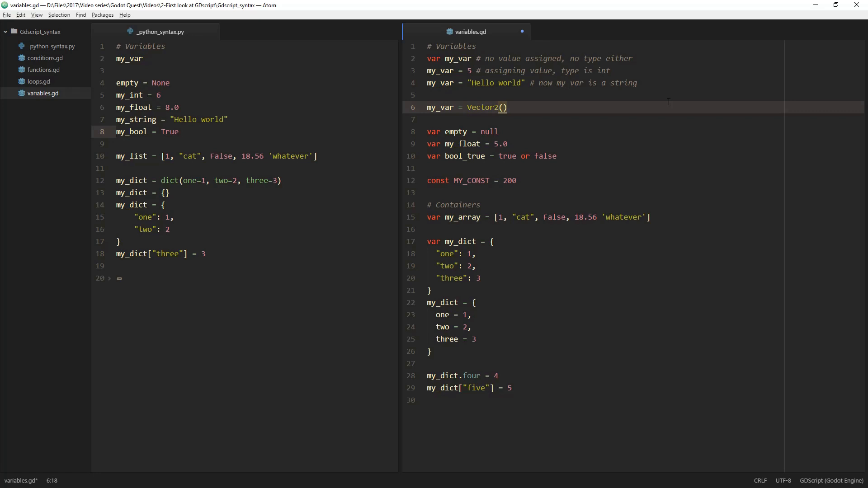
{"action": "type", "text": "2,"}
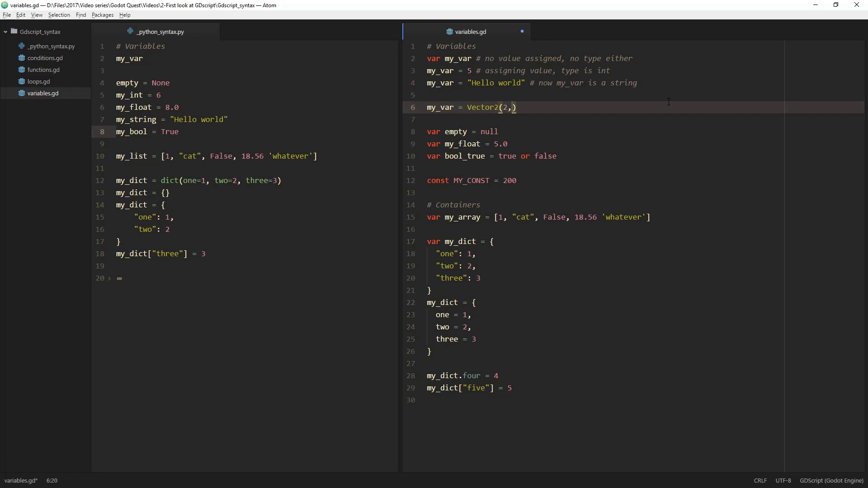
{"action": "type", "text": "5"}
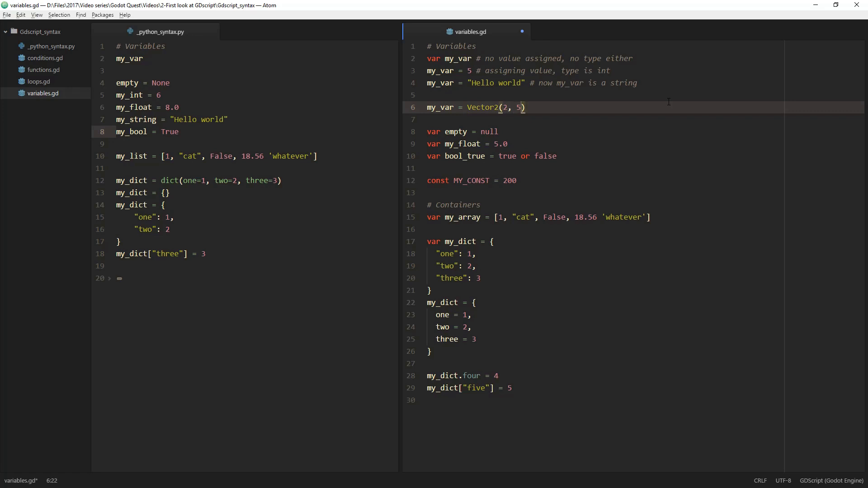
{"action": "key", "text": "BackSpace"}
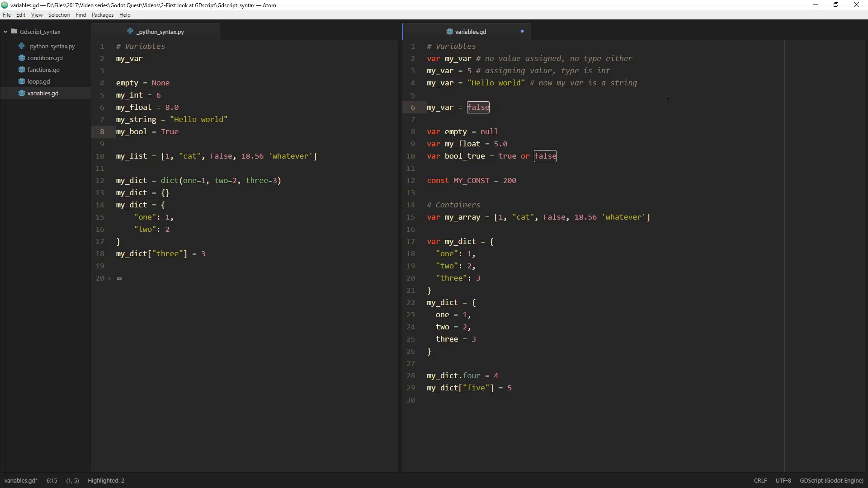
Clear false from my_var, try a Vector3() value, then begin typing 'Ma'.
{"action": "key", "text": "Backspace"}
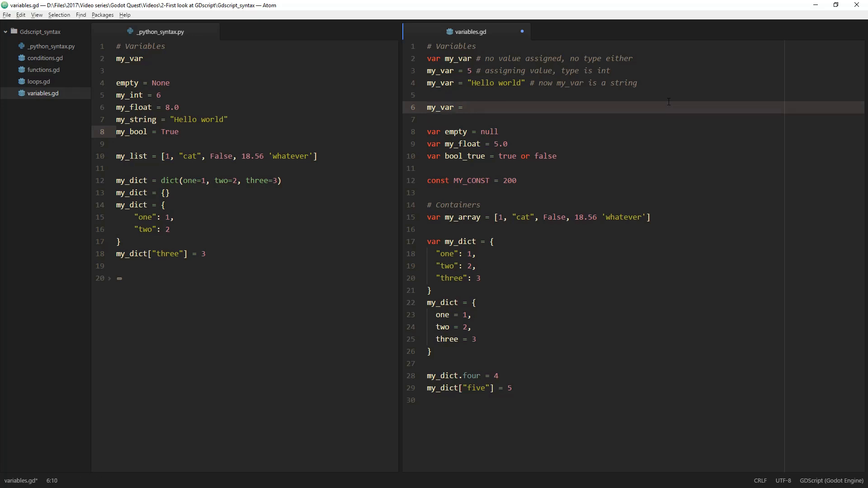
{"action": "type", "text": "Vector3"}
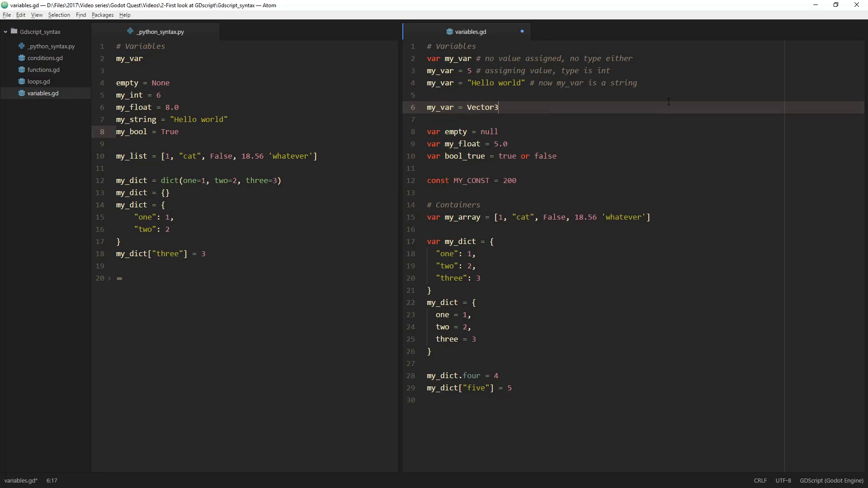
{"action": "type", "text": "()"}
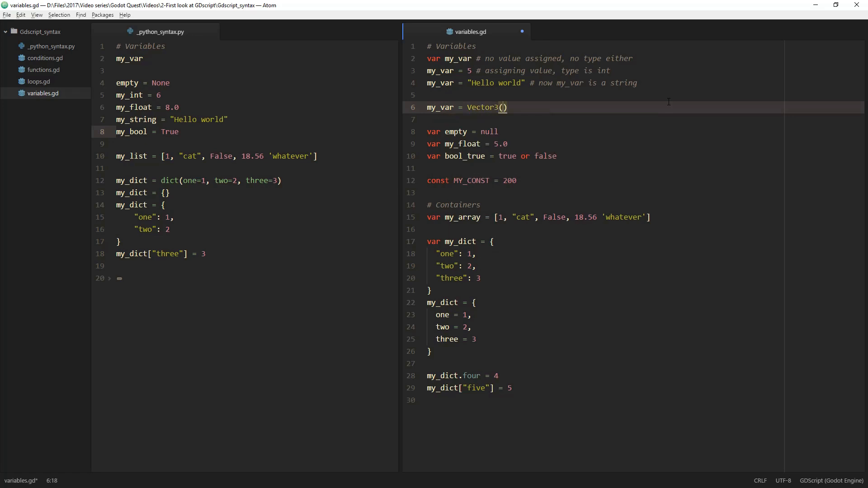
{"action": "key", "text": "Backspace"}
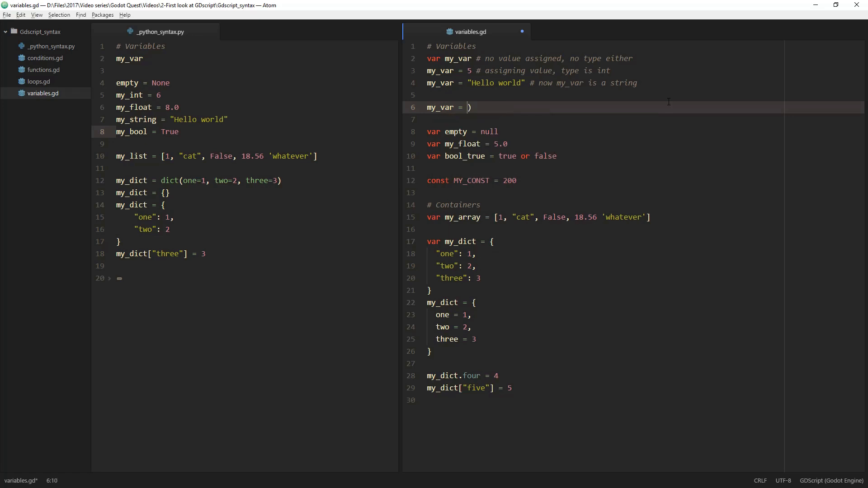
{"action": "type", "text": "Ma"}
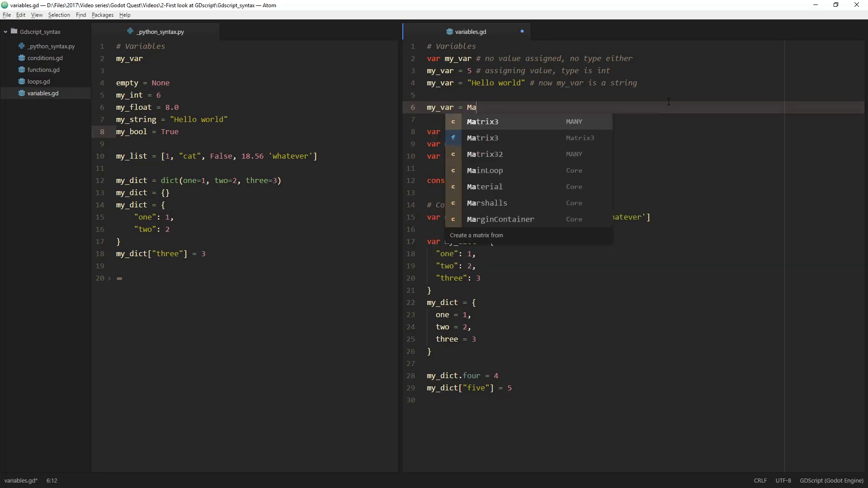
{"action": "mouse_move", "coordinate": [484, 170]}
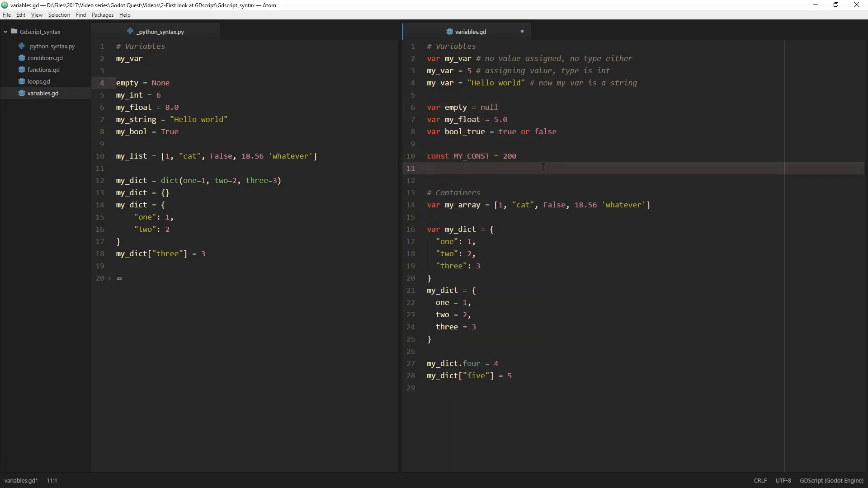
Declare const MAX_PLAYER_SPEED = 500 below MY_CONST, followed by blank lines.
{"action": "type", "text": "const"}
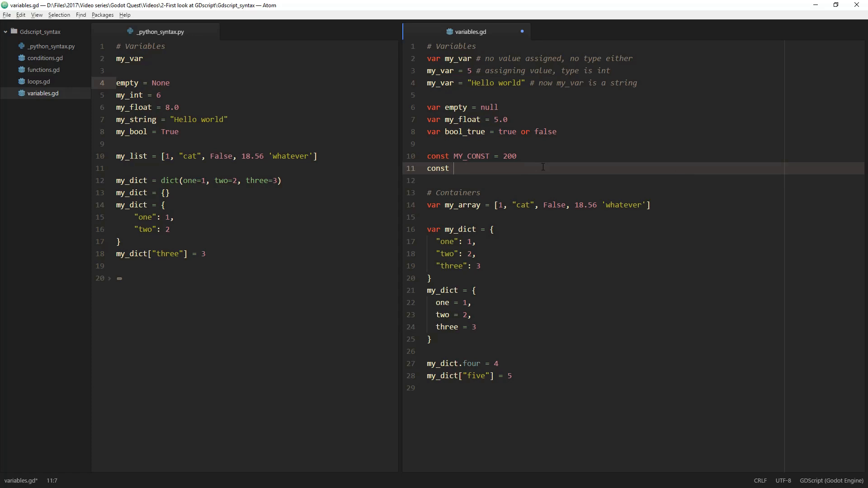
{"action": "type", "text": "PLAYER_"}
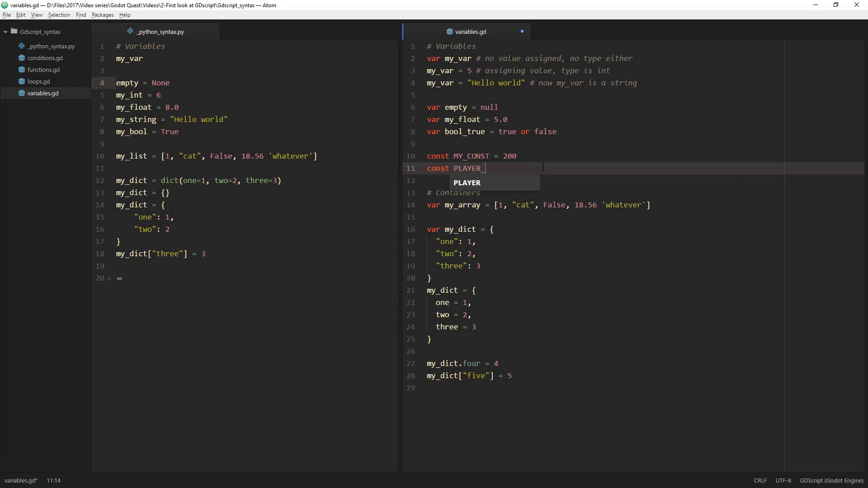
{"action": "type", "text": "SPEED"}
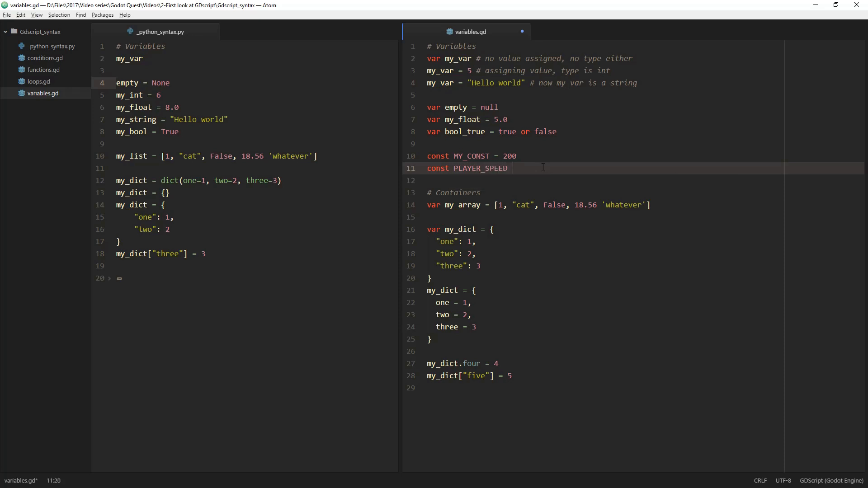
{"action": "type", "text": "="}
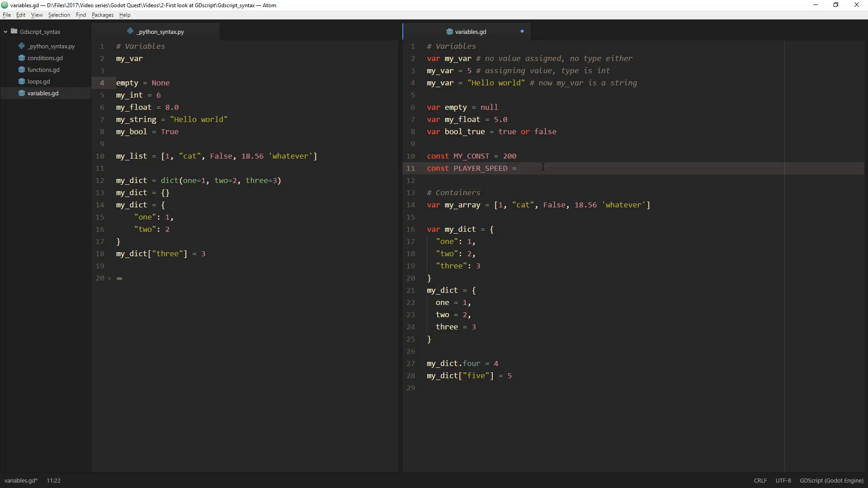
{"action": "type", "text": "500"}
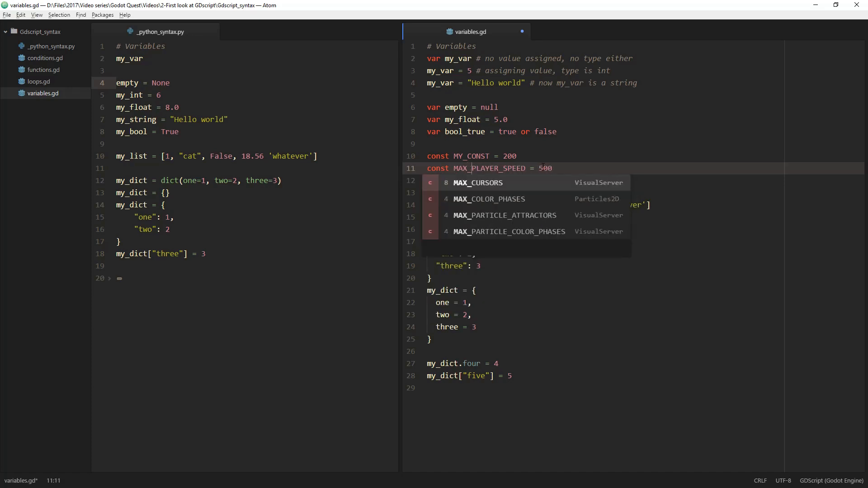
{"action": "key", "text": "Escape"}
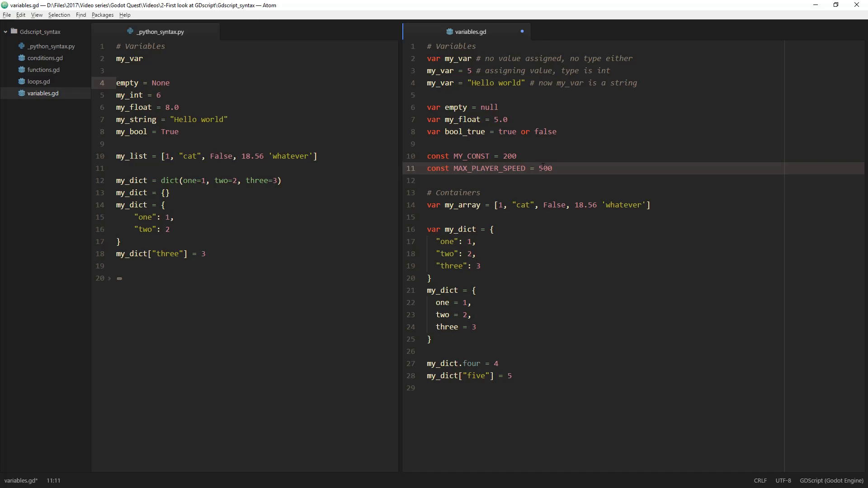
{"action": "key", "text": "Return"}
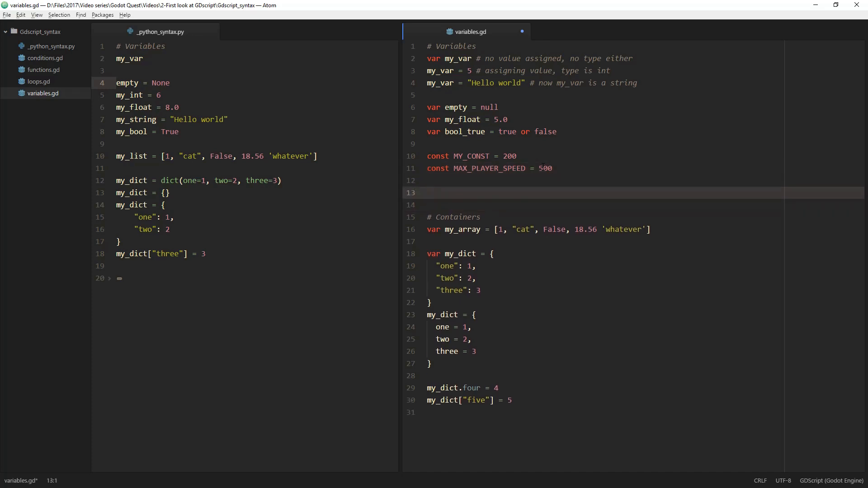
Type a MAX_PLAYER_SPEED reassignment line ending in a '# ERROR' comment.
{"action": "type", "text": "MAX"}
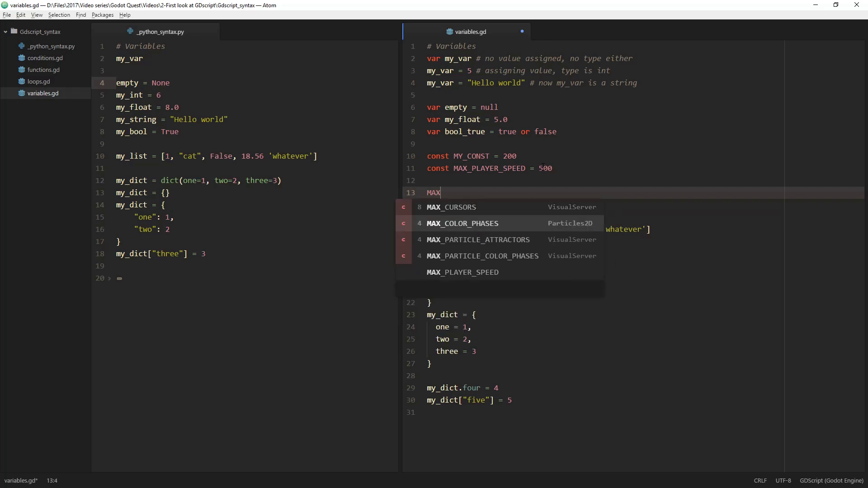
{"action": "left_click", "coordinate": [462, 271]}
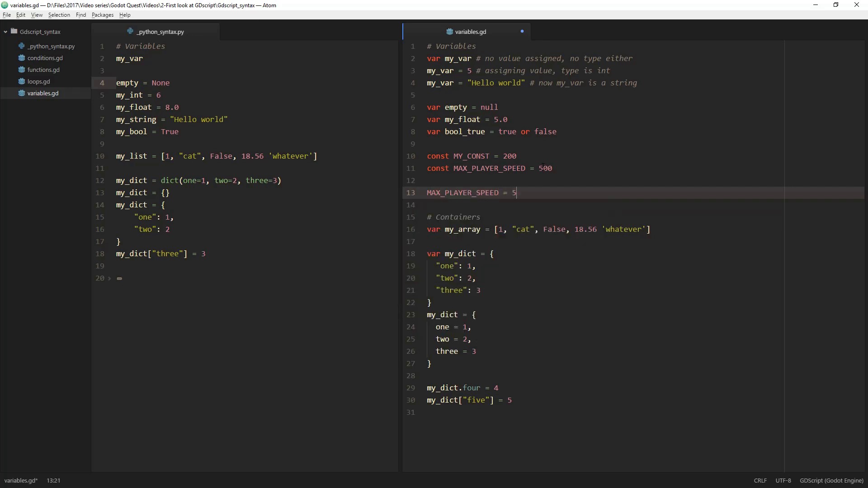
{"action": "type", "text": "00 $#"}
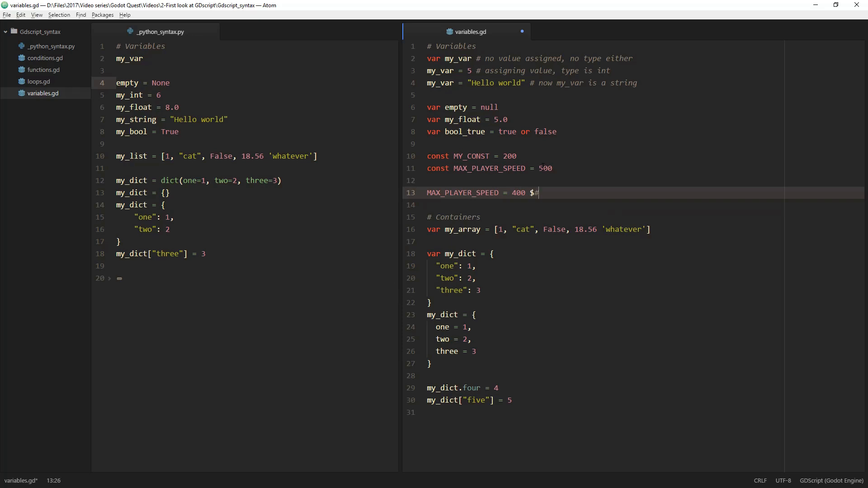
{"action": "type", "text": "# ERROR"}
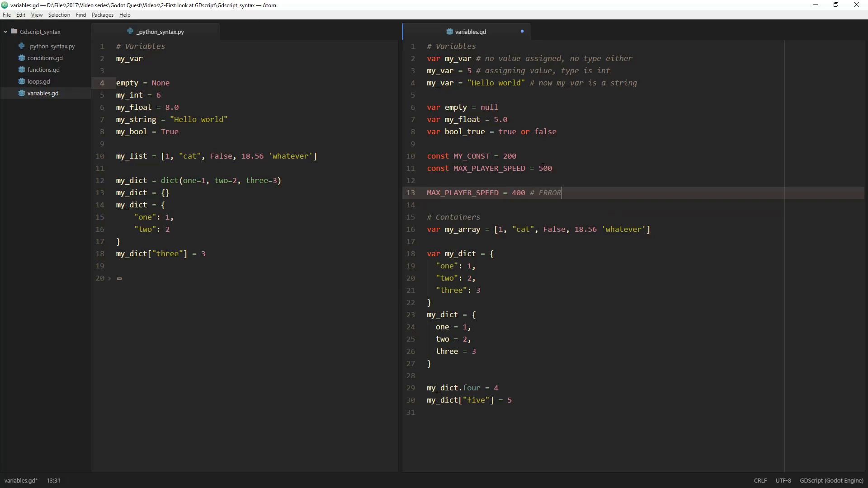
{"action": "type", "text": "!"}
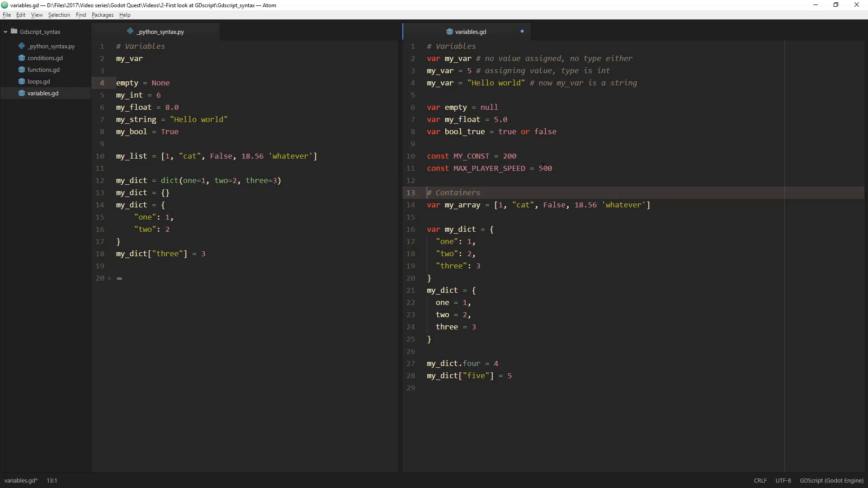
Change False to lowercase false in my_array, then compare with Python's my_list line.
{"action": "left_click", "coordinate": [498, 205]}
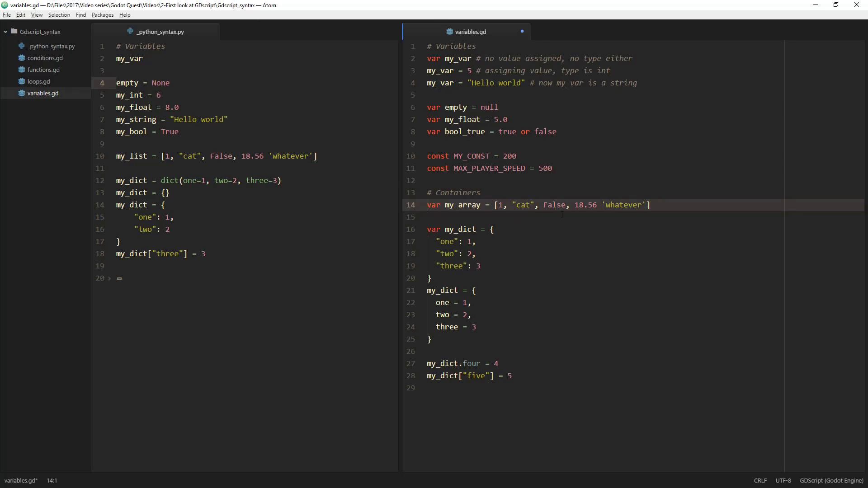
{"action": "mouse_move", "coordinate": [525, 216]}
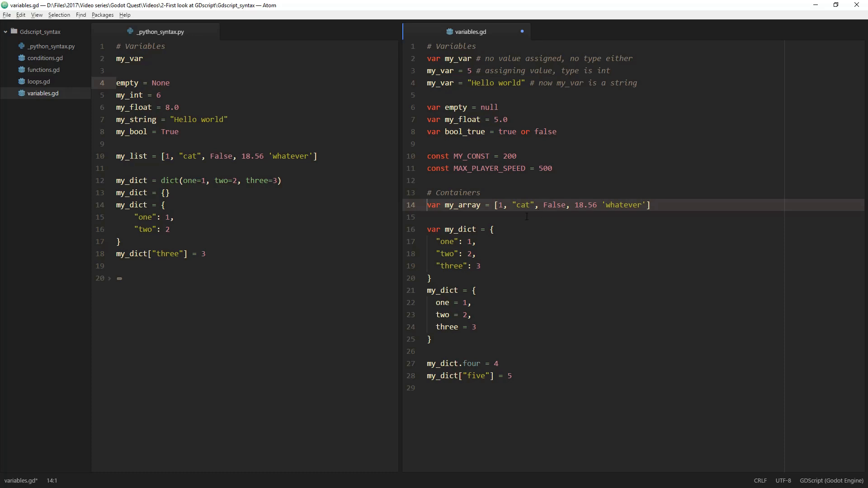
{"action": "double_click", "coordinate": [461, 205]}
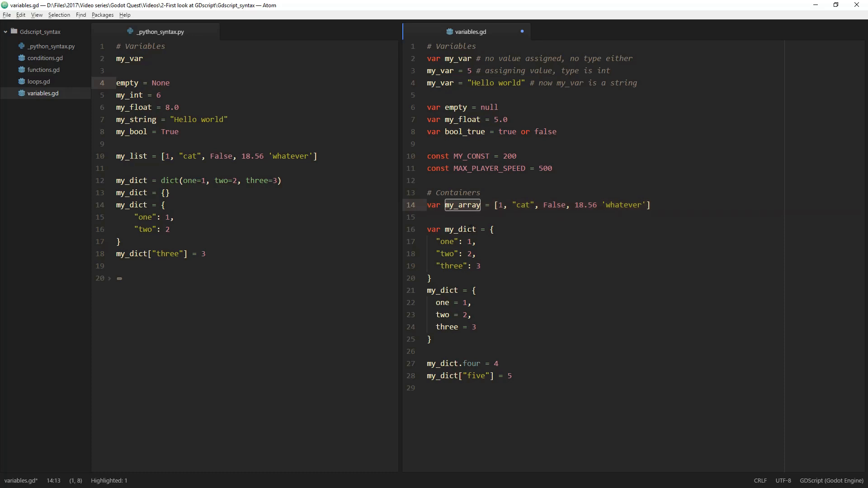
{"action": "left_click", "coordinate": [506, 205]}
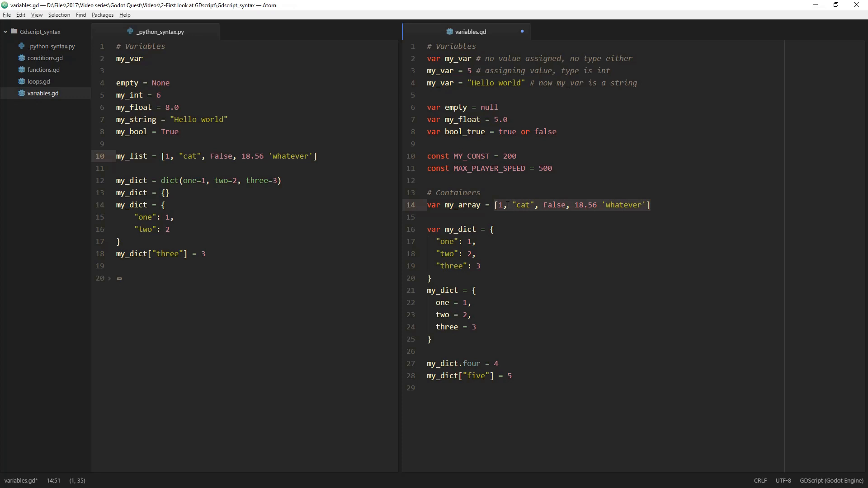
{"action": "left_click", "coordinate": [538, 204]}
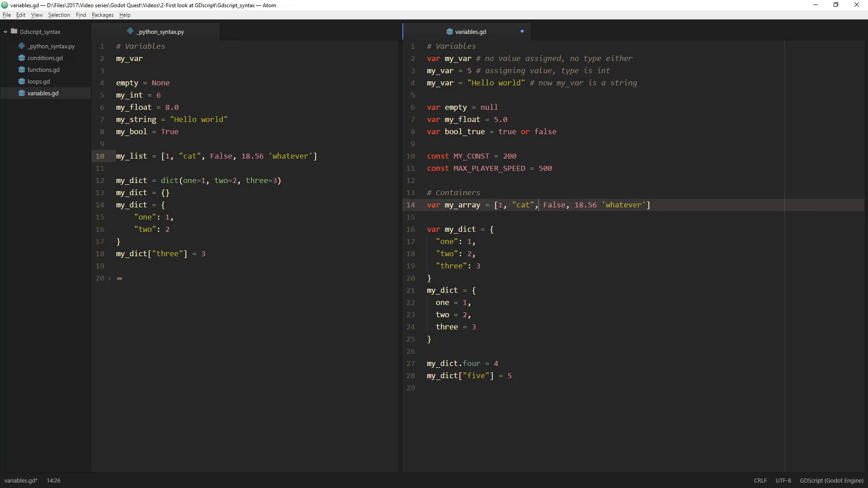
{"action": "type", "text": "f"}
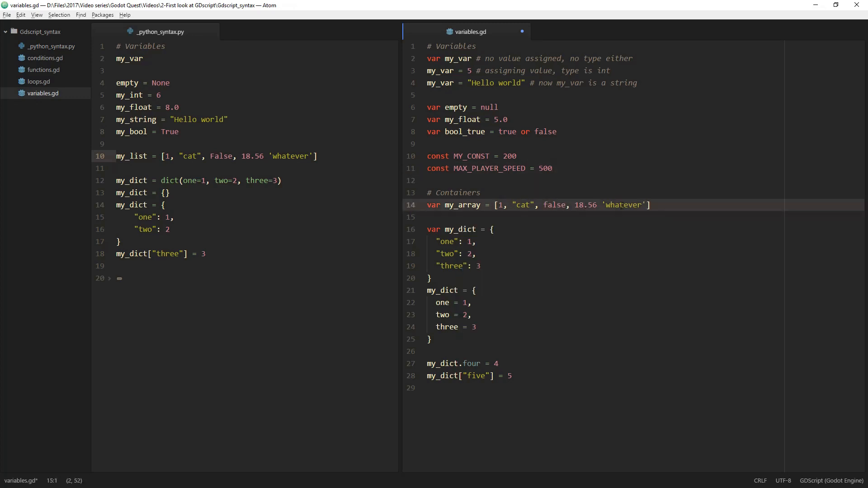
{"action": "double_click", "coordinate": [622, 205]}
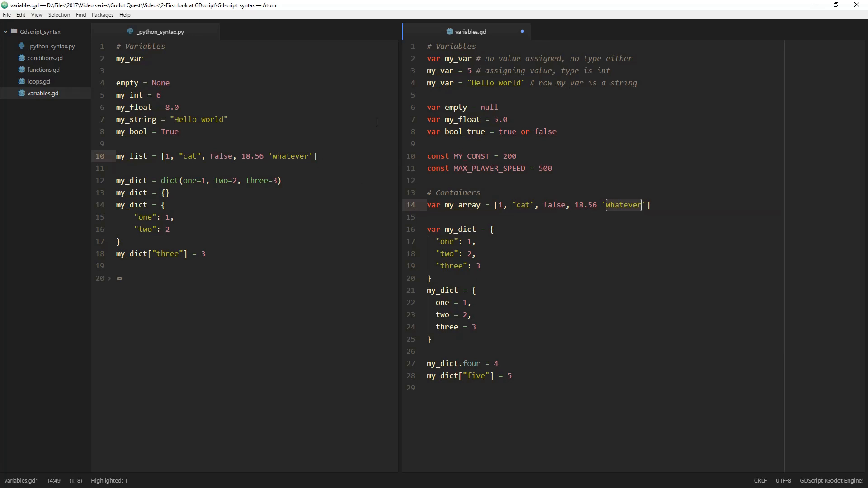
{"action": "left_click", "coordinate": [160, 32]}
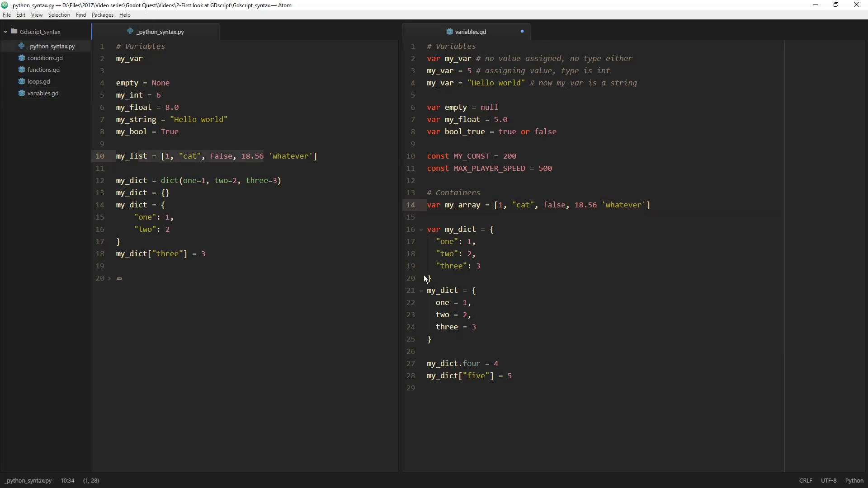
{"action": "left_click", "coordinate": [491, 229]}
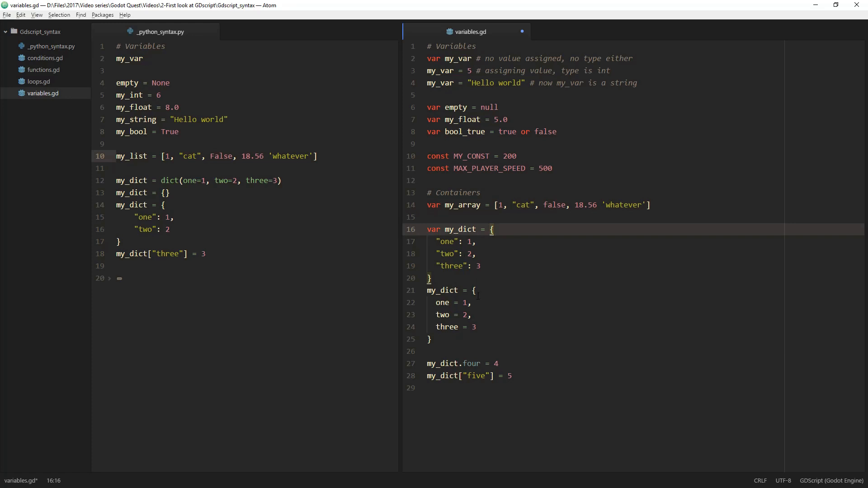
{"action": "mouse_move", "coordinate": [542, 242]}
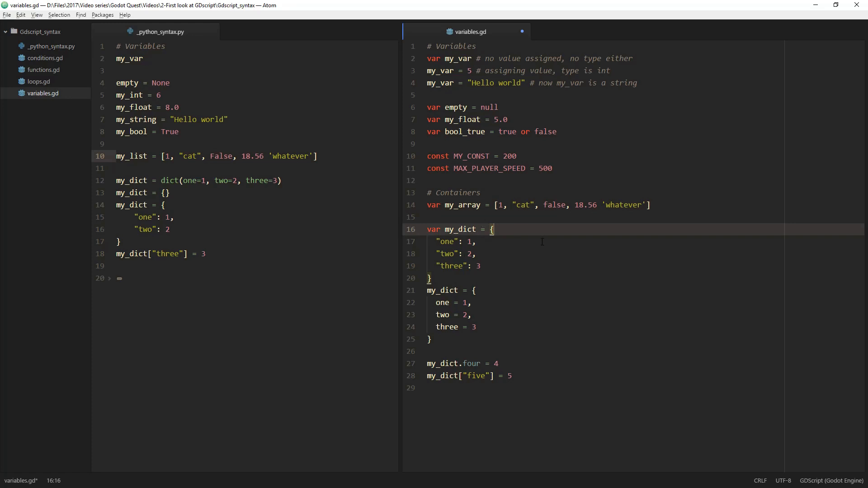
{"action": "left_click", "coordinate": [476, 253]}
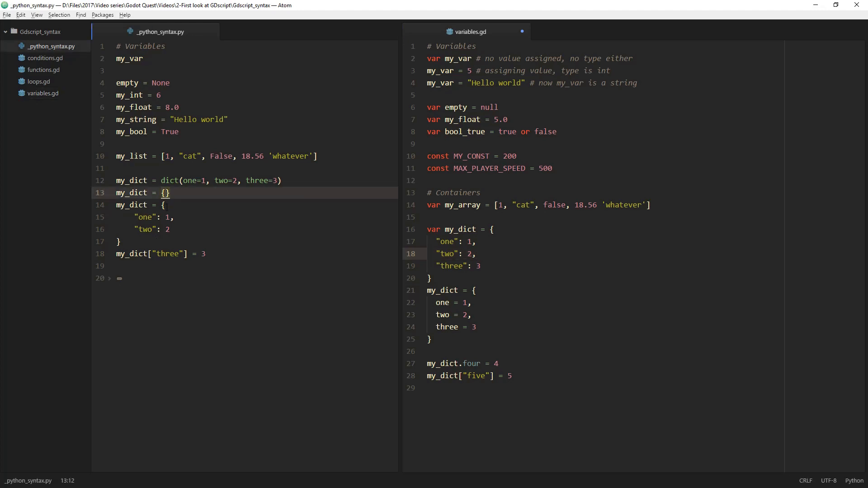
{"action": "left_click", "coordinate": [164, 205]}
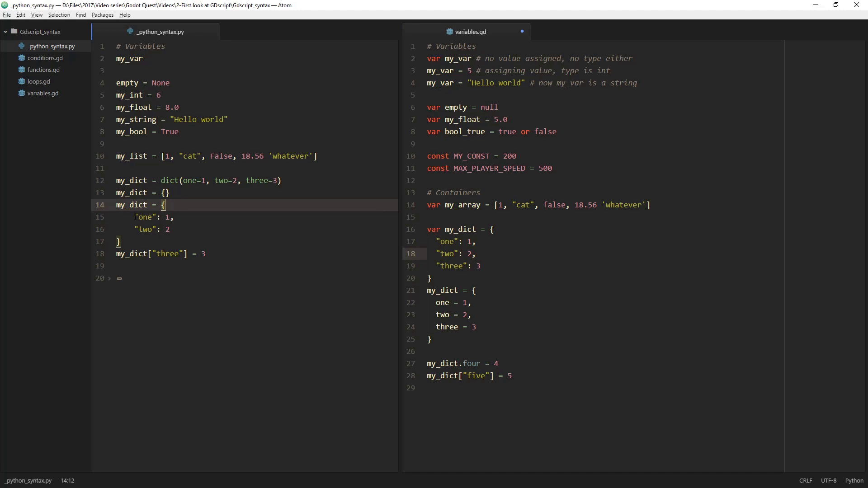
{"action": "left_click", "coordinate": [144, 217]}
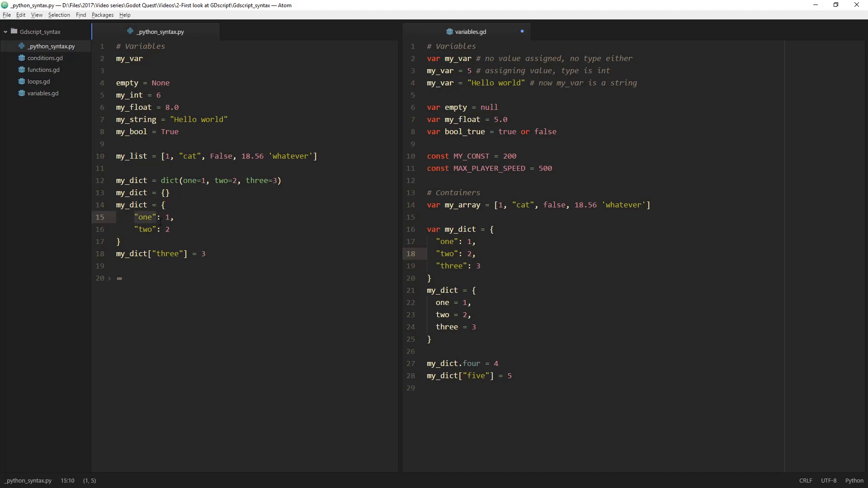
{"action": "left_click", "coordinate": [172, 217]}
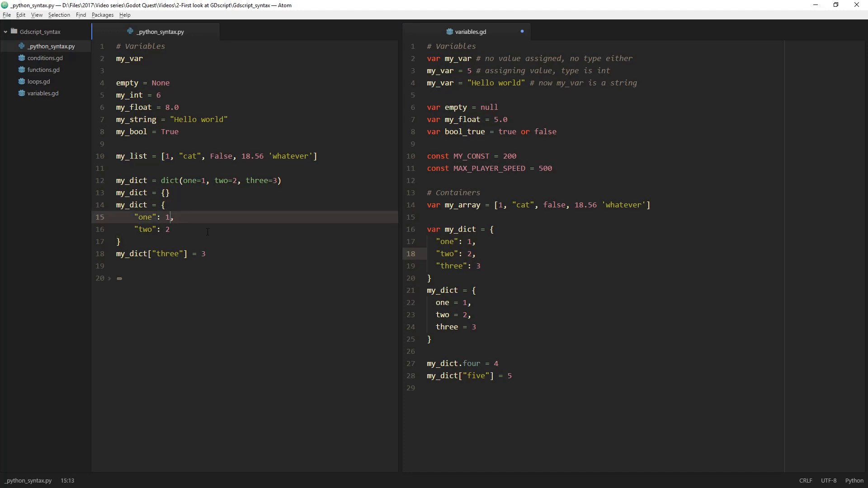
{"action": "double_click", "coordinate": [145, 217]}
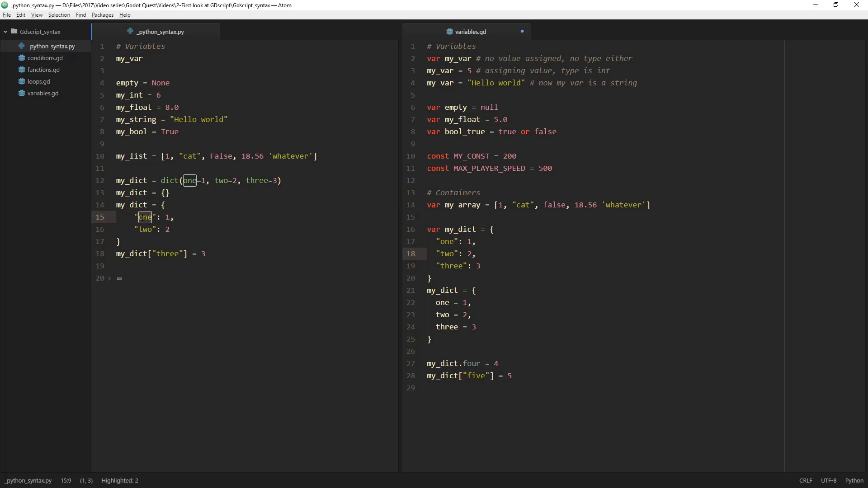
{"action": "left_click", "coordinate": [189, 216]}
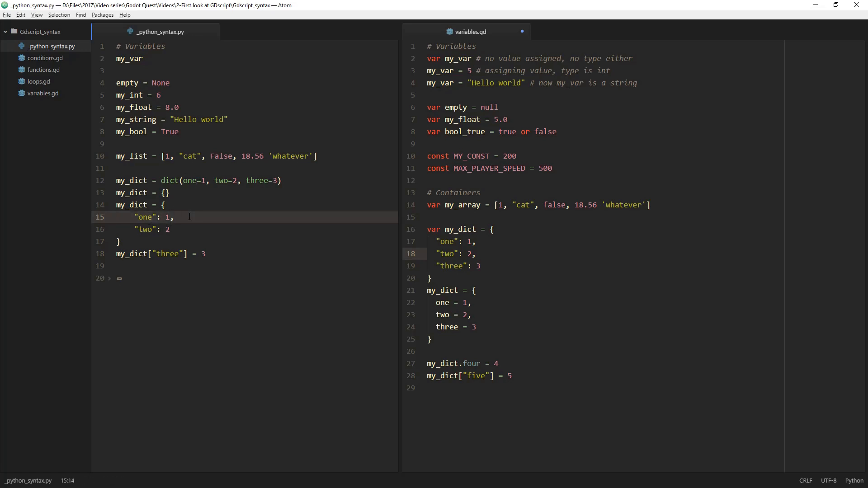
{"action": "left_click", "coordinate": [172, 230]}
{"action": "type", "text": ","}
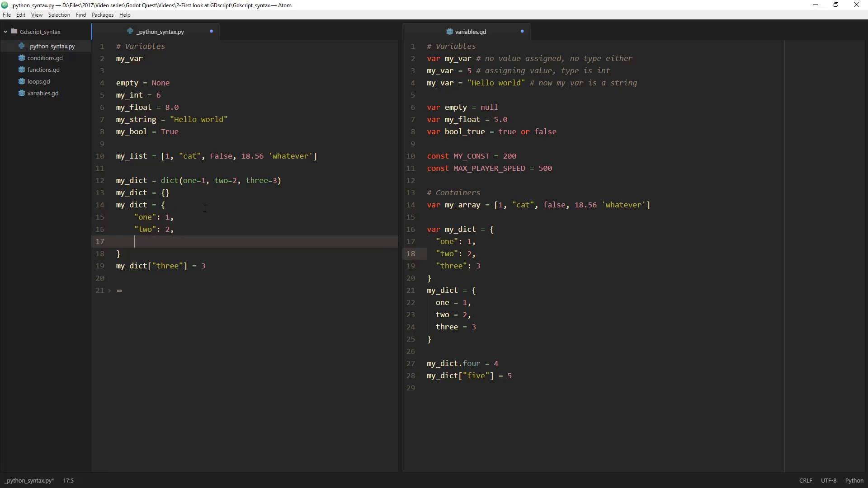
Type the "four": 4 entry into the Python my_dict literal.
{"action": "type", "text": "\"f\""}
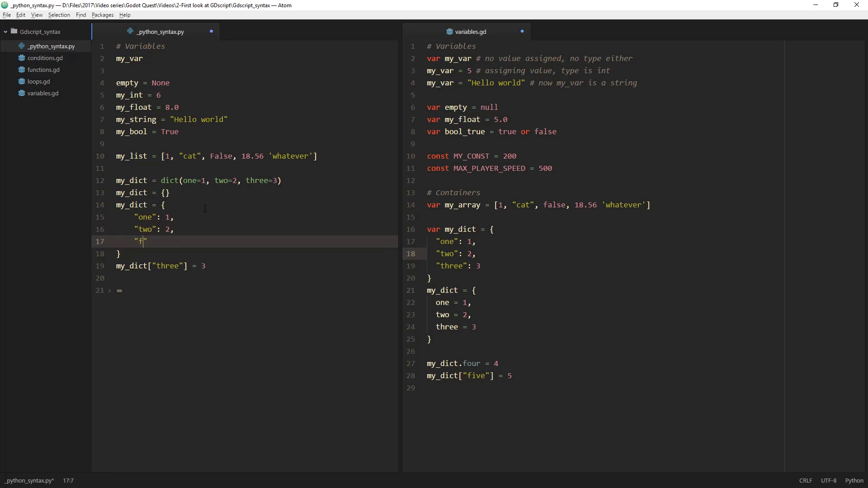
{"action": "type", "text": "our"}
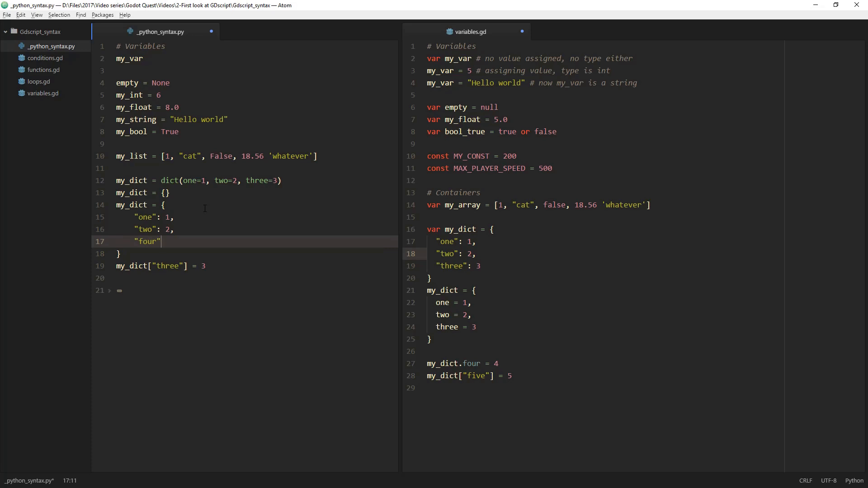
{"action": "type", "text": ": 4"}
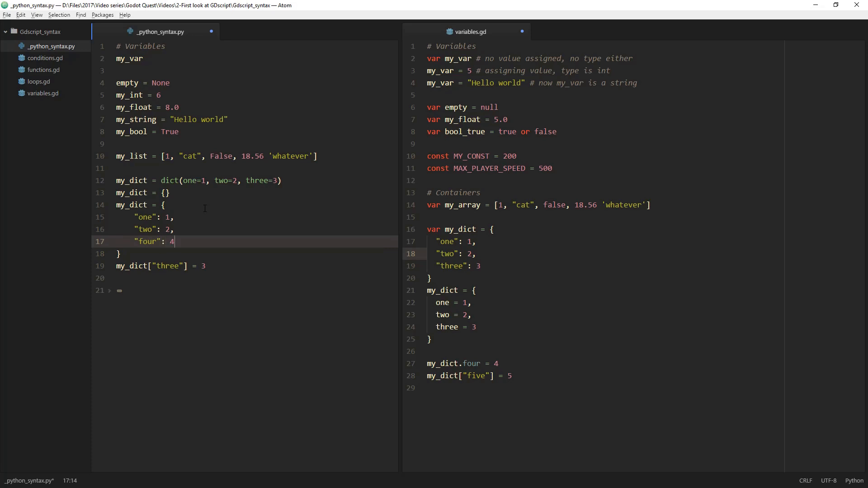
{"action": "mouse_move", "coordinate": [205, 202]}
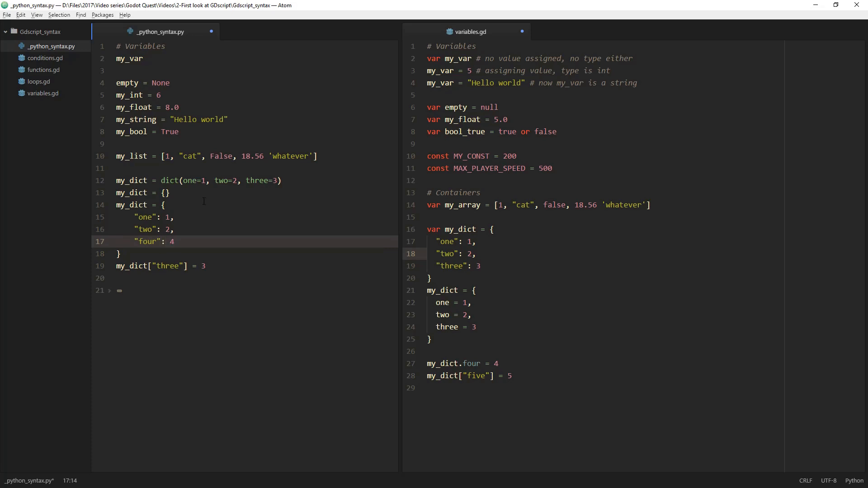
Step through the GDScript my_dict entries in variables.gd, from "three" to the closing brace.
{"action": "left_click", "coordinate": [480, 266]}
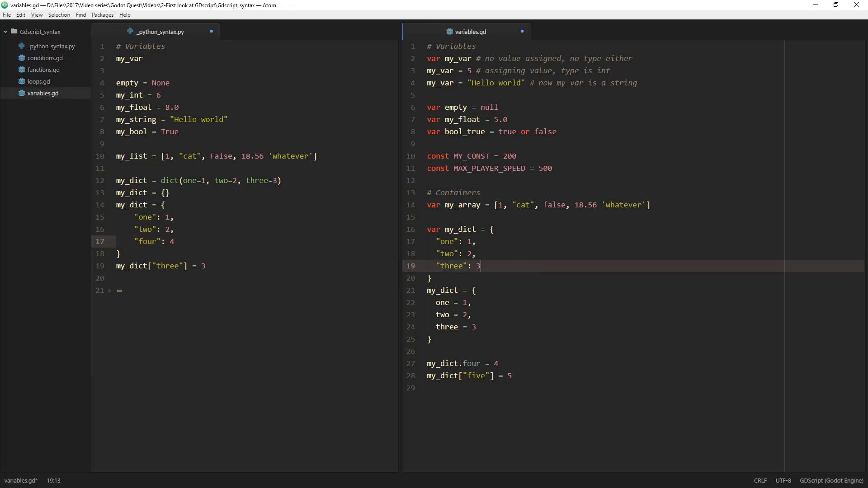
{"action": "left_click", "coordinate": [443, 241]}
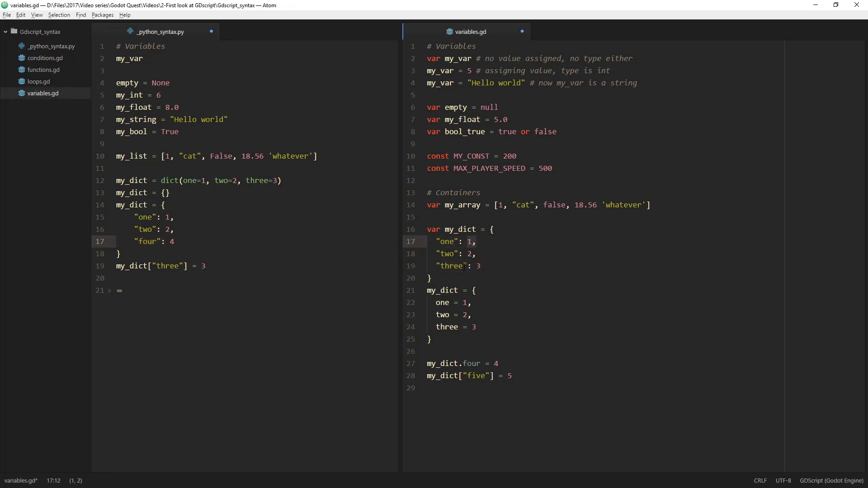
{"action": "left_click", "coordinate": [443, 253]}
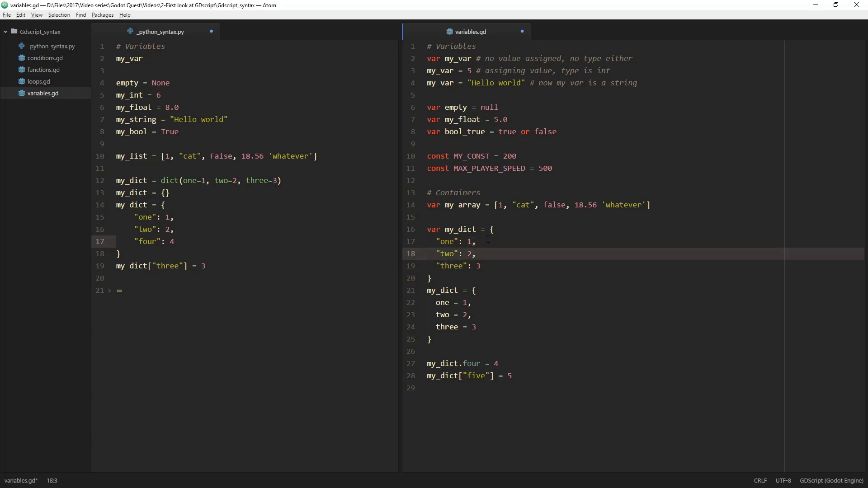
{"action": "left_click", "coordinate": [476, 254]}
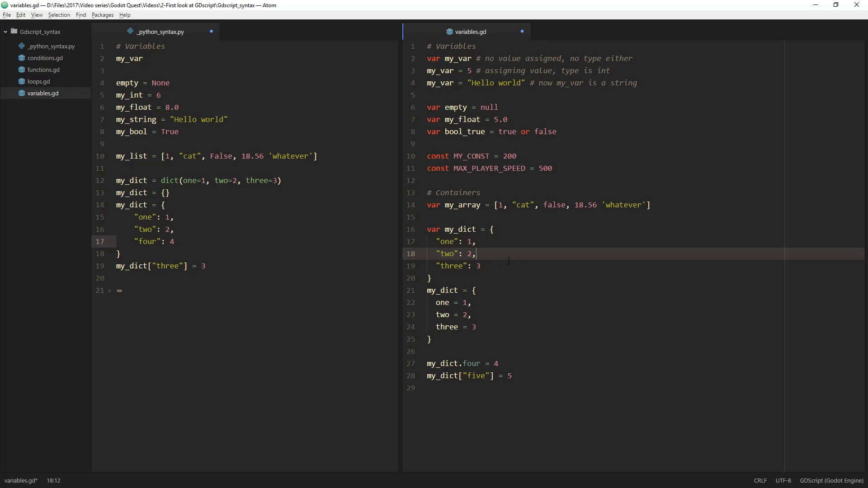
{"action": "left_click", "coordinate": [429, 278]}
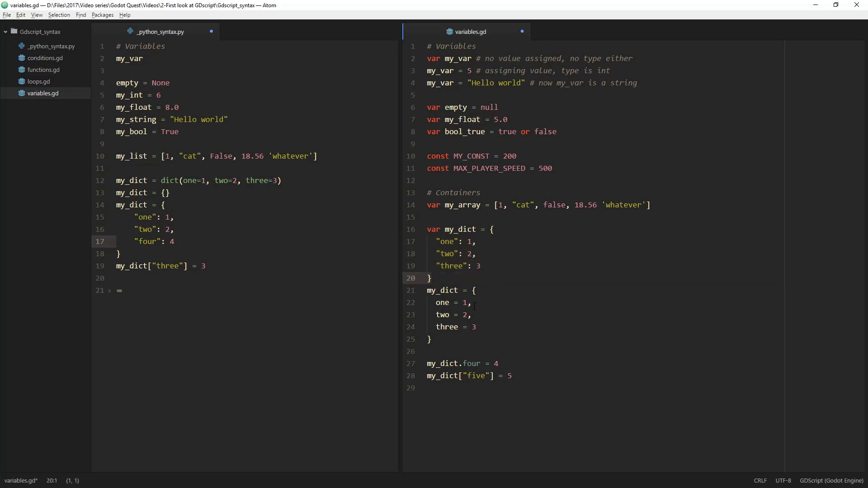
Highlight the uses of my_dict in variables.gd and place the caret on the my_dict.four line.
{"action": "left_click", "coordinate": [449, 291]}
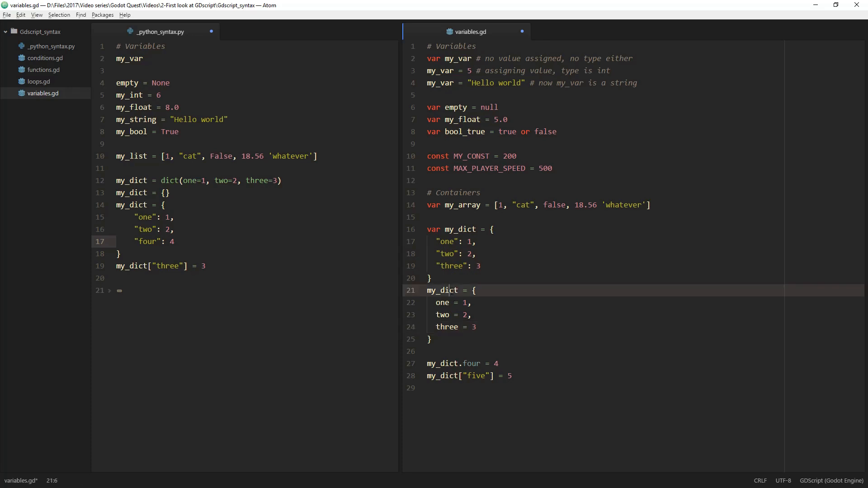
{"action": "double_click", "coordinate": [441, 290]}
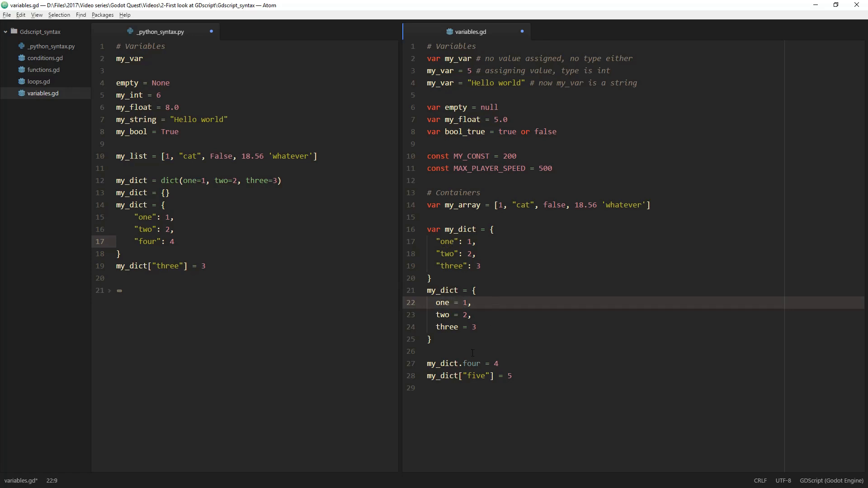
{"action": "double_click", "coordinate": [442, 302]}
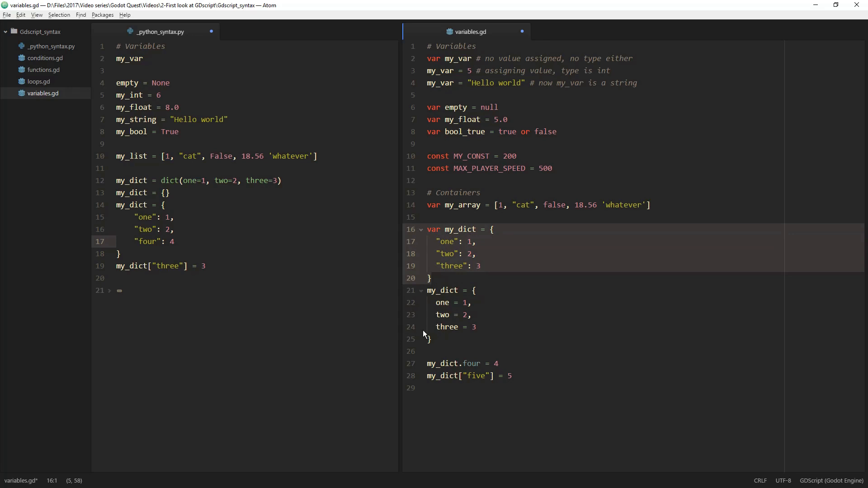
{"action": "left_click", "coordinate": [436, 364]}
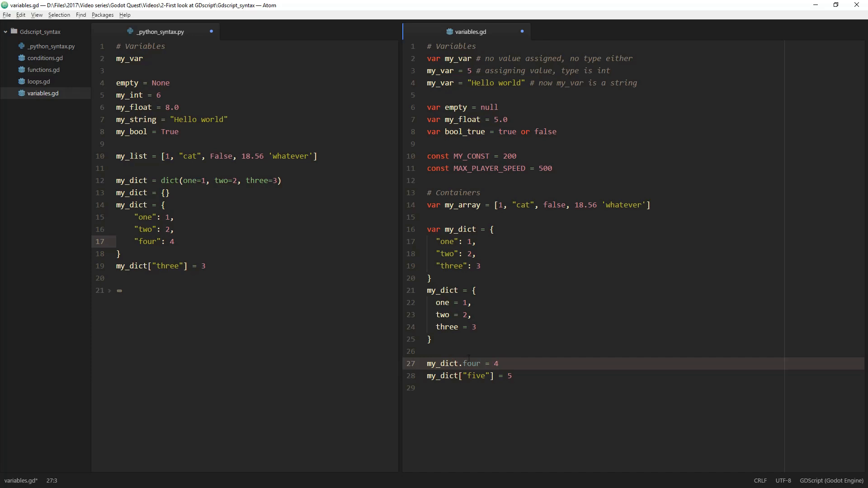
{"action": "double_click", "coordinate": [442, 363]}
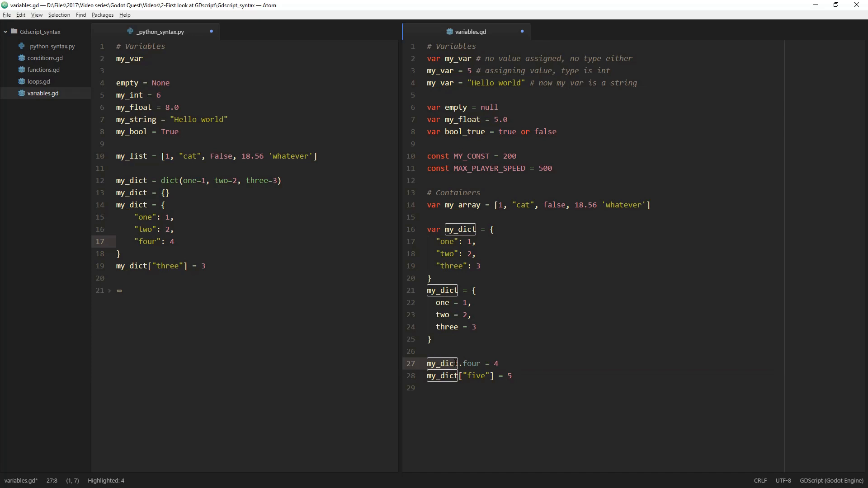
{"action": "left_click", "coordinate": [489, 363]}
{"action": "type", "text": ","}
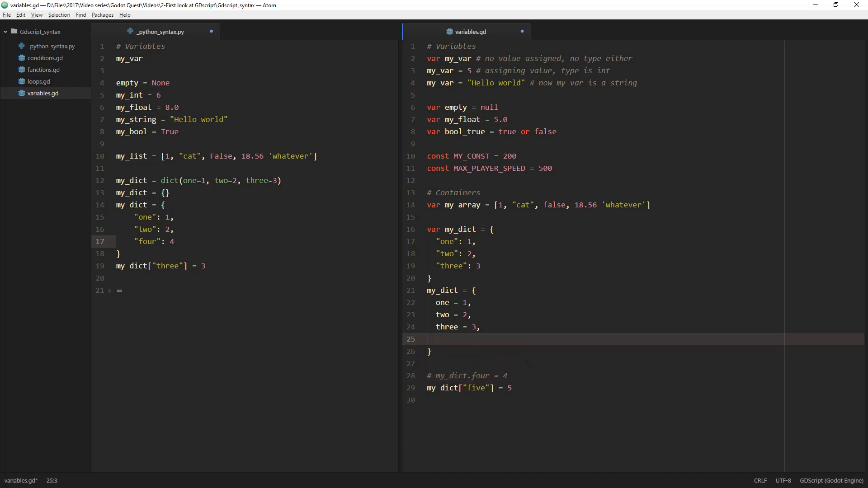
Type four = 4 in the second dictionary and a value of 4 in the first.
{"action": "type", "text": "four ="}
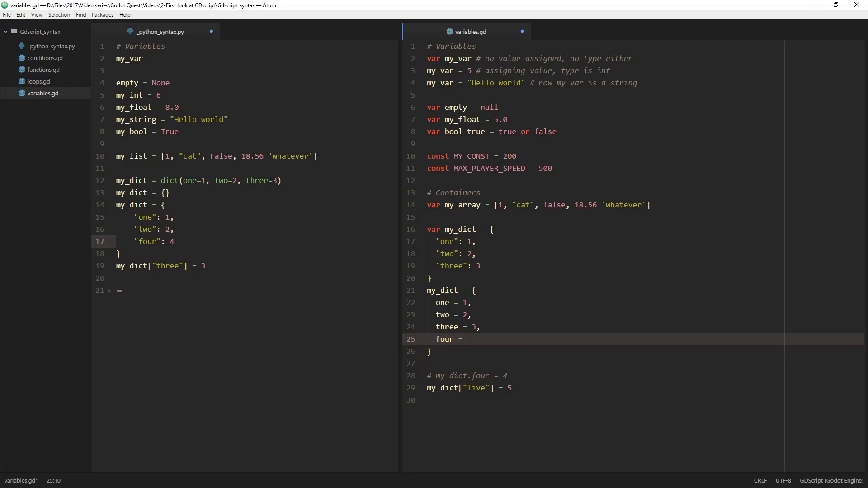
{"action": "type", "text": "4"}
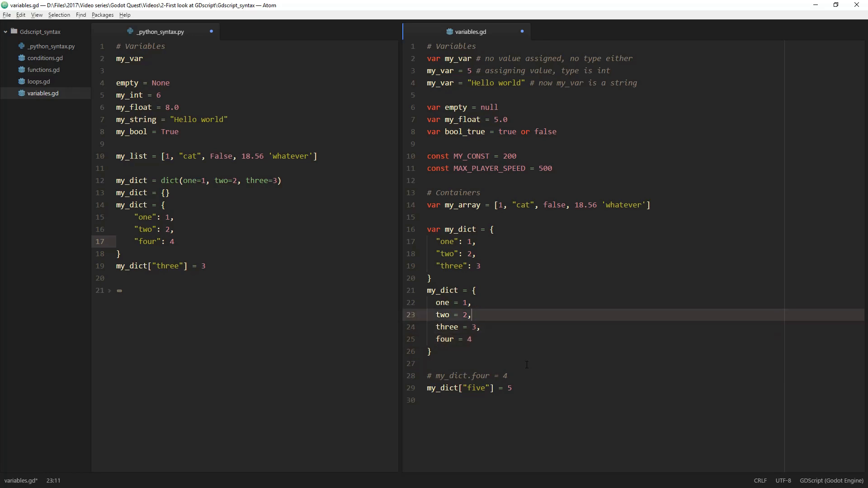
{"action": "left_click", "coordinate": [481, 266]}
{"action": "type", "text": "\"four\":"}
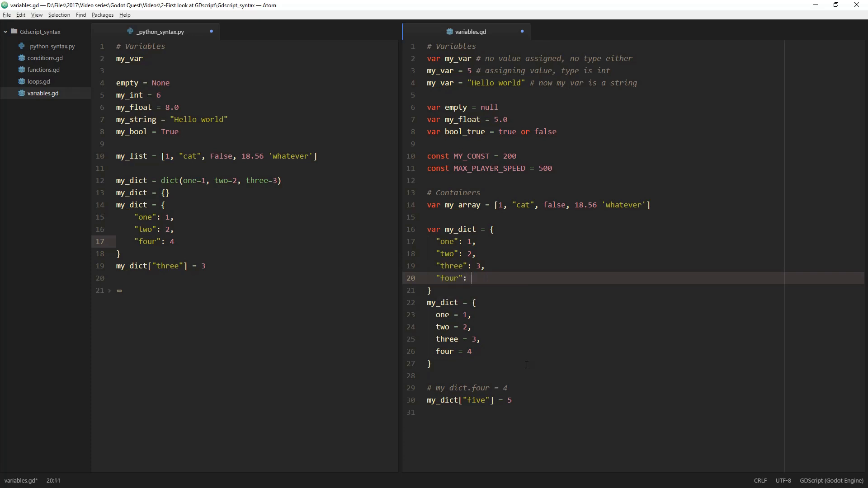
{"action": "type", "text": "4"}
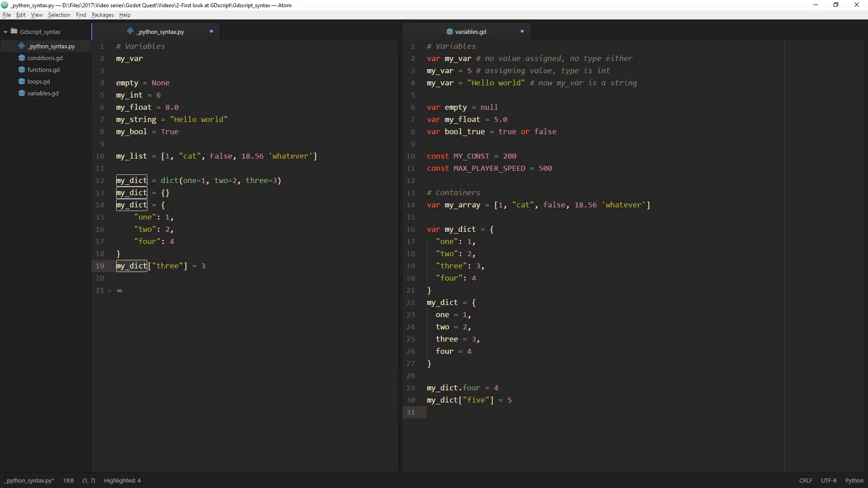
Check my_dict in the Python file, add five = 5 in variables.gd, and open conditions.gd.
{"action": "left_click", "coordinate": [222, 265]}
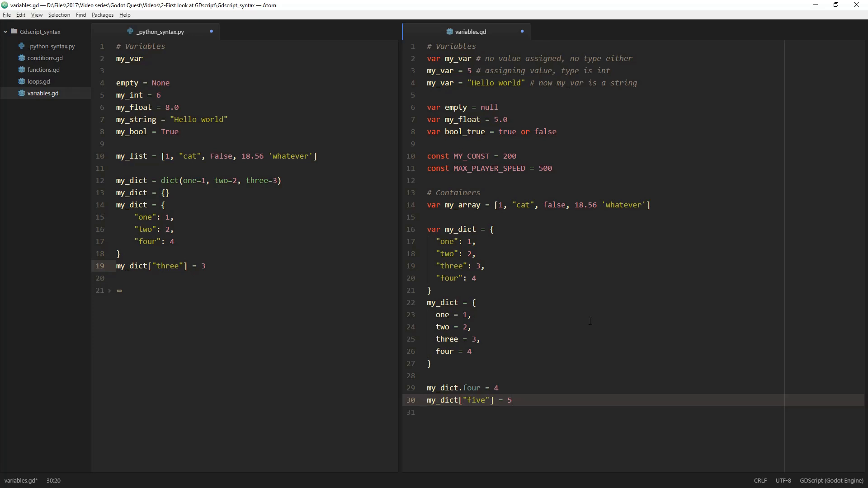
{"action": "left_click", "coordinate": [470, 351]}
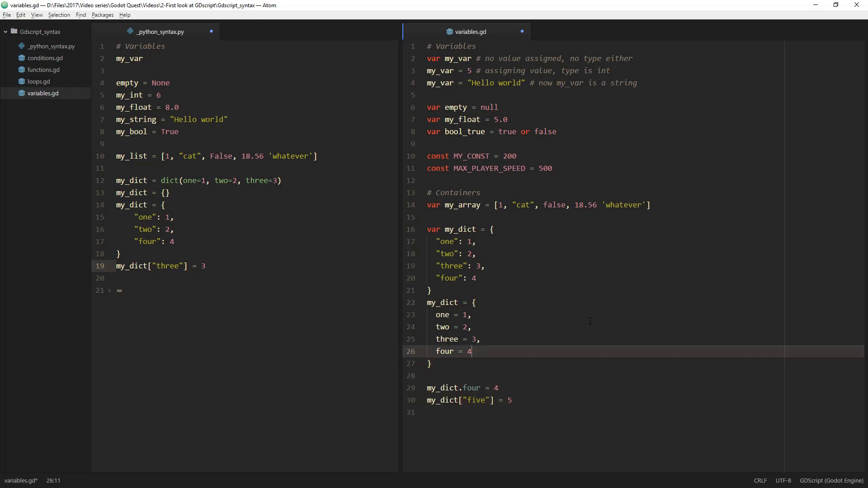
{"action": "type", "text": "five ="}
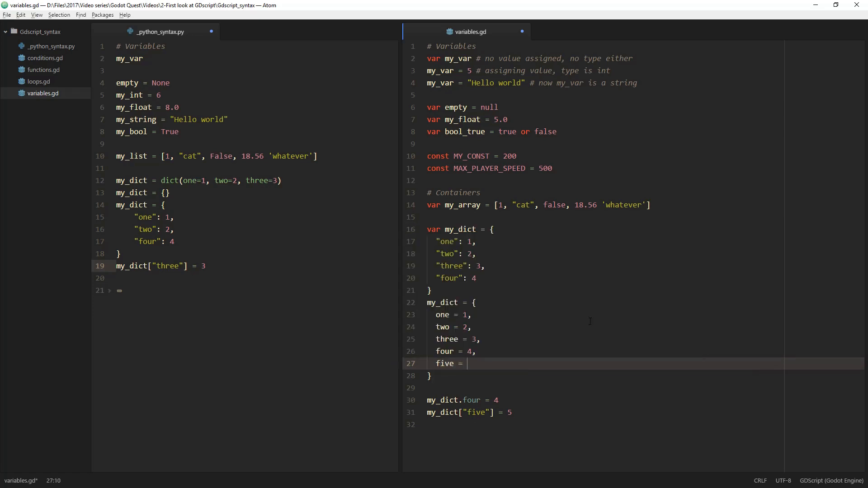
{"action": "type", "text": "5"}
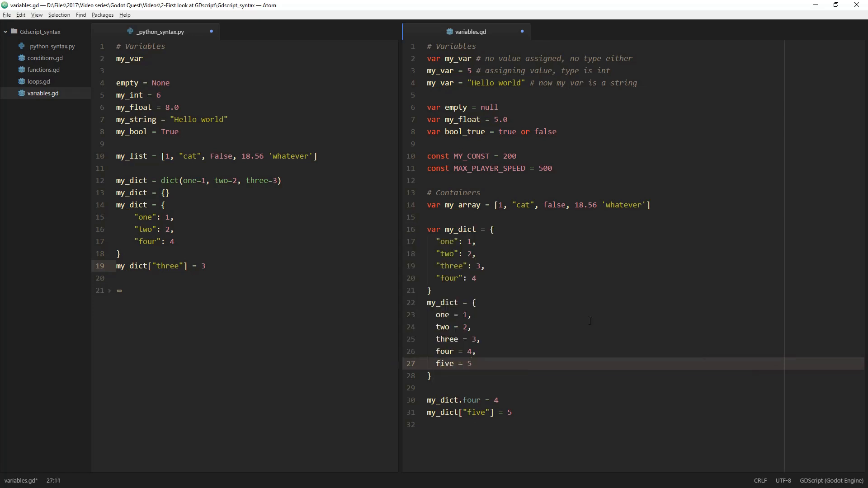
{"action": "left_click", "coordinate": [45, 58]}
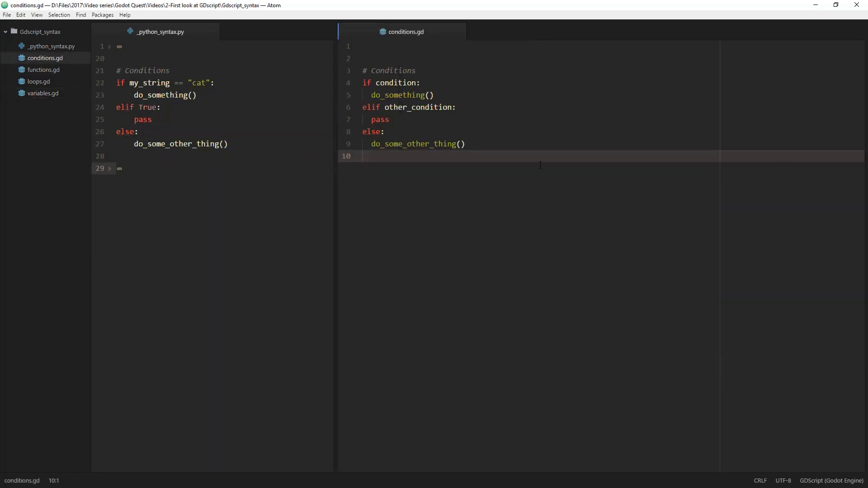
{"action": "mouse_move", "coordinate": [511, 125]}
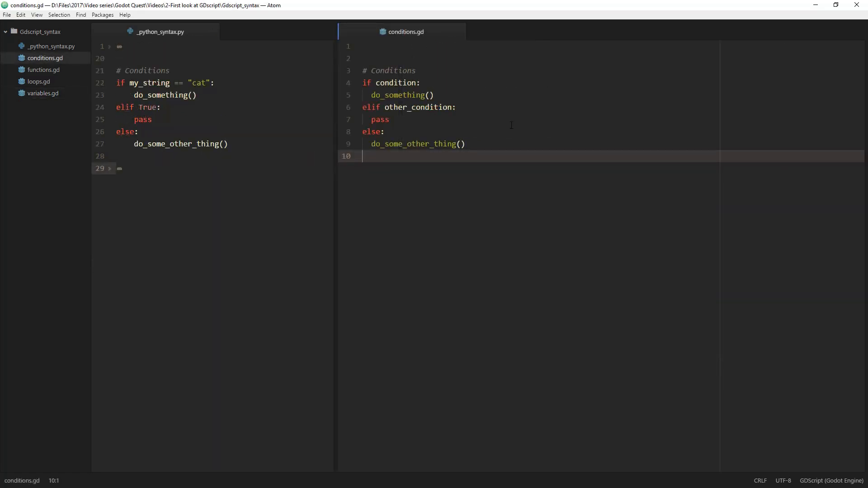
Type an if true: block with an indented pass, try an else:, and start an eli line.
{"action": "type", "text": "if"}
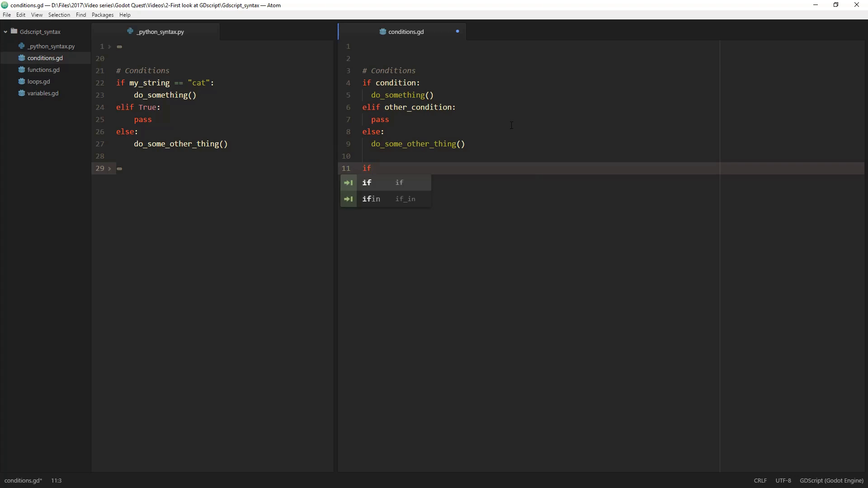
{"action": "type", "text": "true:"}
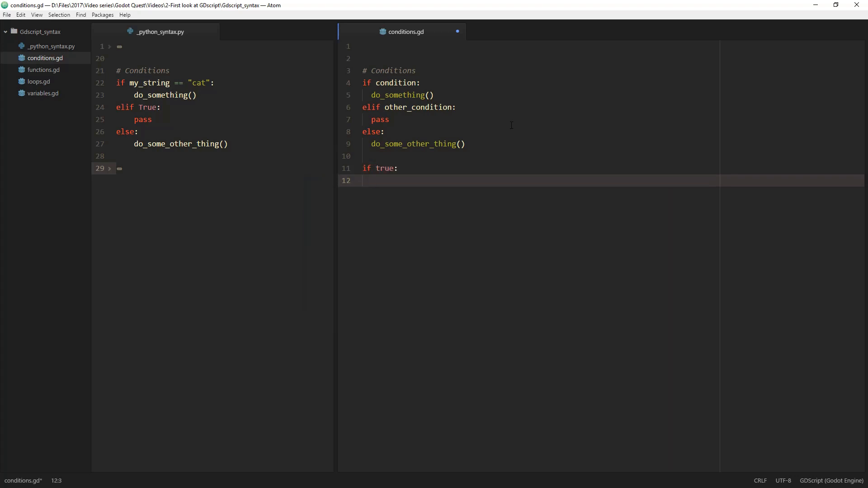
{"action": "type", "text": "pass"}
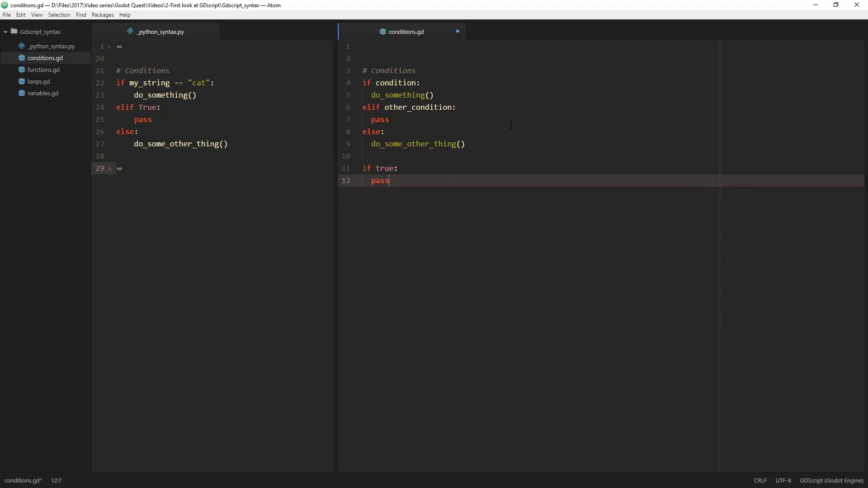
{"action": "key", "text": "Backspace"}
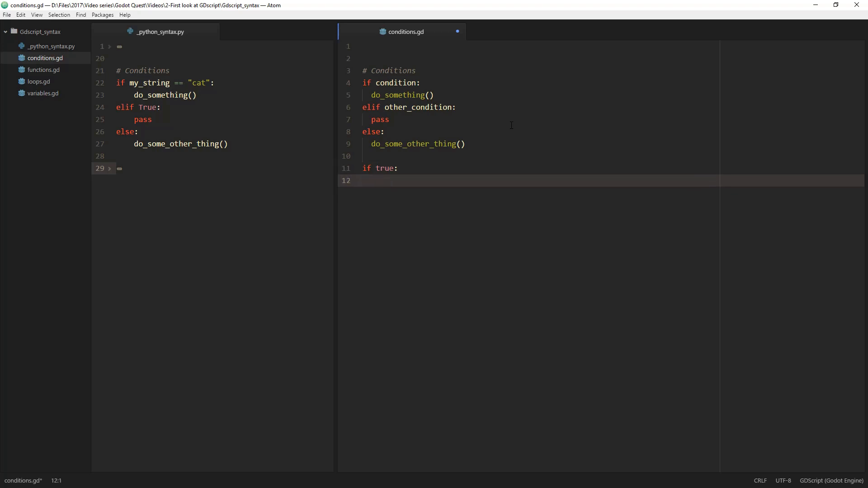
{"action": "type", "text": "else:"}
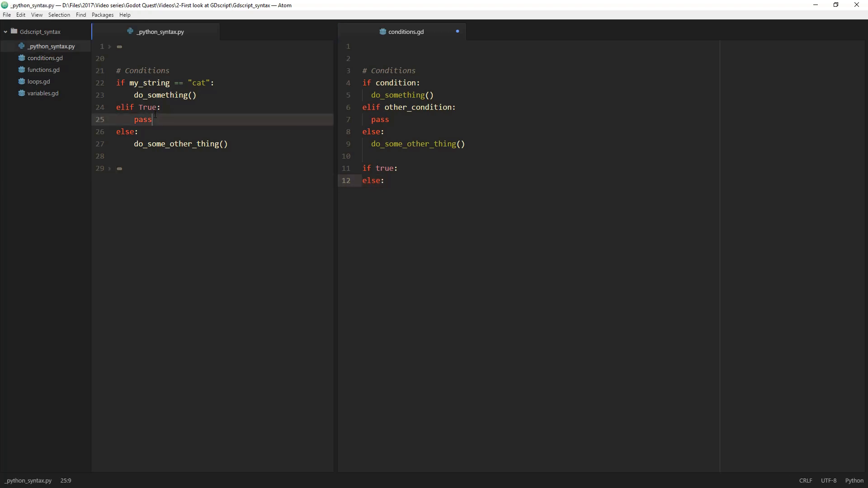
{"action": "left_click", "coordinate": [384, 180]}
{"action": "type", "text": "p"}
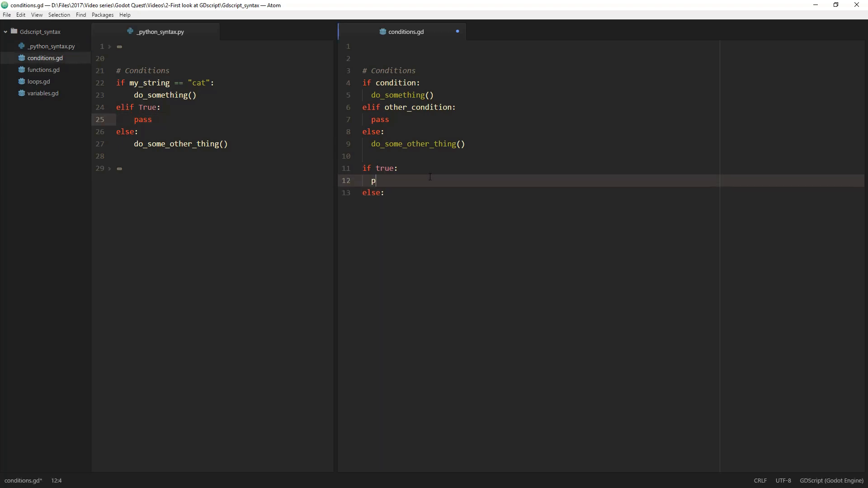
{"action": "type", "text": "ass"}
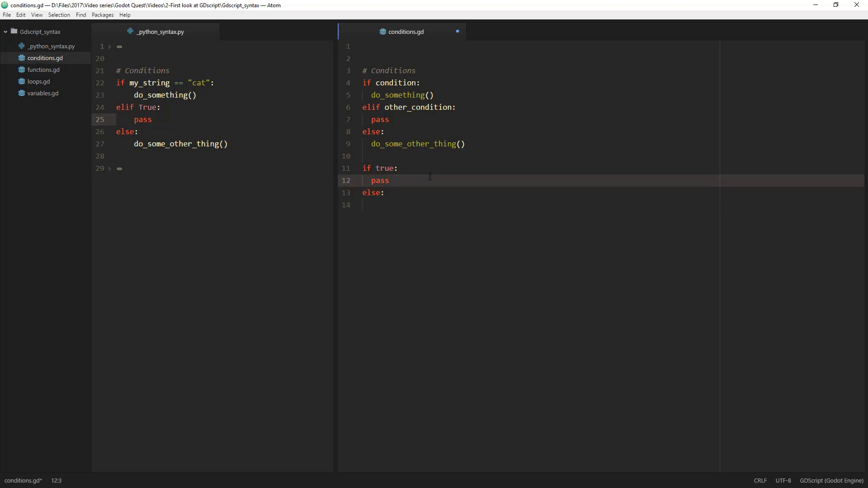
{"action": "type", "text": "eli"}
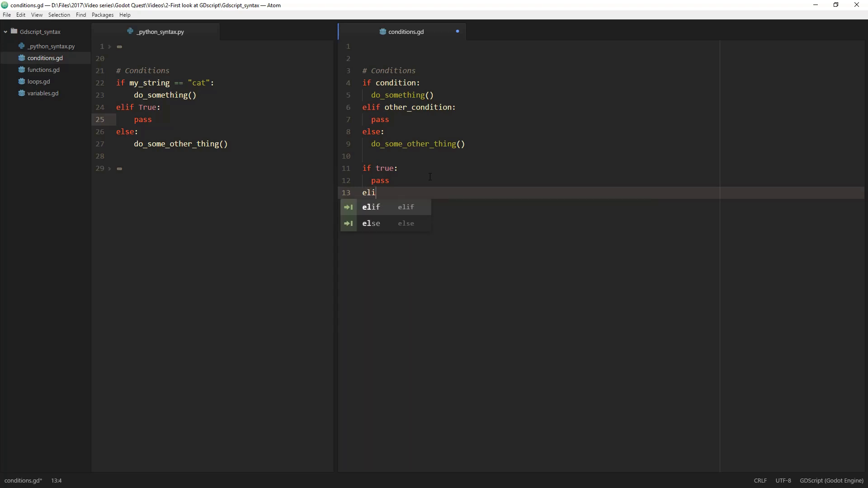
Add an elif some_other_thing_is_true() branch below the if true block.
{"action": "key", "text": "Escape"}
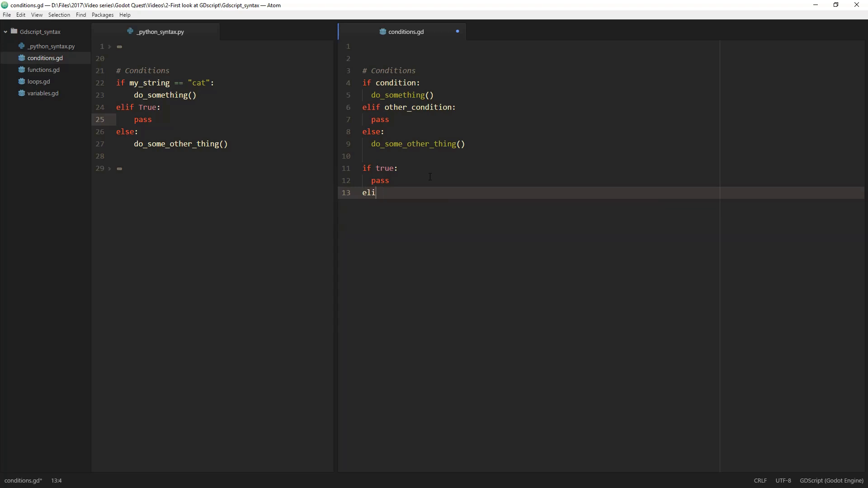
{"action": "type", "text": "se if"}
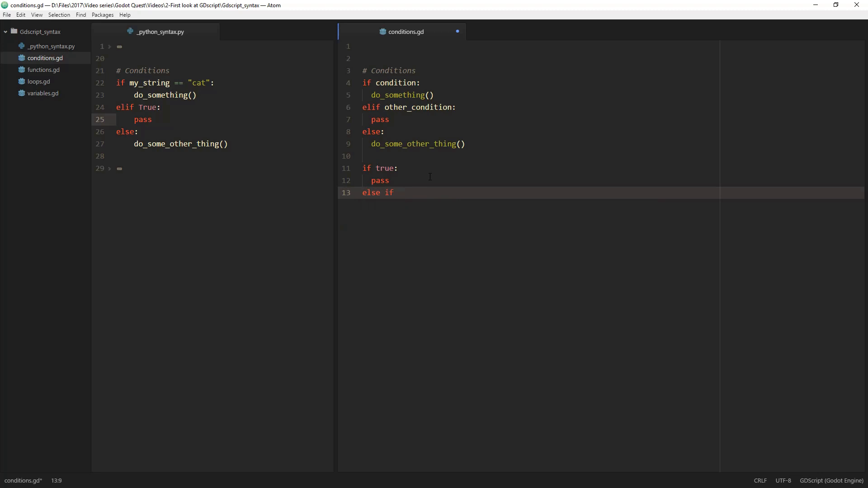
{"action": "type", "text": "elif"}
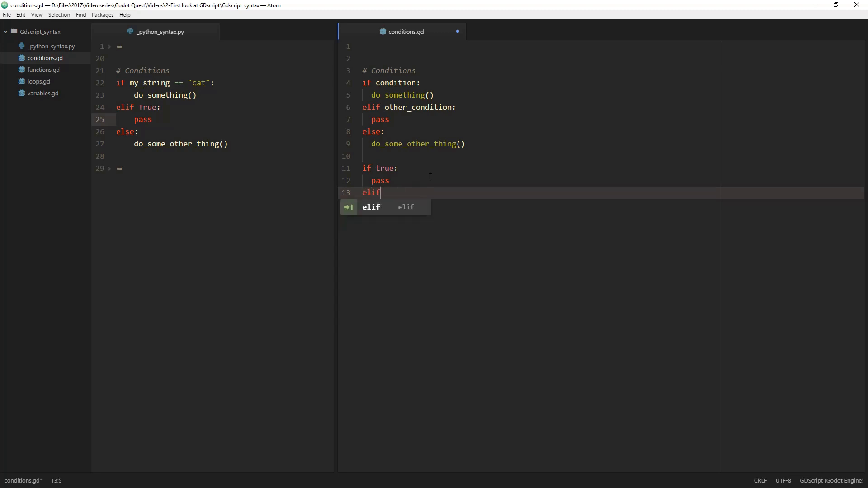
{"action": "type", "text": "some_)"}
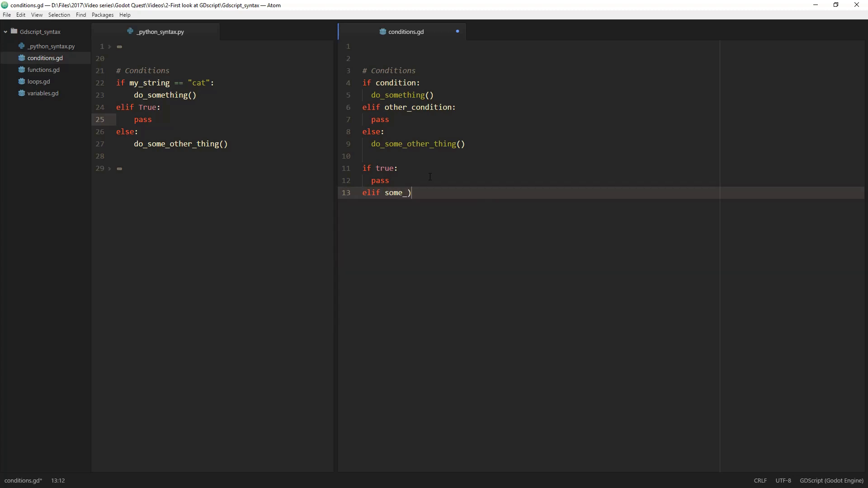
{"action": "type", "text": "other_thing"}
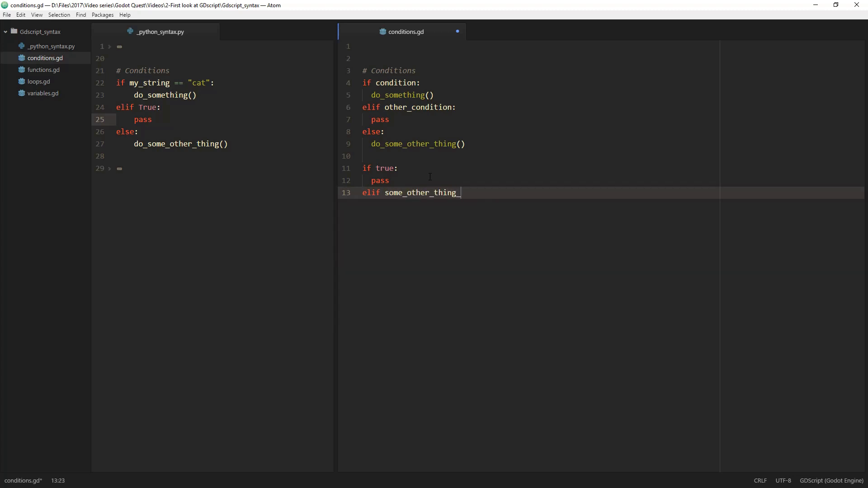
{"action": "type", "text": "_is_true():"}
{"action": "type", "text": "pa"}
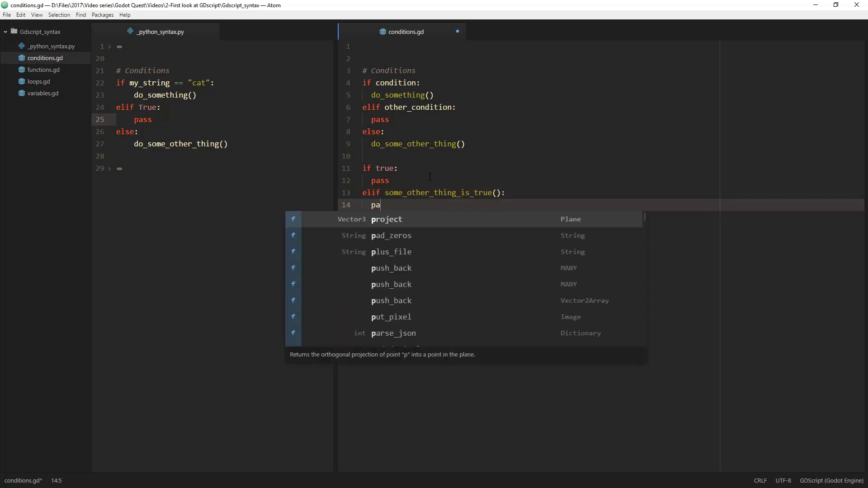
Add an else: branch and begin typing a line inside it.
{"action": "type", "text": "s"}
{"action": "type", "text": "e"}
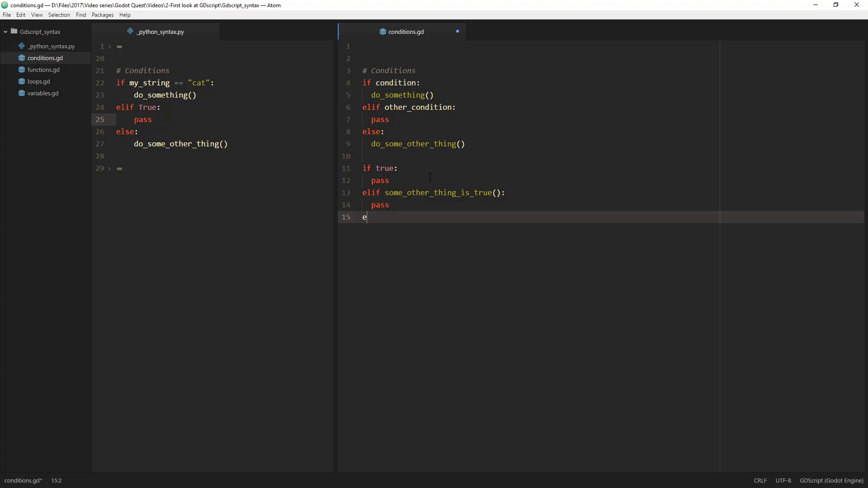
{"action": "type", "text": "lse:"}
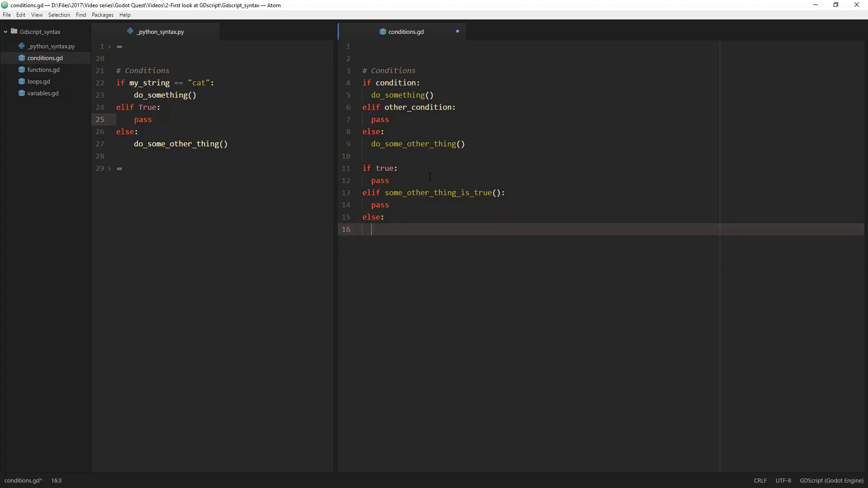
{"action": "left_click", "coordinate": [380, 205]}
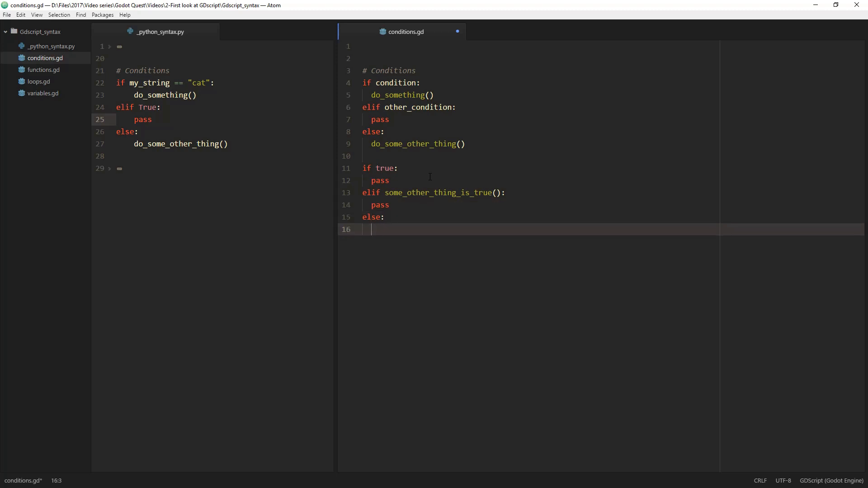
{"action": "type", "text": "d"}
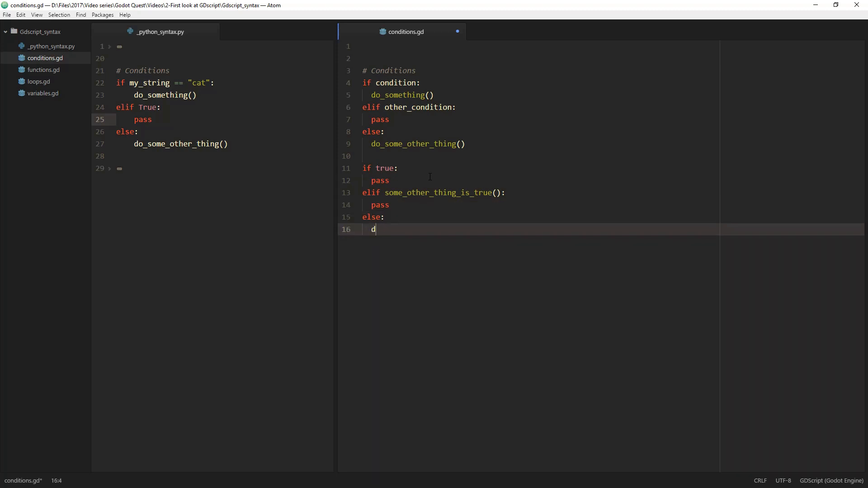
{"action": "type", "text": "o"}
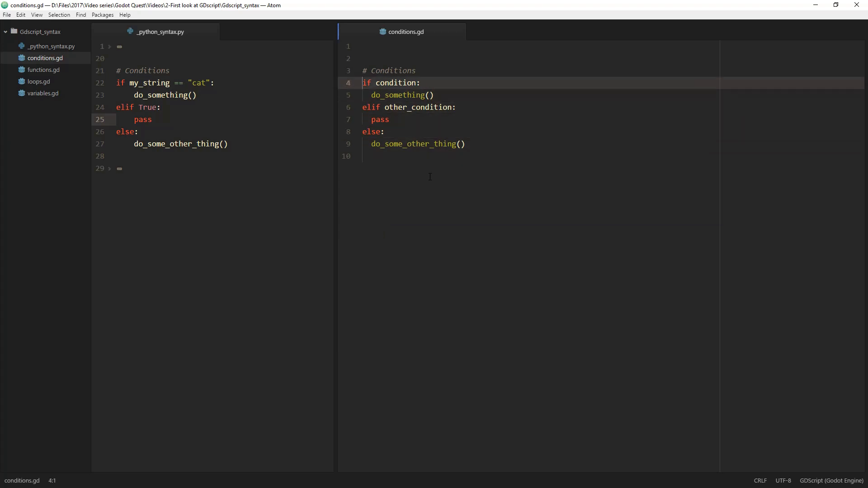
Replace condition on line 4 with my_var == 5 and append player_is_alive.
{"action": "double_click", "coordinate": [395, 82]}
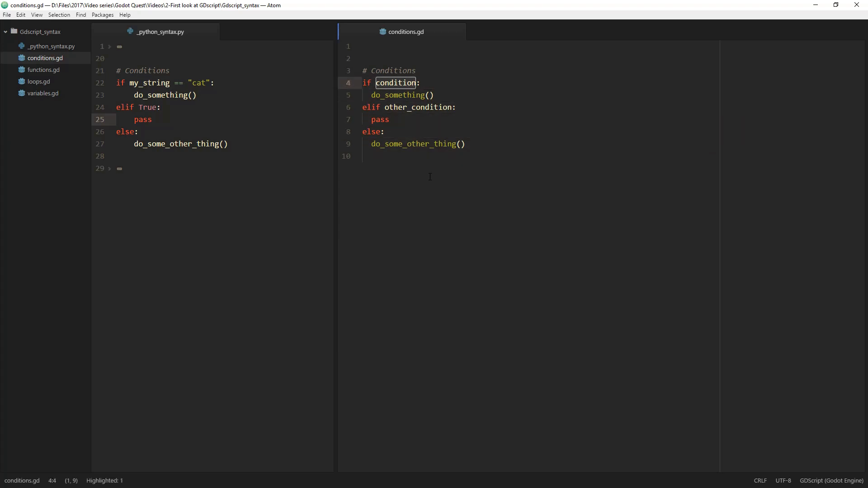
{"action": "type", "text": "5 == :"}
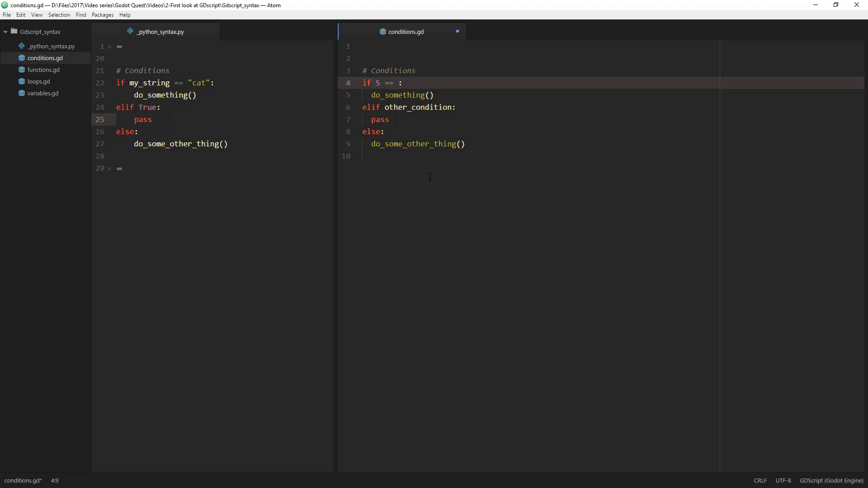
{"action": "type", "text": "5"}
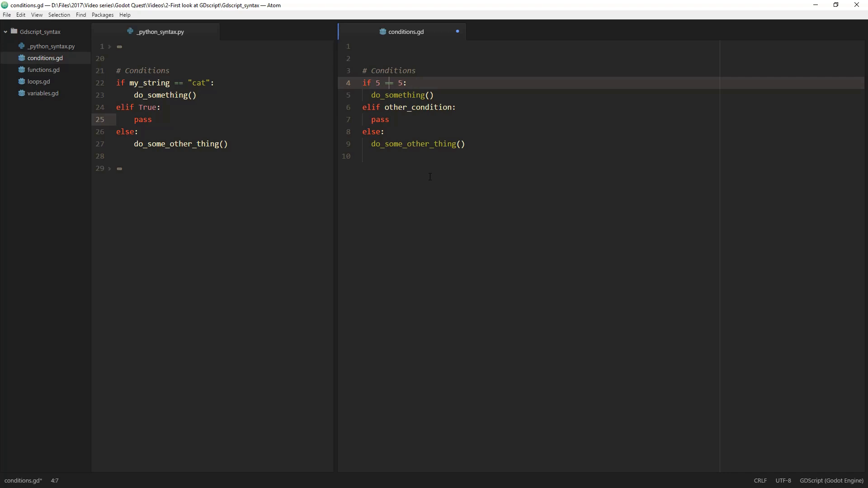
{"action": "type", "text": "my_var"}
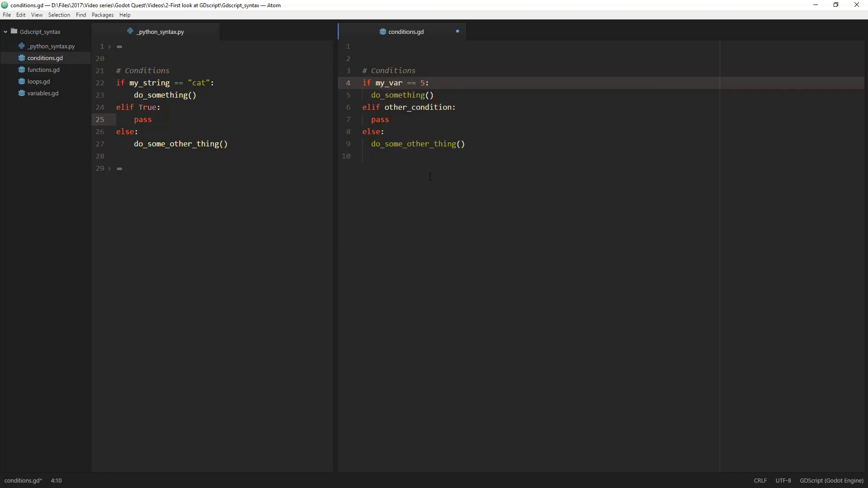
{"action": "left_click", "coordinate": [424, 82]}
{"action": "type", "text": " and "}
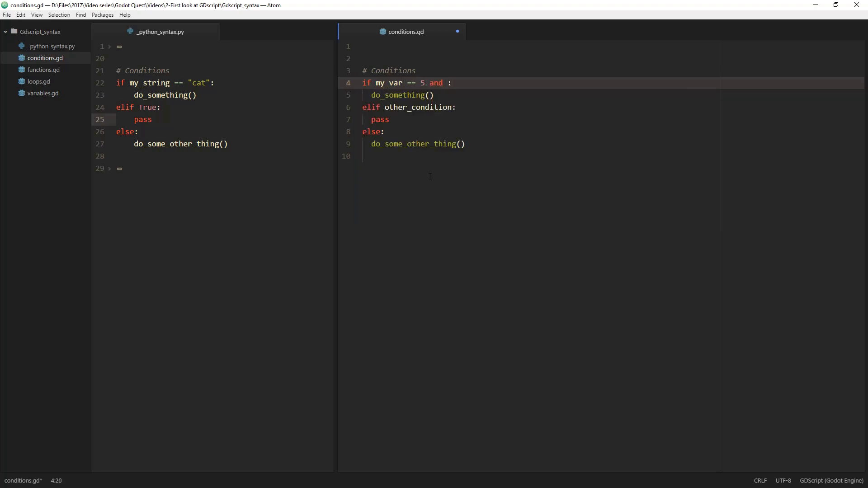
{"action": "type", "text": "player"}
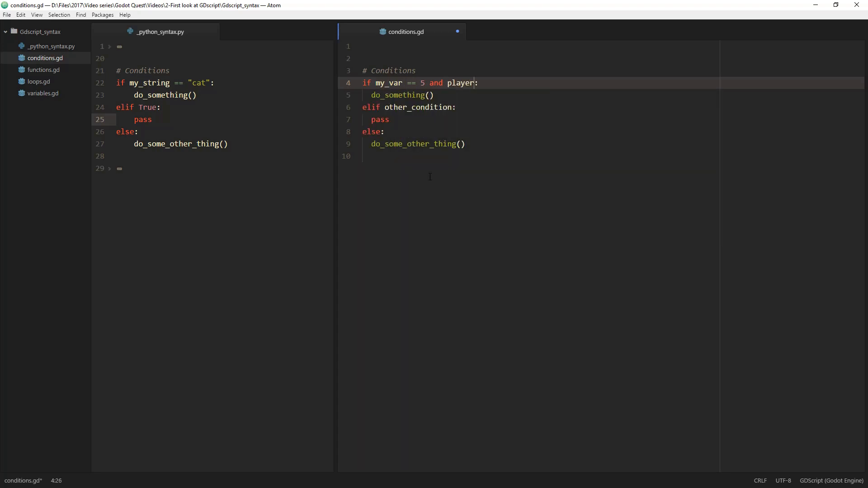
{"action": "type", "text": "_is_alive"}
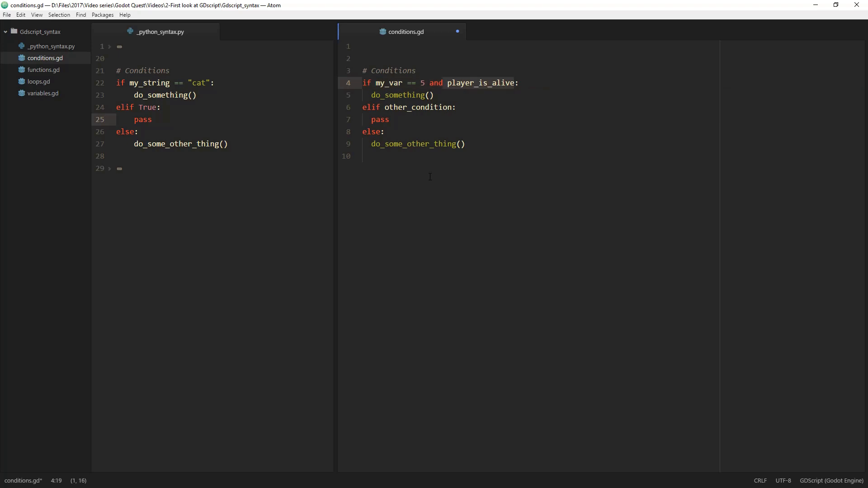
Change the and operator to or so the test reads my_var == 5 or player_is_alive.
{"action": "double_click", "coordinate": [480, 83]}
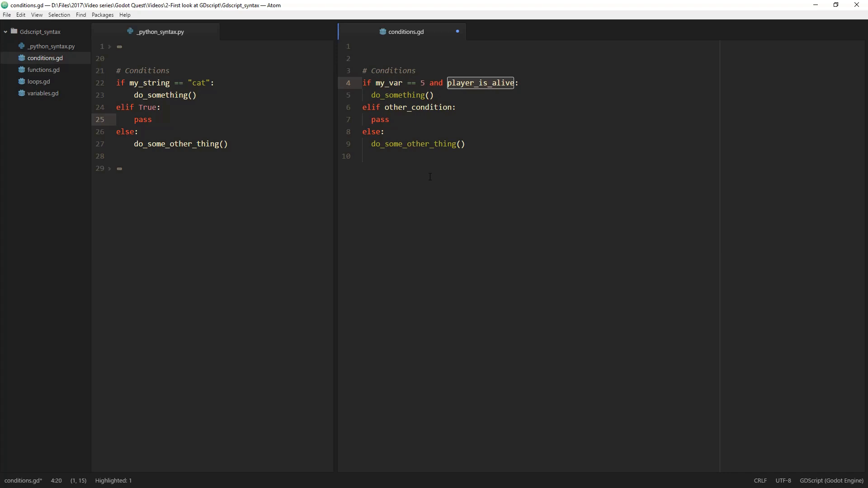
{"action": "double_click", "coordinate": [436, 83]}
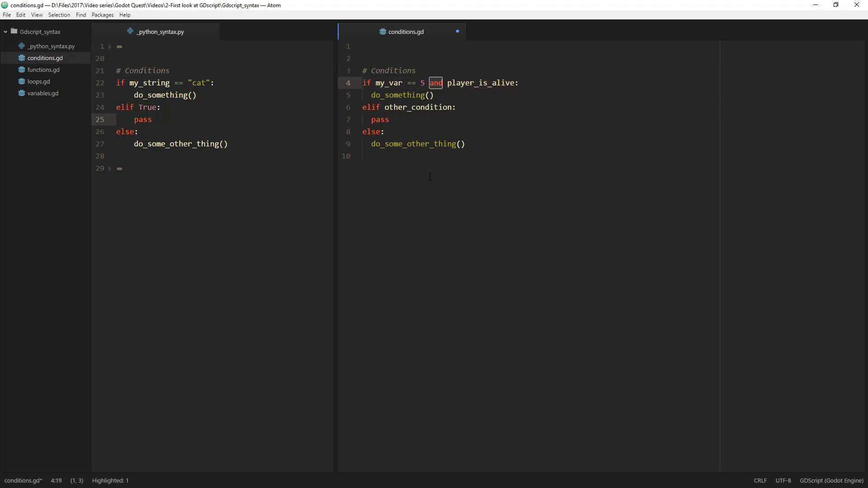
{"action": "type", "text": "or"}
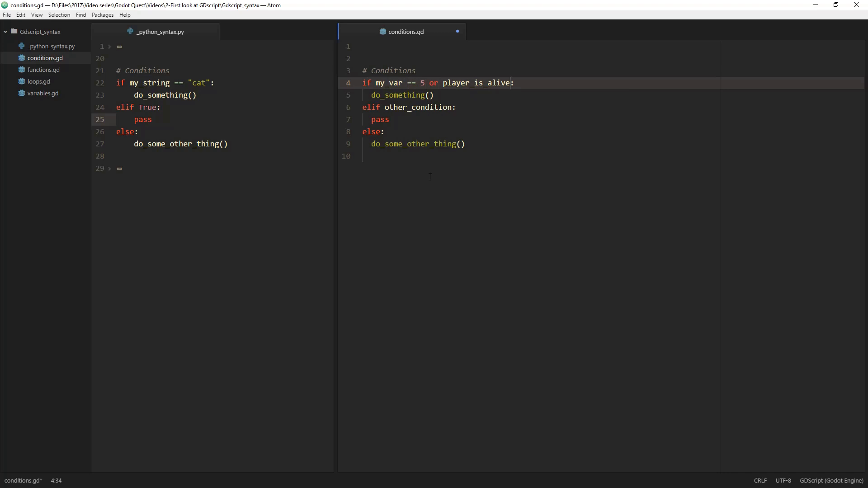
{"action": "left_click", "coordinate": [434, 94]}
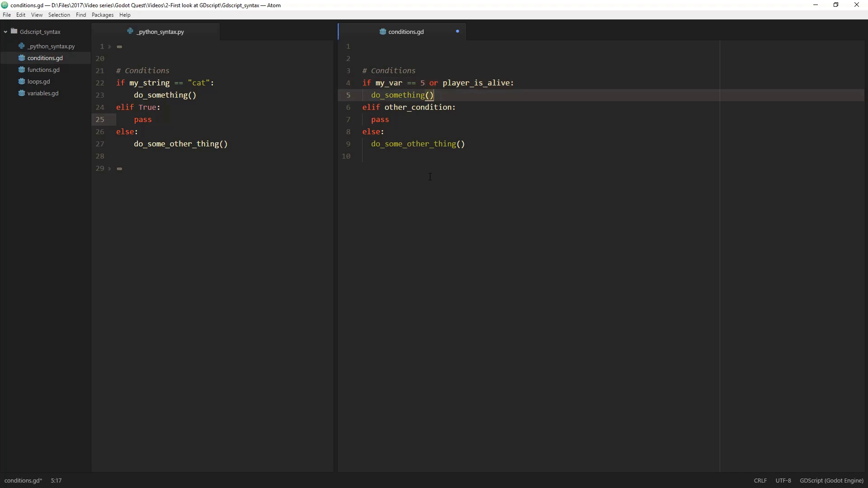
{"action": "left_click", "coordinate": [372, 94]}
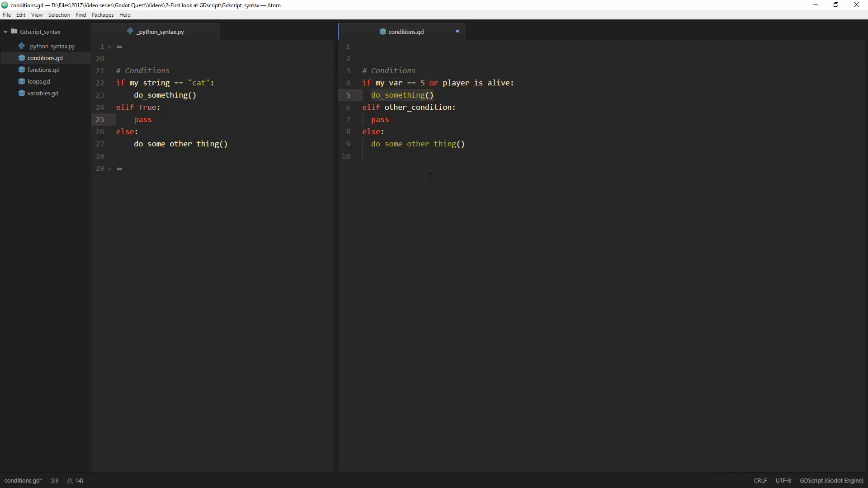
{"action": "left_click", "coordinate": [385, 82]}
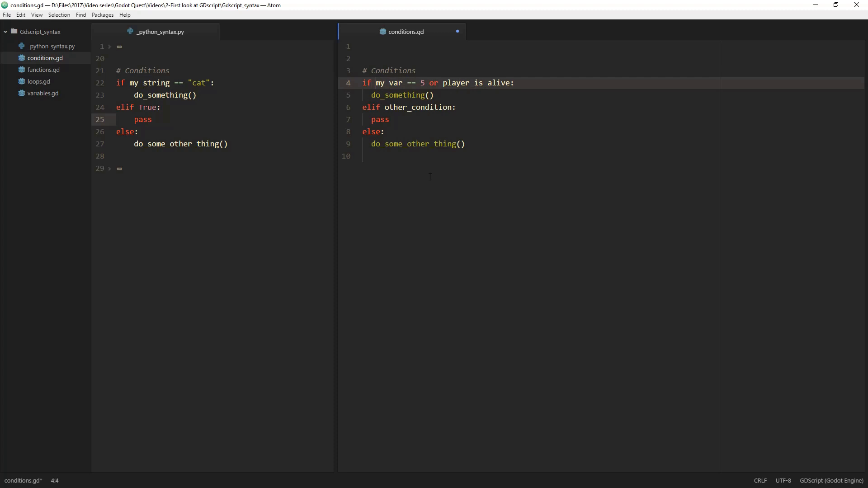
{"action": "left_click", "coordinate": [365, 59]}
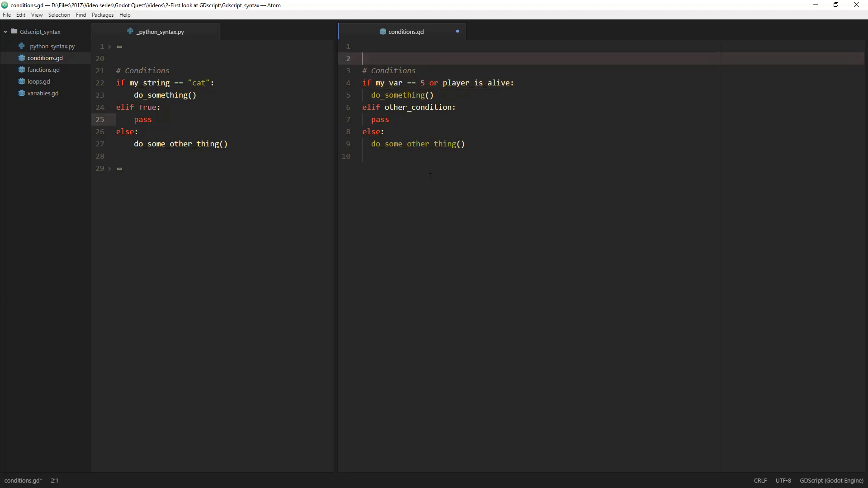
Declare var array = [2, 3, 4] and var my_var = 3 above the conditions.
{"action": "type", "text": "var"}
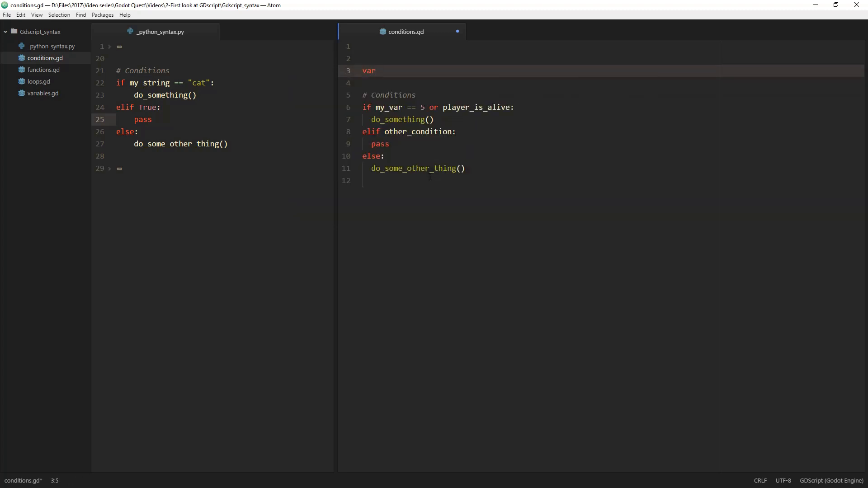
{"action": "type", "text": "array = []"}
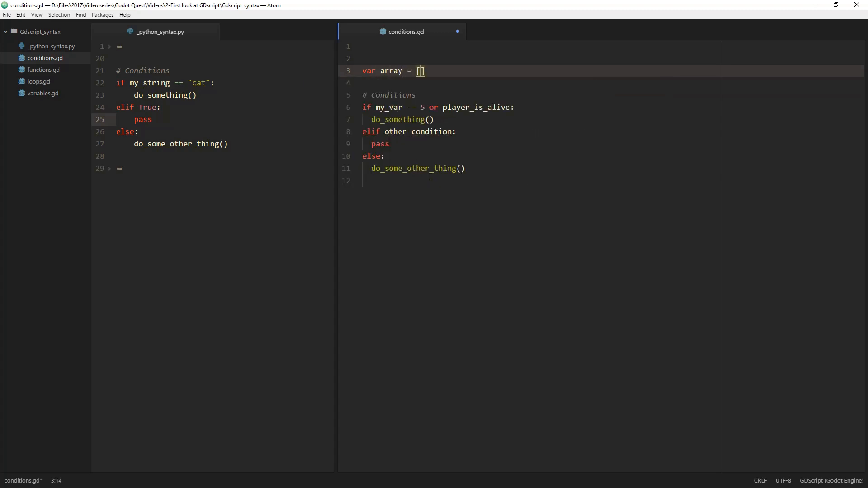
{"action": "type", "text": "2,"}
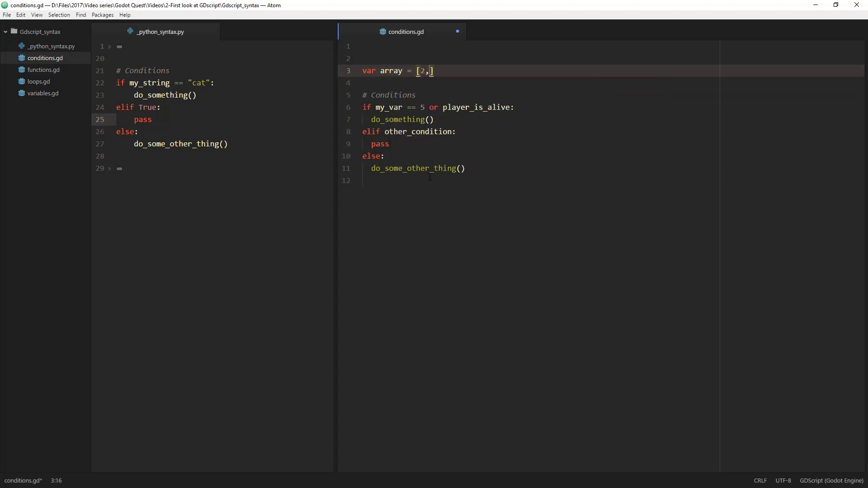
{"action": "type", "text": "3, 4"}
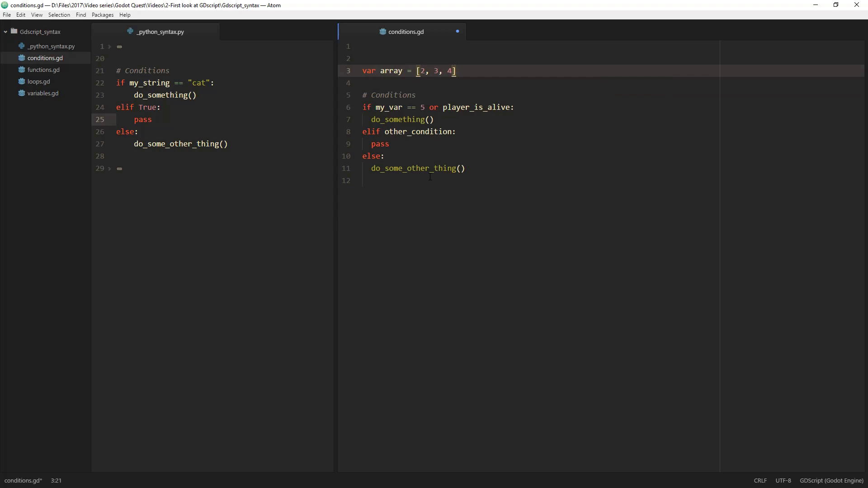
{"action": "left_click", "coordinate": [420, 106]}
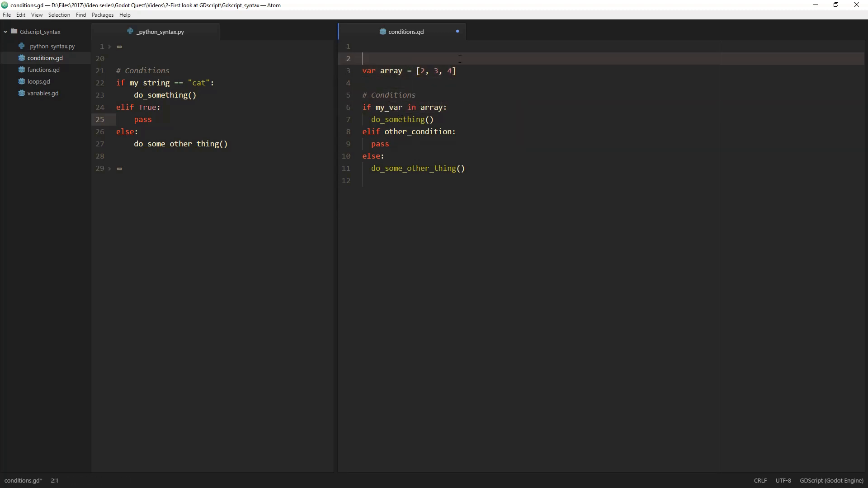
{"action": "type", "text": "var"}
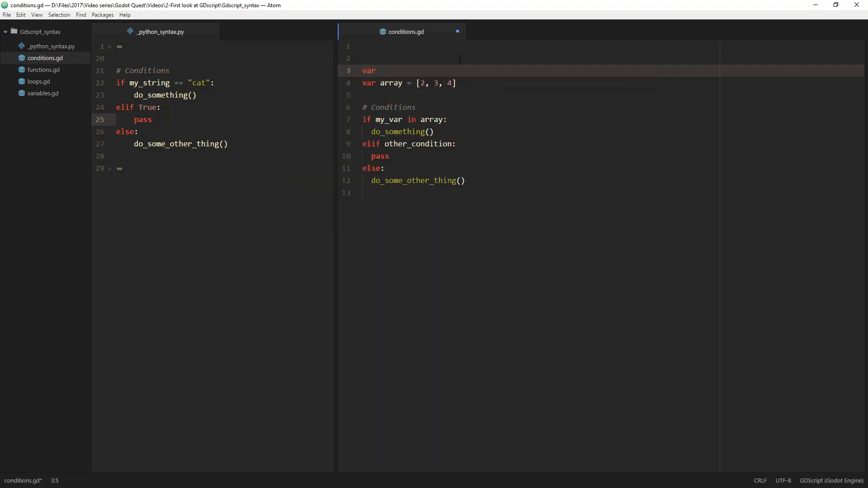
{"action": "type", "text": "my_f"}
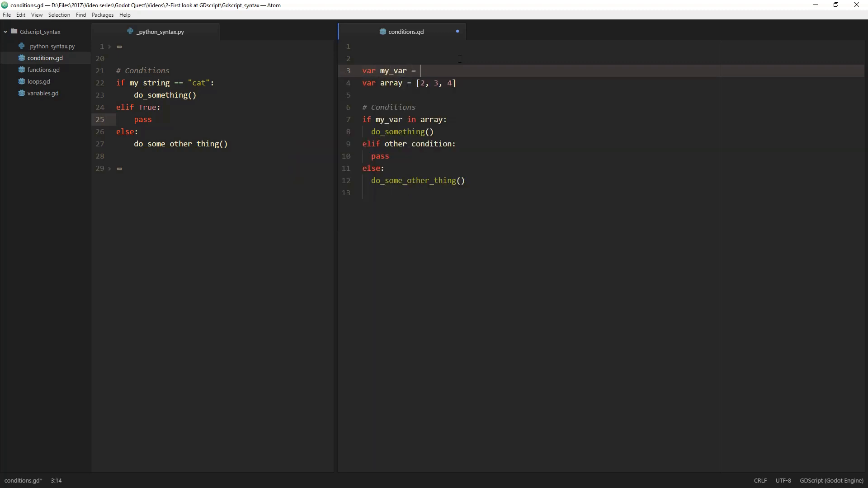
{"action": "type", "text": "3"}
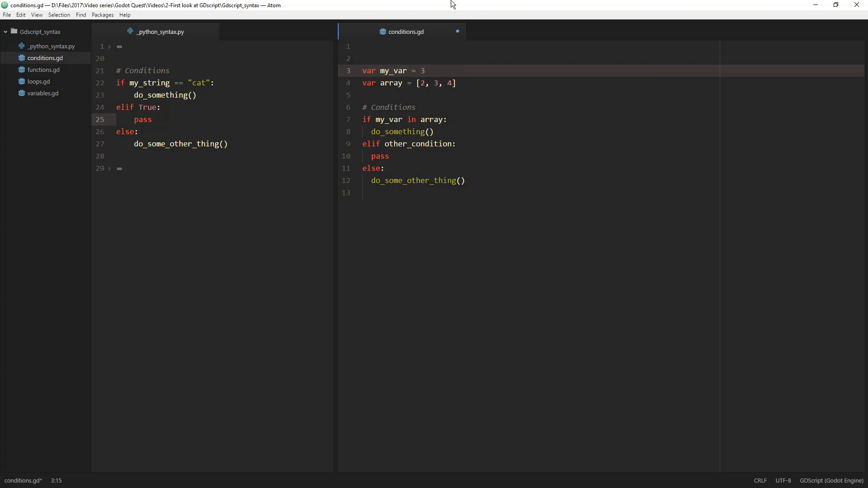
Highlight my_var's uses and review the array values and the do_something call under the if.
{"action": "double_click", "coordinate": [389, 118]}
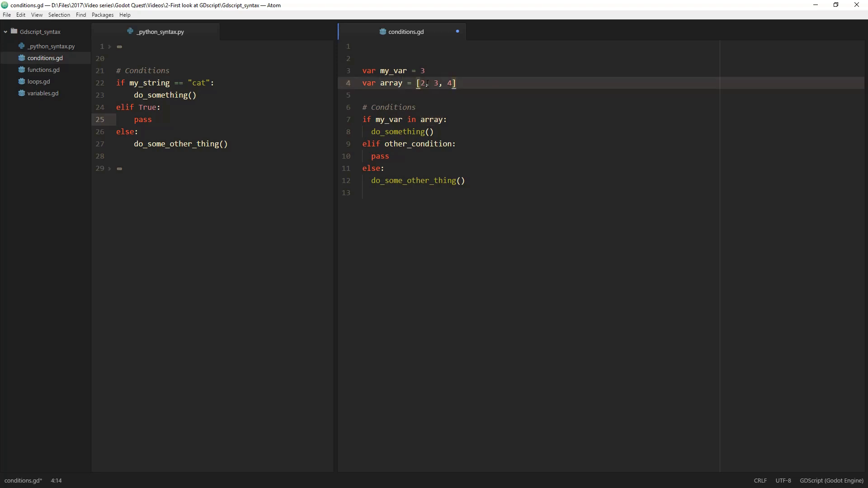
{"action": "double_click", "coordinate": [389, 119]}
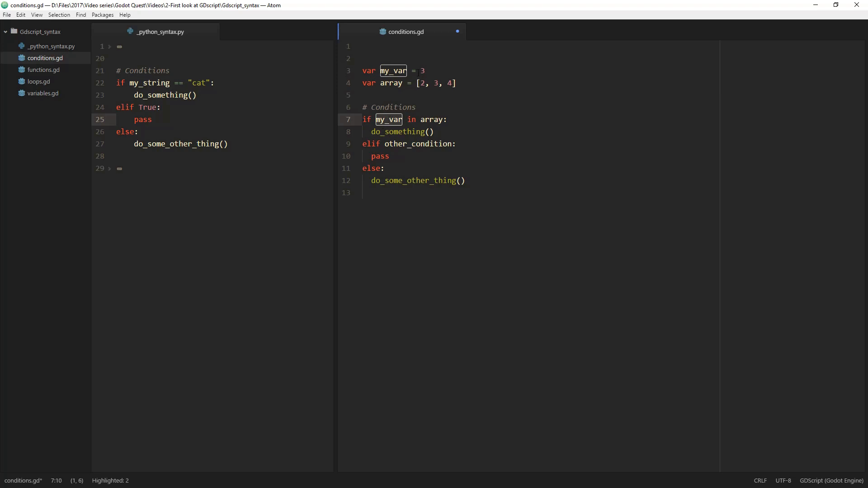
{"action": "left_click", "coordinate": [421, 70]}
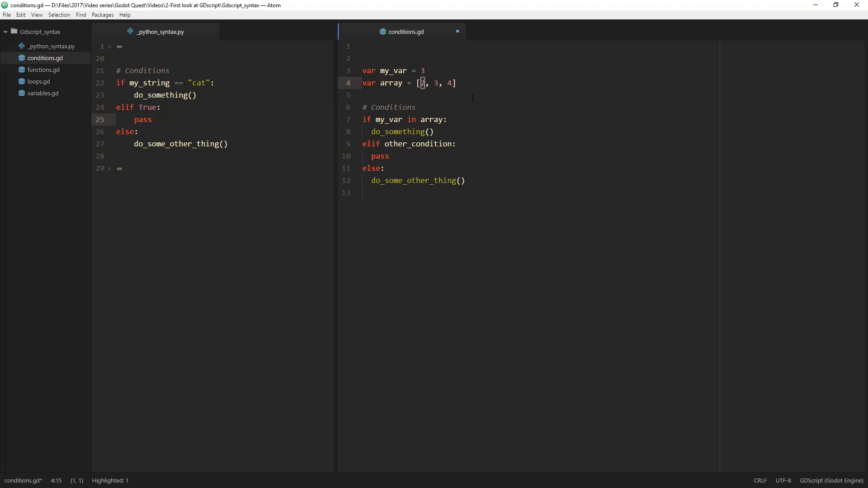
{"action": "left_click", "coordinate": [437, 83]}
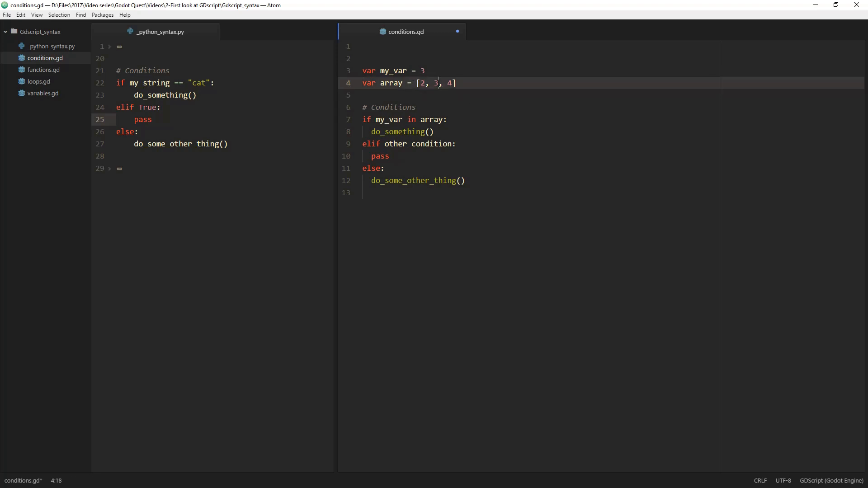
{"action": "double_click", "coordinate": [421, 70]}
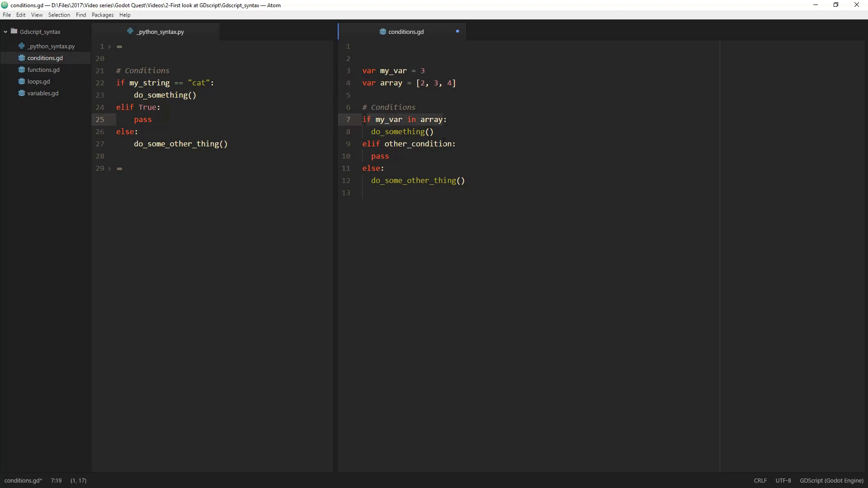
{"action": "left_click", "coordinate": [393, 131]}
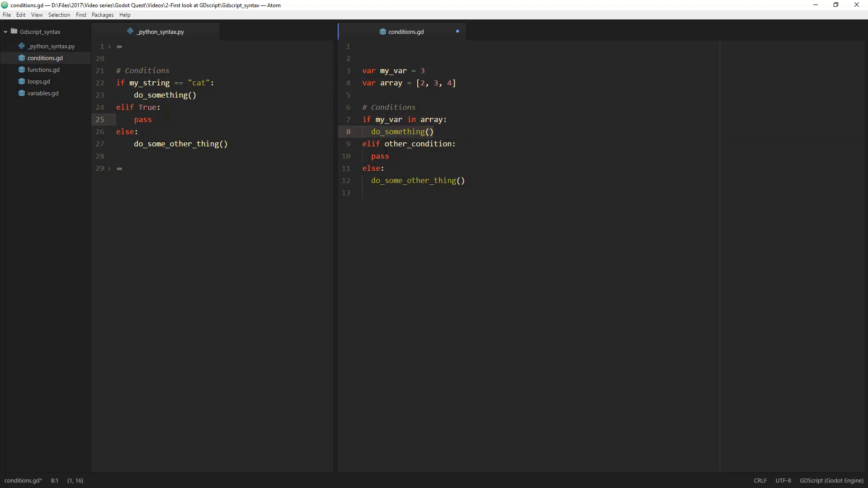
{"action": "left_click", "coordinate": [456, 83]}
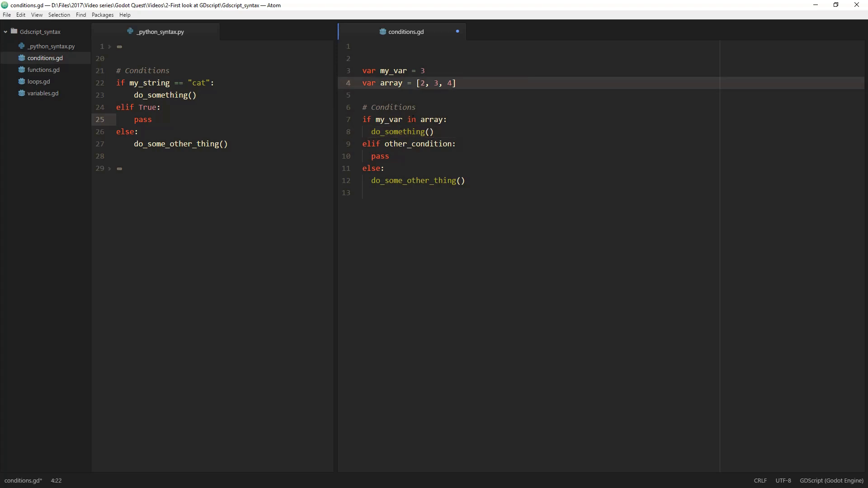
Open loops.gd and highlight the for, in, y and range parts of its loops.
{"action": "left_click", "coordinate": [412, 119]}
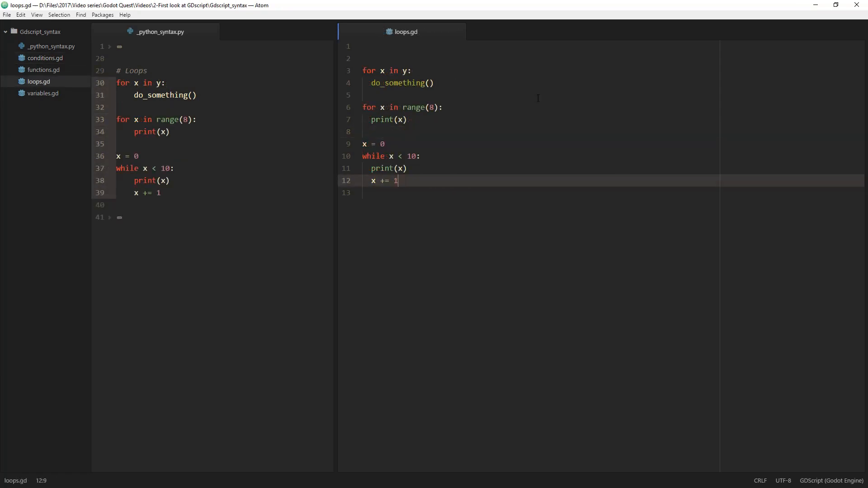
{"action": "double_click", "coordinate": [393, 71]}
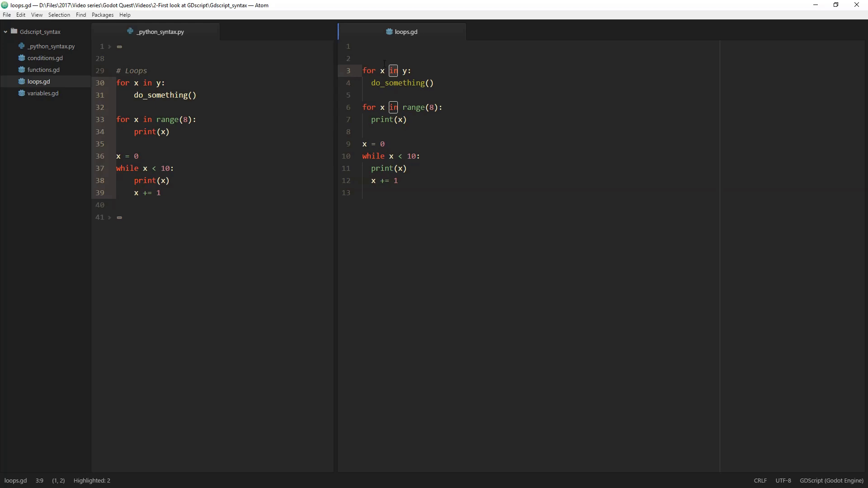
{"action": "left_click", "coordinate": [368, 70]}
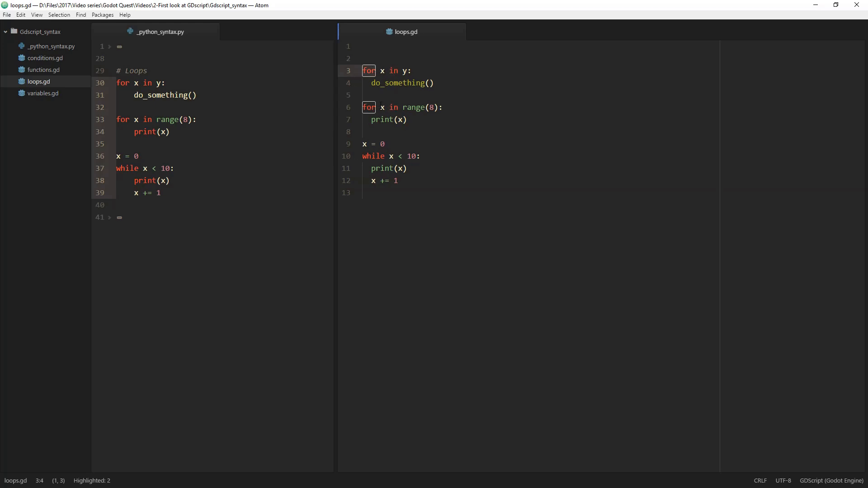
{"action": "left_click", "coordinate": [402, 71]}
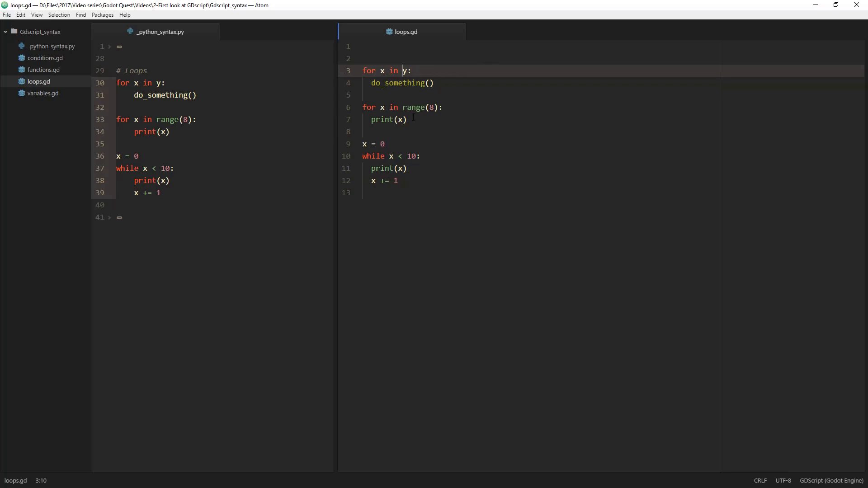
{"action": "double_click", "coordinate": [412, 107]}
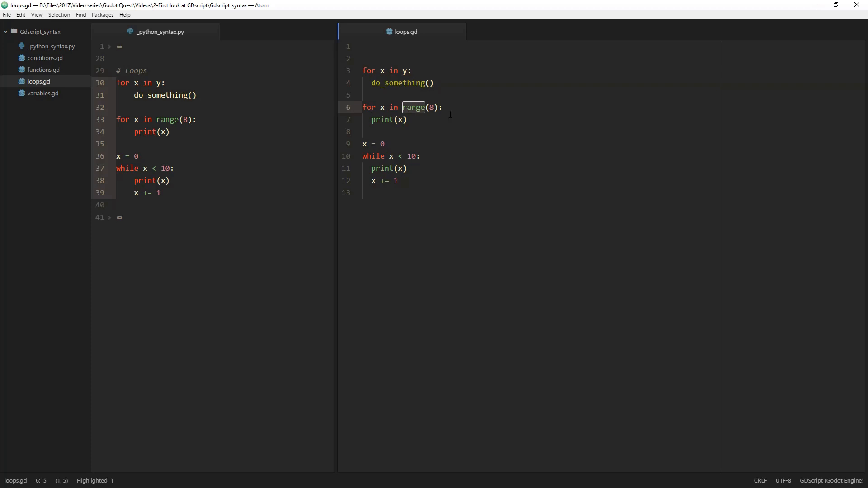
{"action": "left_click", "coordinate": [366, 58]}
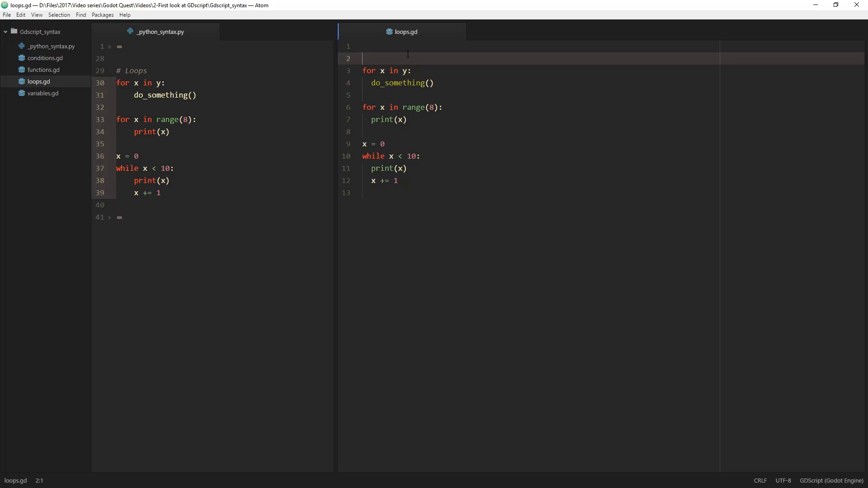
Declare var y with values 1 to 4 and make the first loop print(x).
{"action": "type", "text": "var y"}
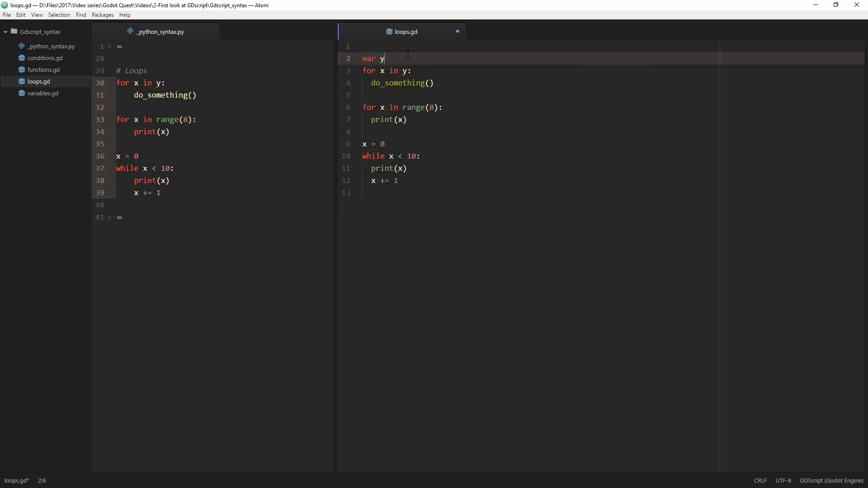
{"action": "type", "text": "= [1]"}
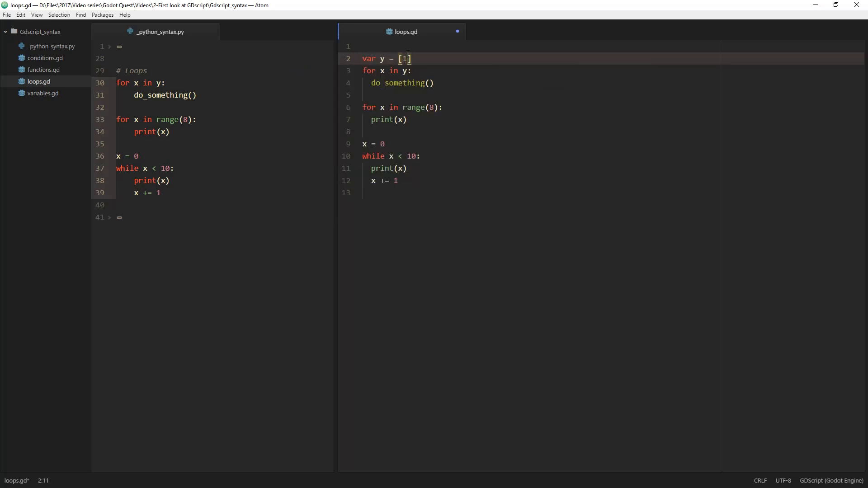
{"action": "type", "text": ", 2, 34"}
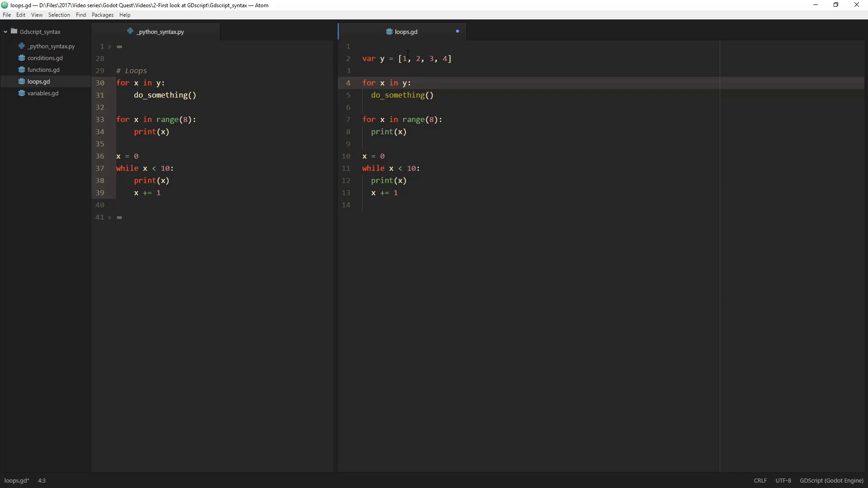
{"action": "left_click", "coordinate": [401, 59]}
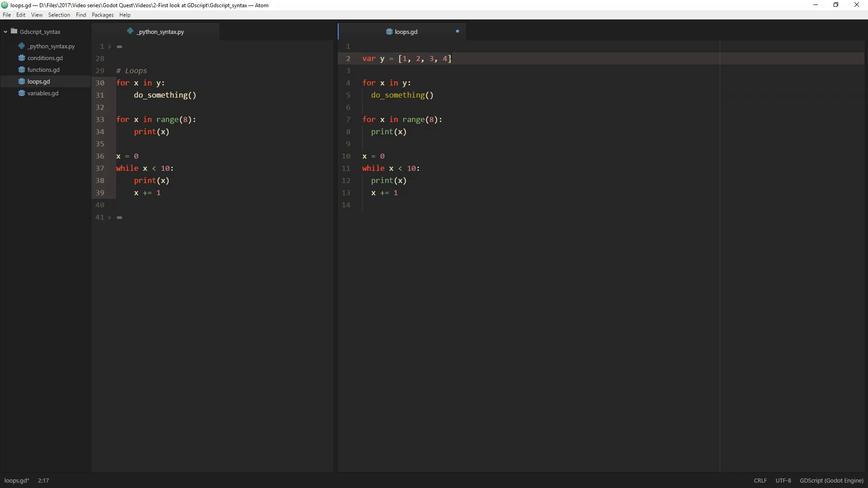
{"action": "left_click", "coordinate": [377, 94]}
{"action": "type", "text": "x"}
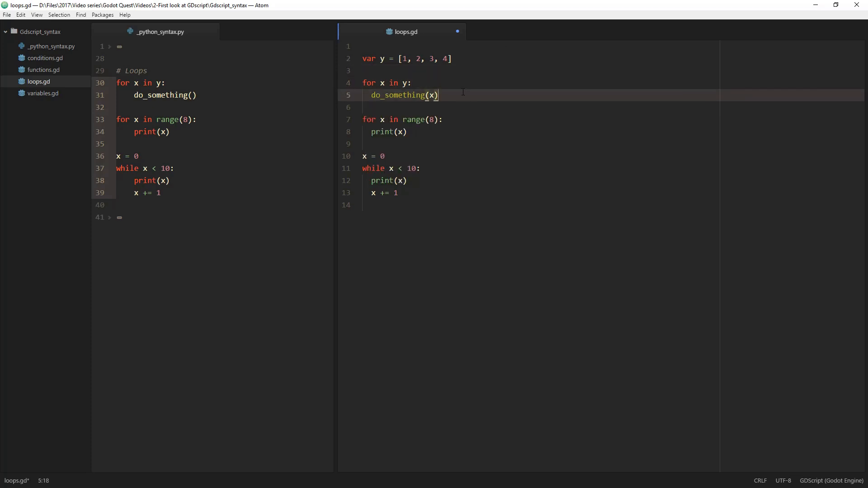
{"action": "type", "text": "print"}
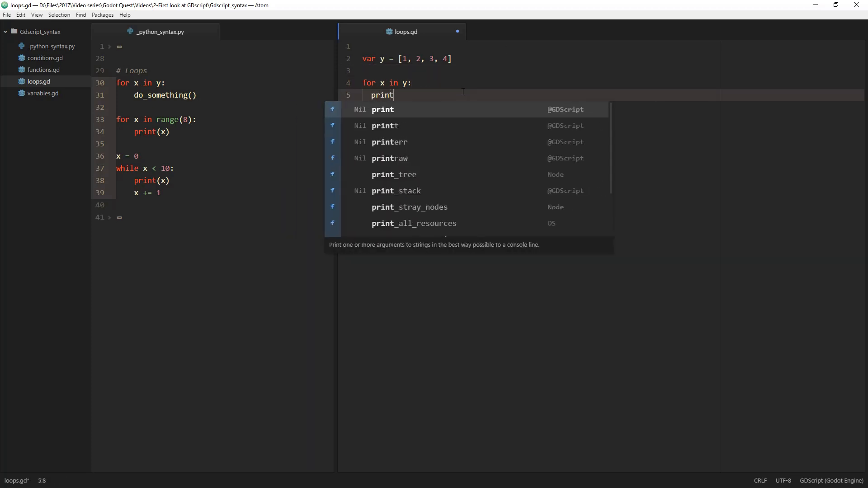
{"action": "type", "text": "(x)"}
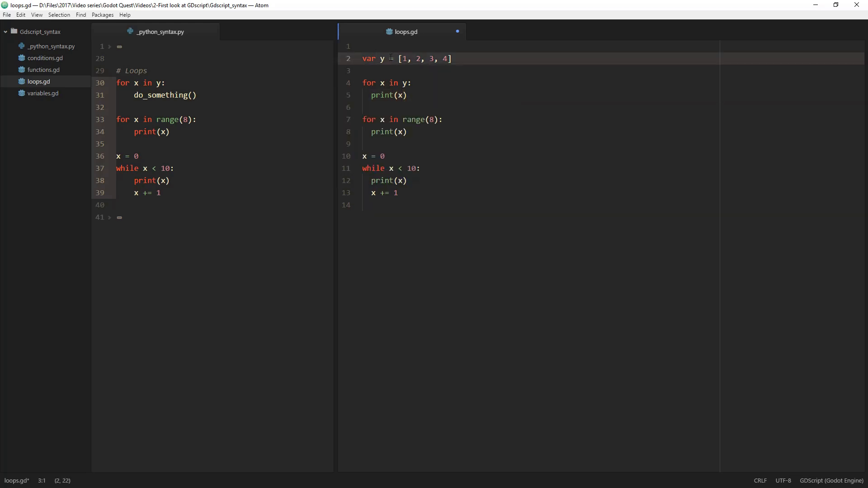
Change range's 8 to 5, prepend 0 to y, and select the range argument.
{"action": "left_click", "coordinate": [417, 58]}
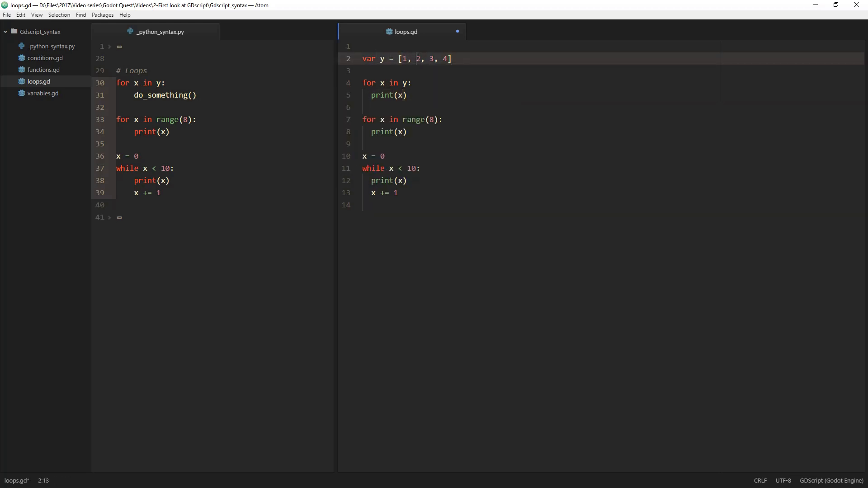
{"action": "double_click", "coordinate": [413, 120]}
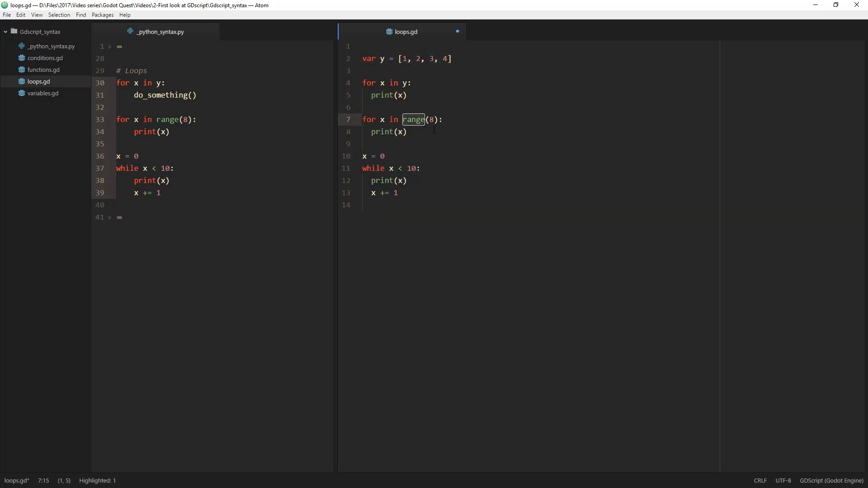
{"action": "left_click", "coordinate": [408, 131]}
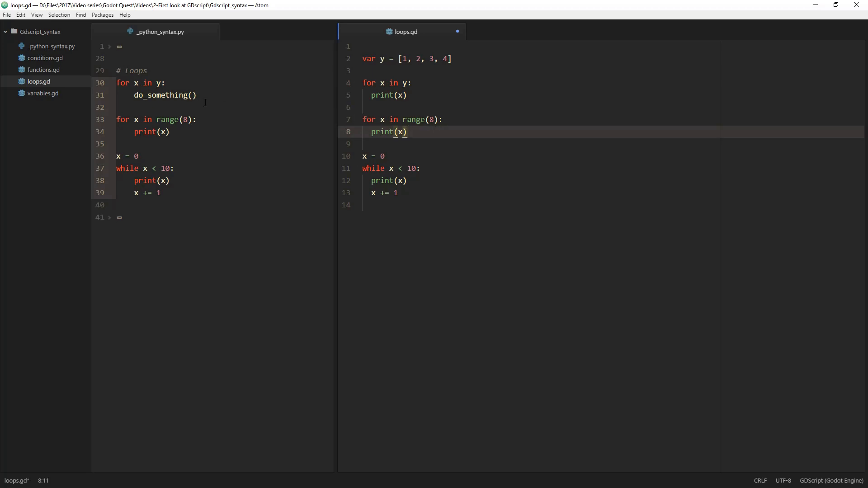
{"action": "left_click", "coordinate": [387, 108]}
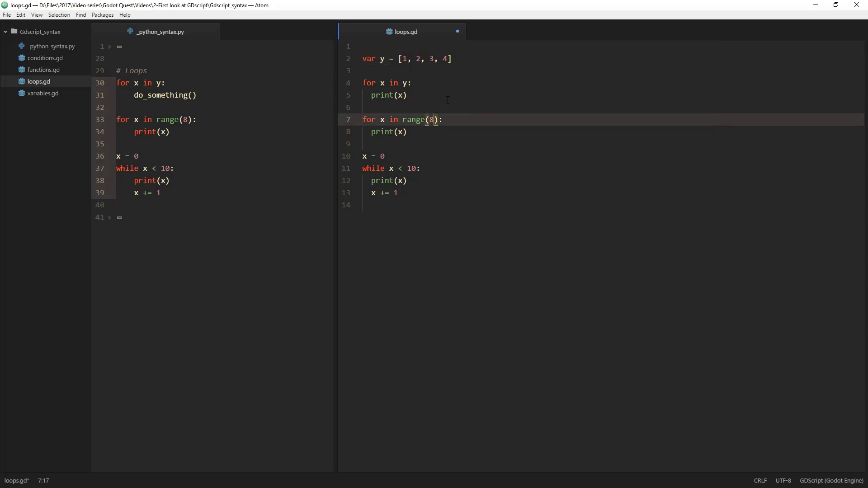
{"action": "type", "text": "5"}
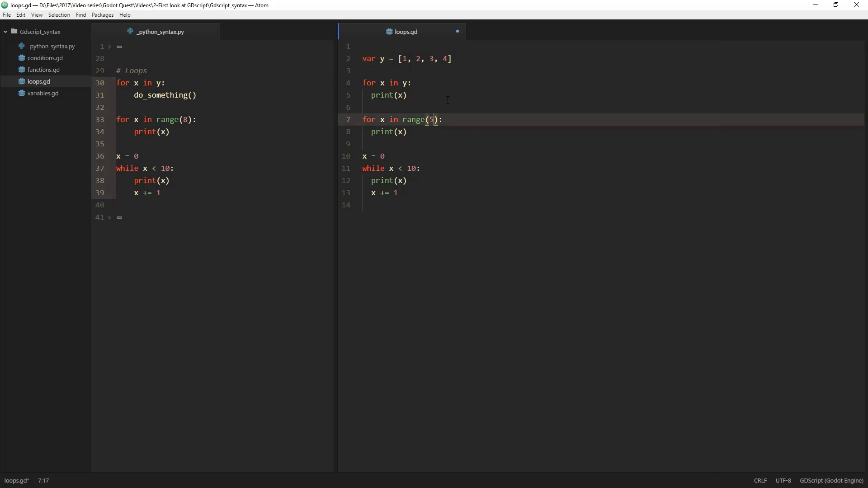
{"action": "left_click", "coordinate": [430, 58]}
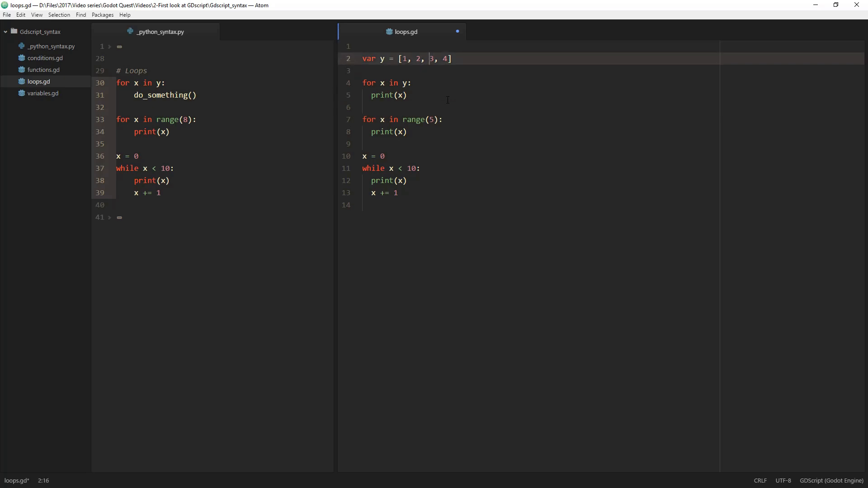
{"action": "type", "text": "0,"}
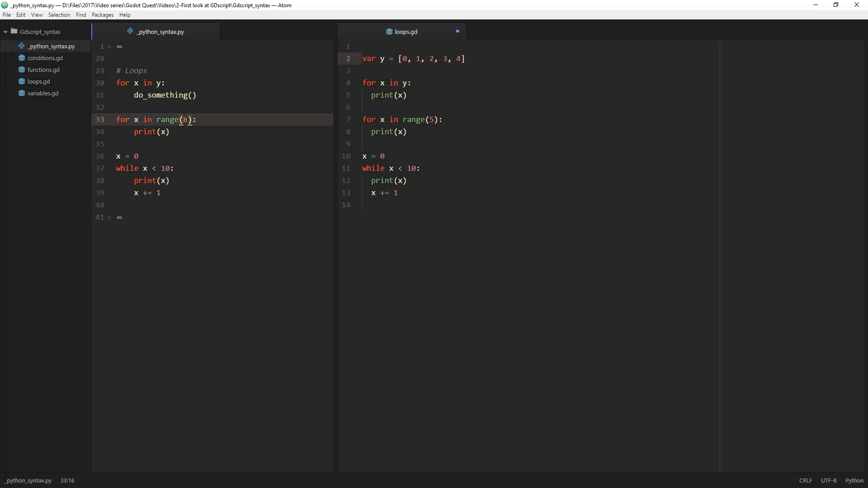
{"action": "double_click", "coordinate": [187, 119]}
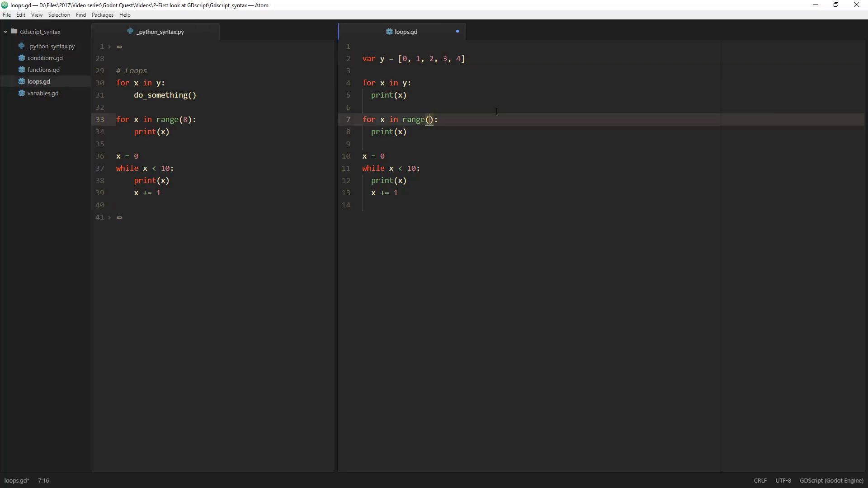
Change the for loop to range(3, 6) and review the while loop's condition and increment.
{"action": "type", "text": "3"}
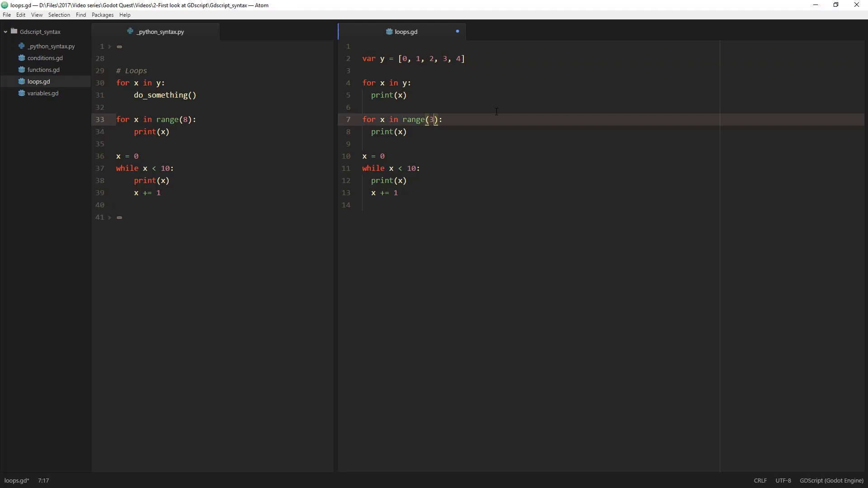
{"action": "type", "text": ", 6"}
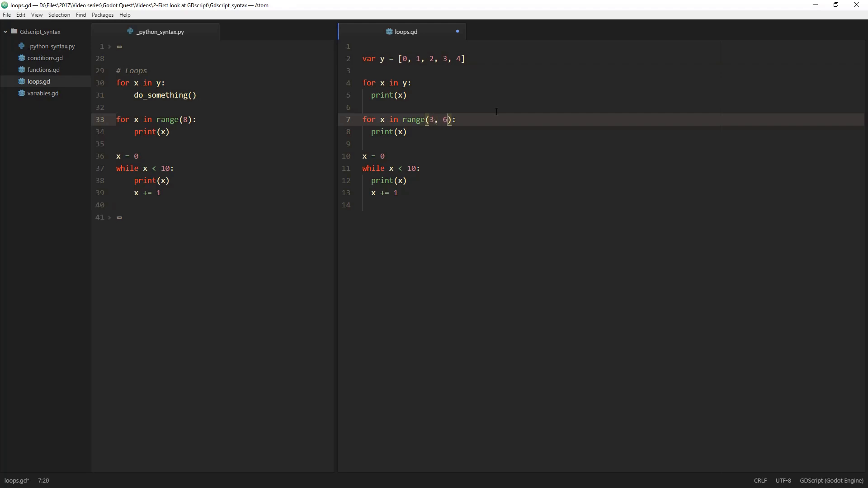
{"action": "left_click", "coordinate": [433, 119]}
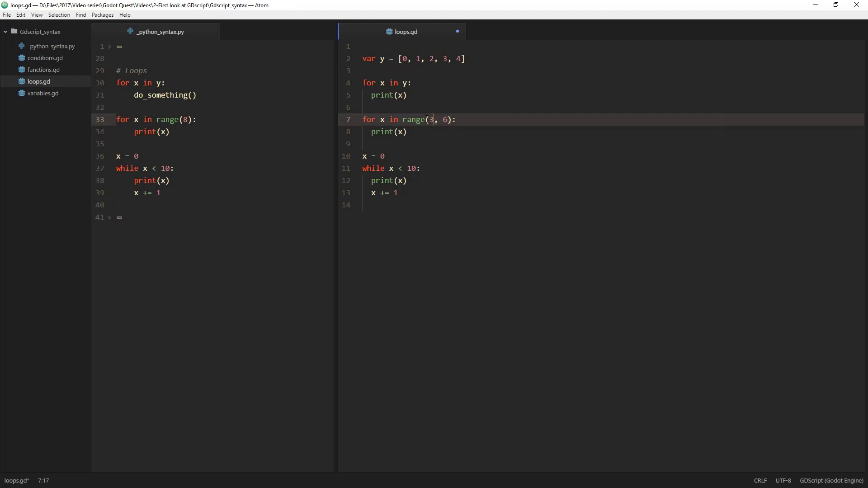
{"action": "mouse_move", "coordinate": [608, 151]}
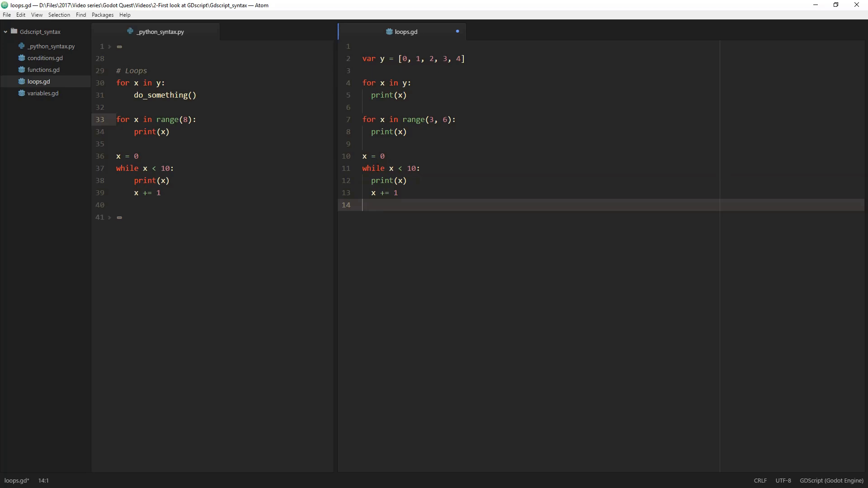
{"action": "double_click", "coordinate": [373, 169]}
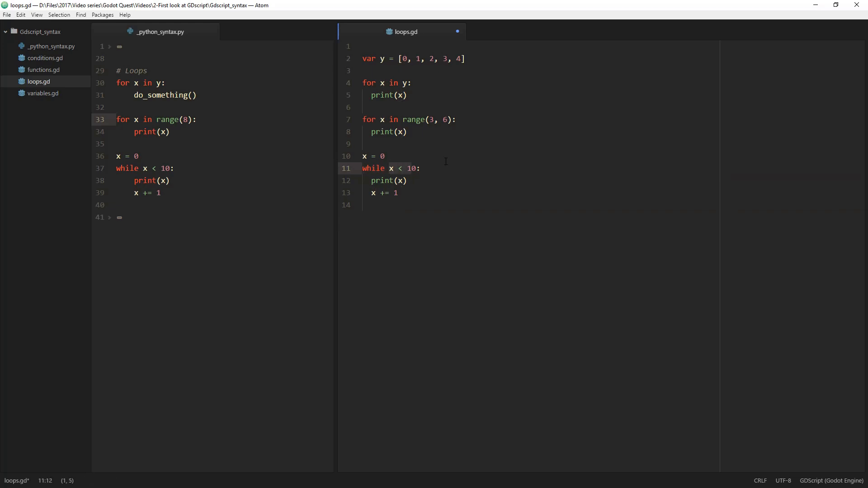
{"action": "left_click", "coordinate": [399, 181]}
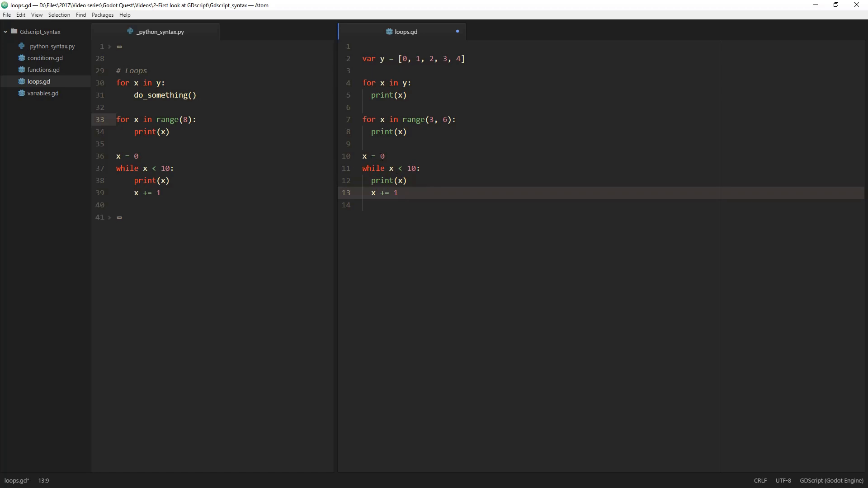
Declare the counter as var x = 0 on line 10, then trace print(x) and x += 1.
{"action": "left_click", "coordinate": [379, 156]}
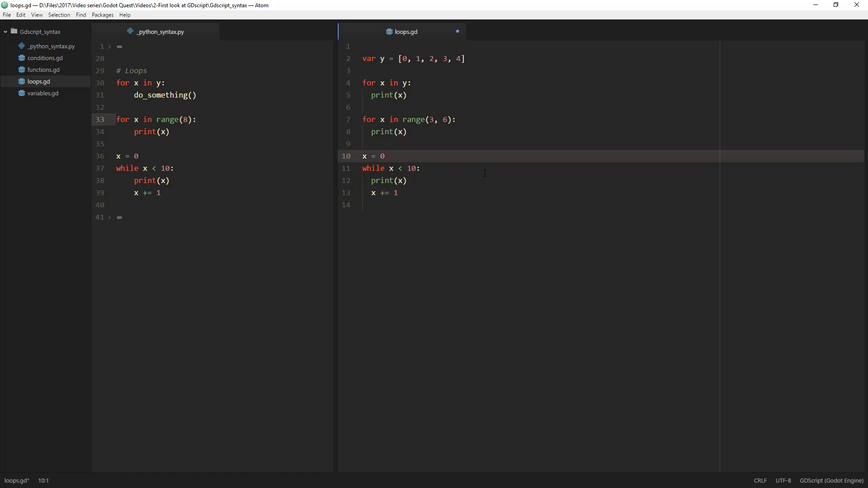
{"action": "type", "text": "var"}
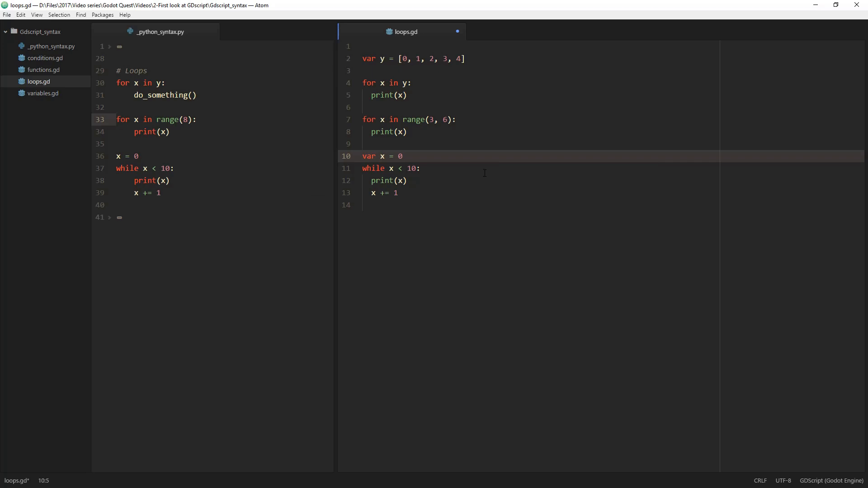
{"action": "left_click", "coordinate": [393, 168]}
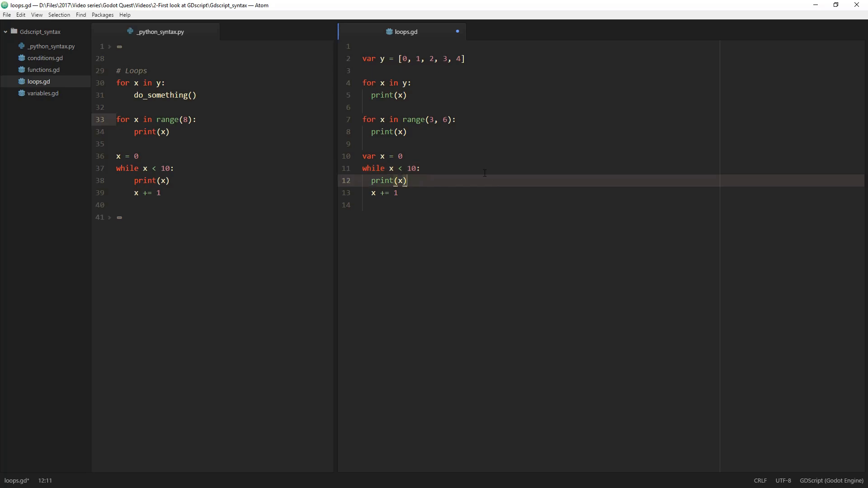
{"action": "left_click", "coordinate": [388, 193]}
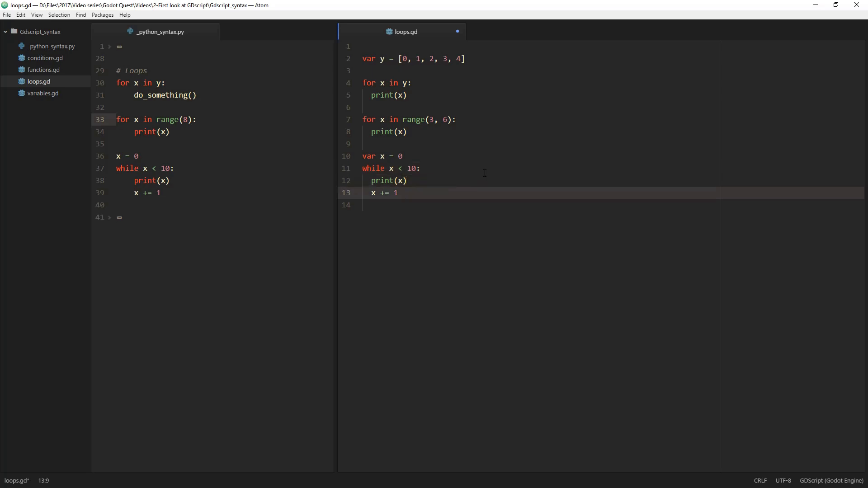
{"action": "left_click", "coordinate": [43, 69]}
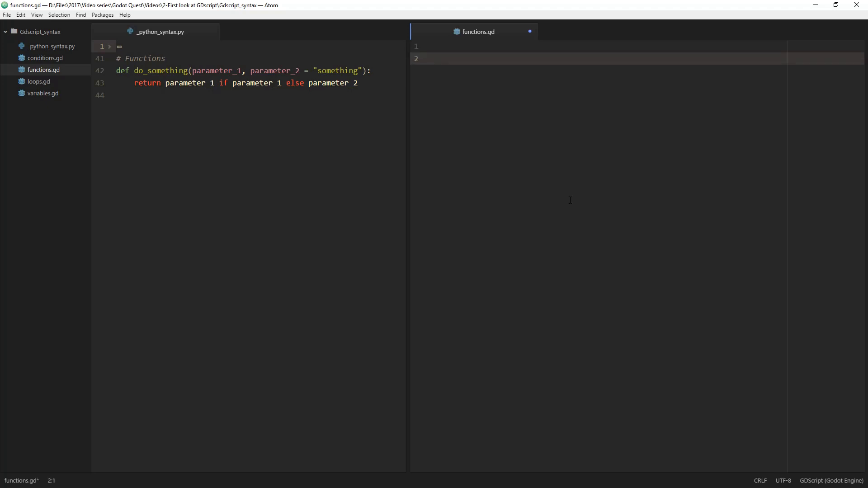
{"action": "mouse_move", "coordinate": [173, 99]}
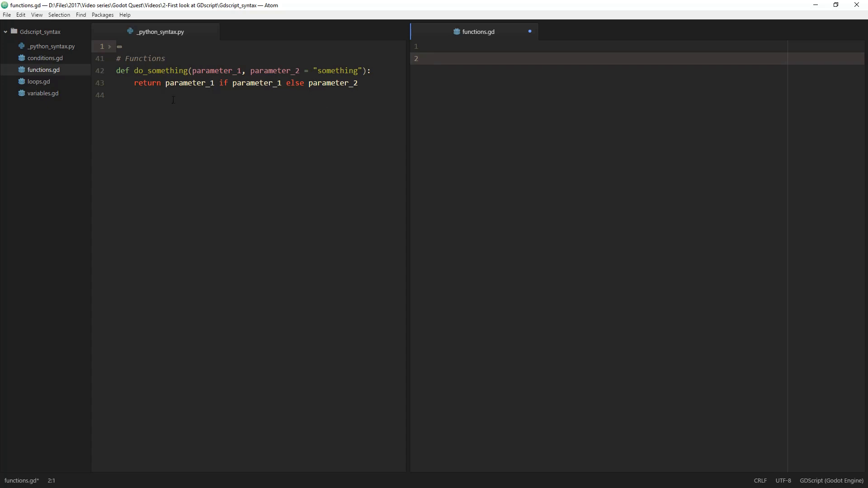
Write func do_something(parameter_1, parameter_2 = "something"): with a pass body, mirroring Python's def.
{"action": "double_click", "coordinate": [123, 71]}
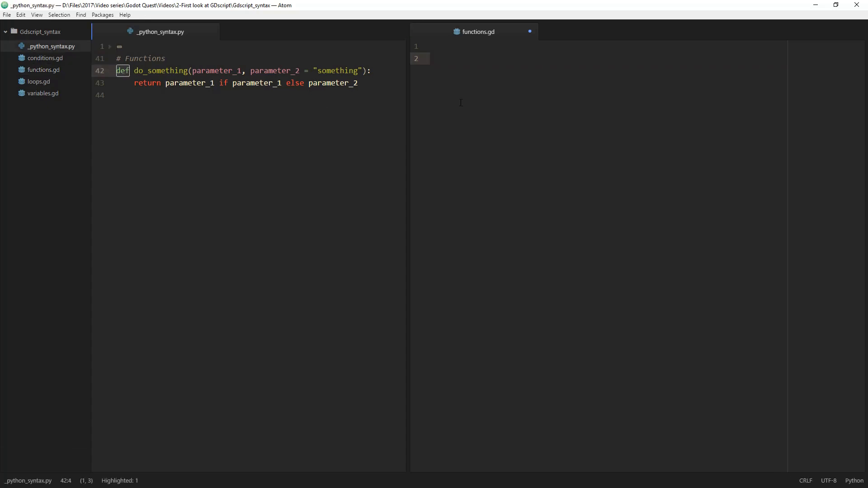
{"action": "type", "text": "func"}
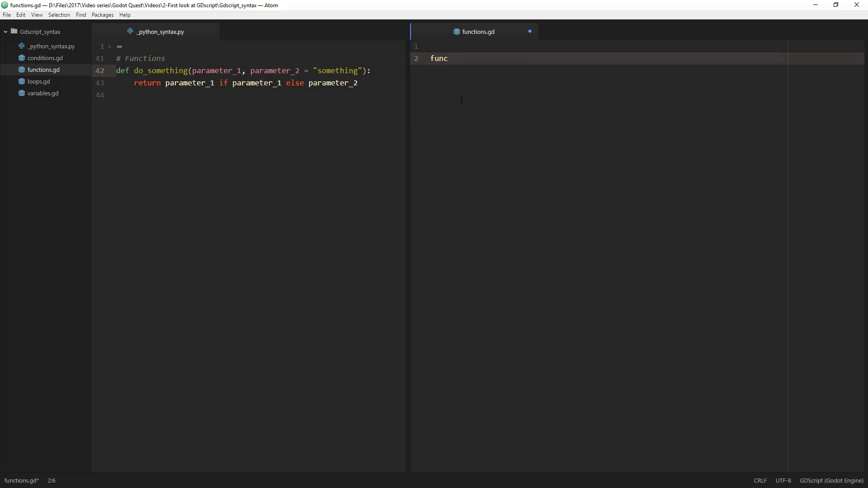
{"action": "type", "text": "do_)"}
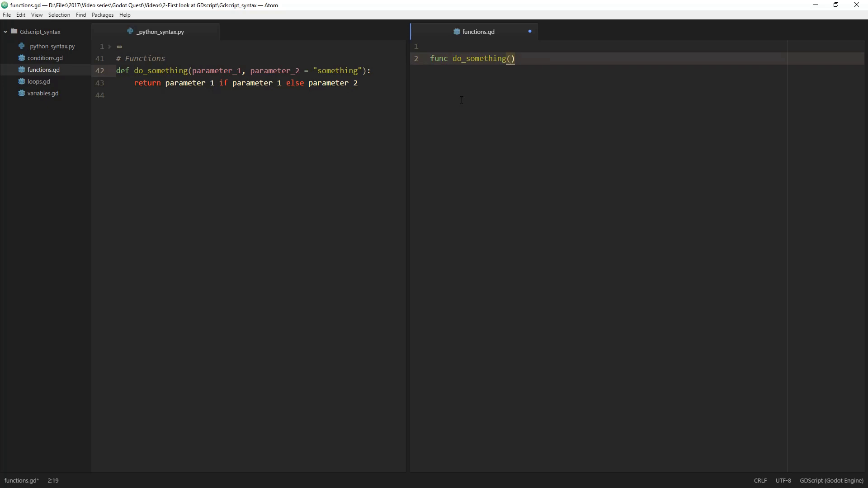
{"action": "type", "text": "parameter_1"}
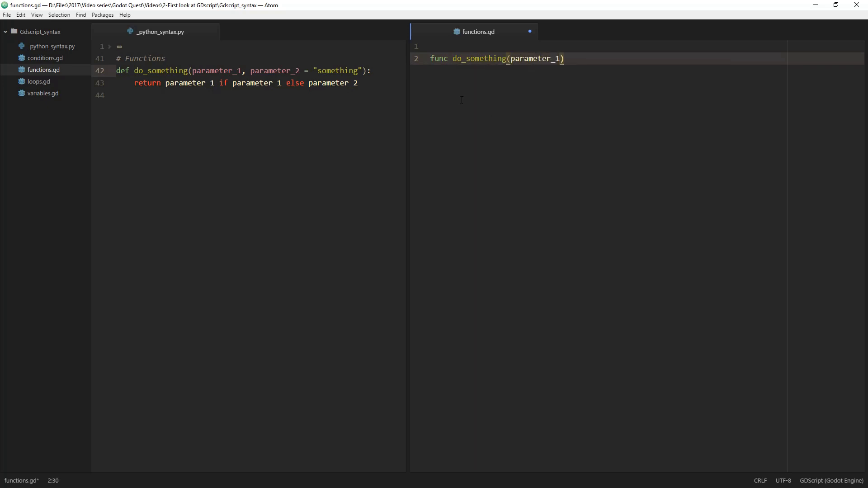
{"action": "type", "text": ", parameter_2 ="}
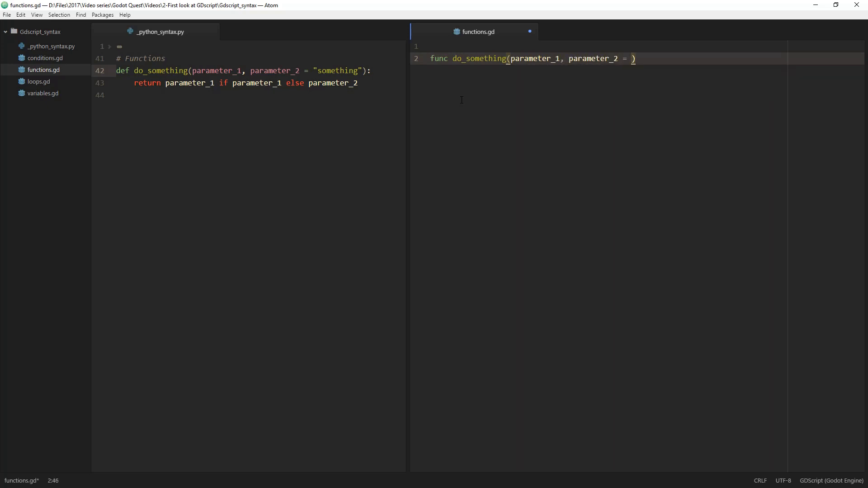
{"action": "type", "text": "somet\""}
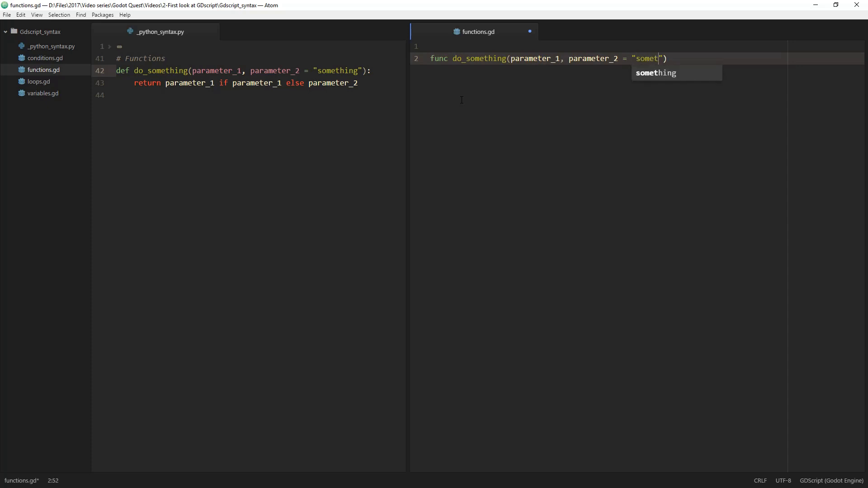
{"action": "type", "text": "hing\"):"}
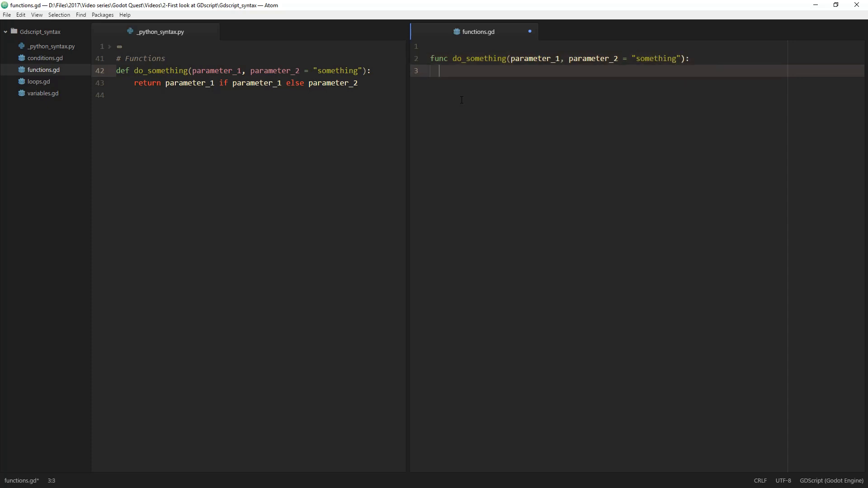
{"action": "type", "text": "pass"}
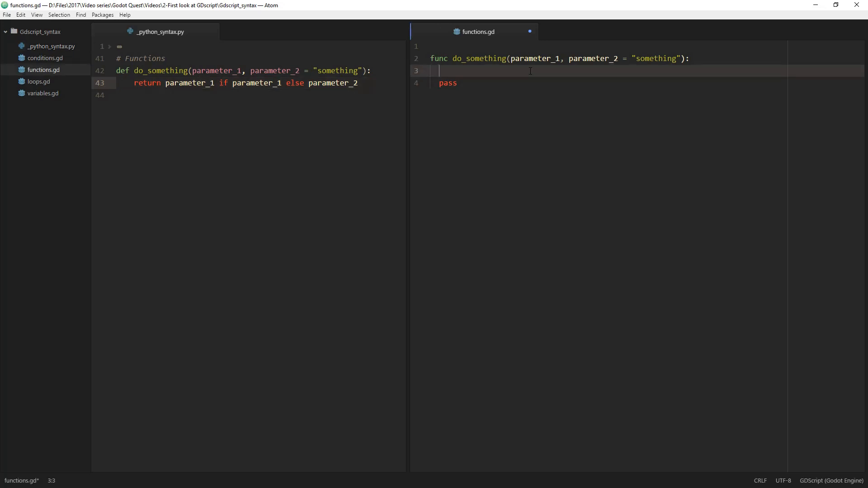
{"action": "mouse_move", "coordinate": [586, 96]}
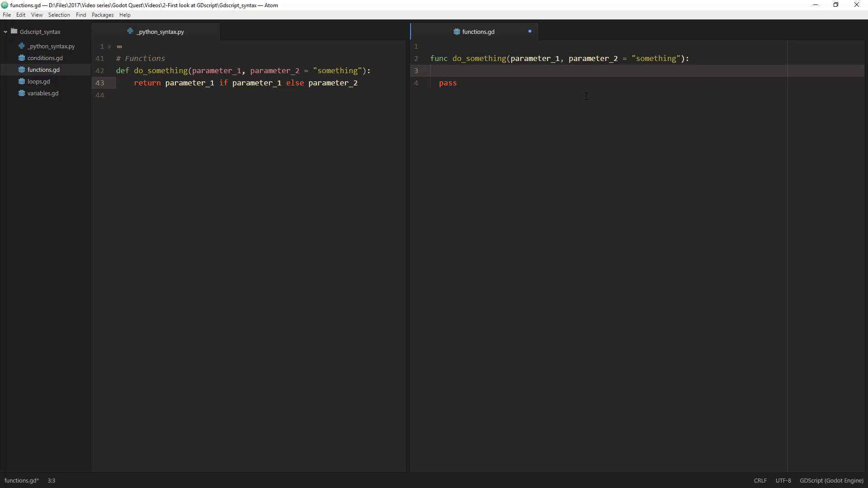
Draft a trial if/else in do_something assigning test to value_1 or value_2.
{"action": "type", "text": "if true:"}
{"action": "type", "text": "var"}
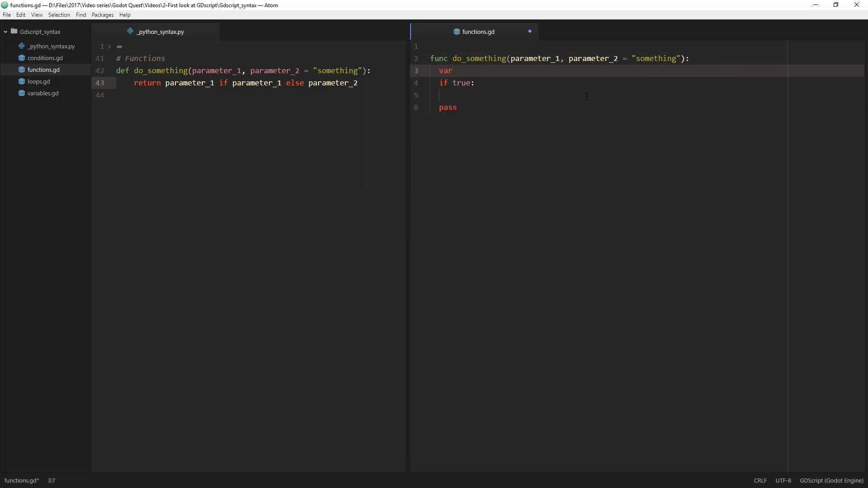
{"action": "type", "text": "test"}
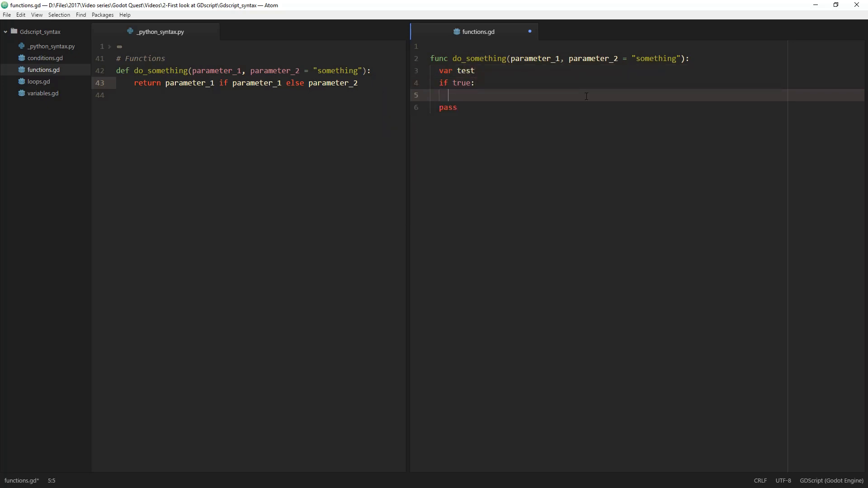
{"action": "type", "text": "test"}
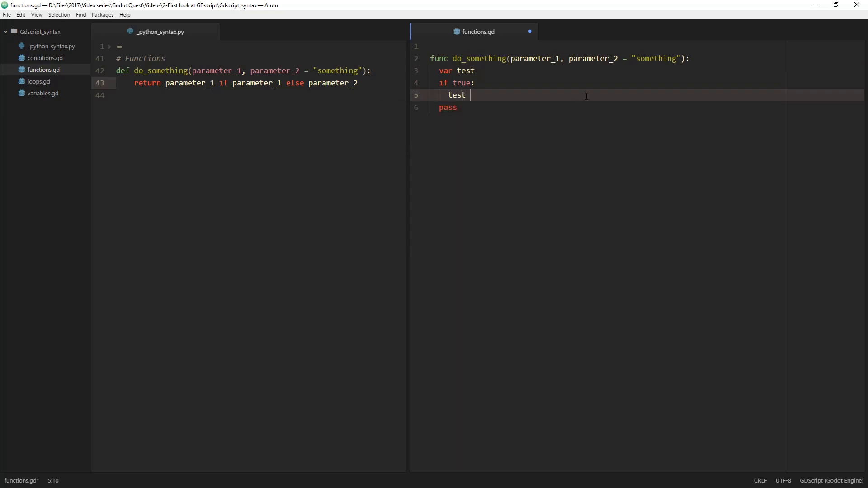
{"action": "type", "text": "= val;ue_1"}
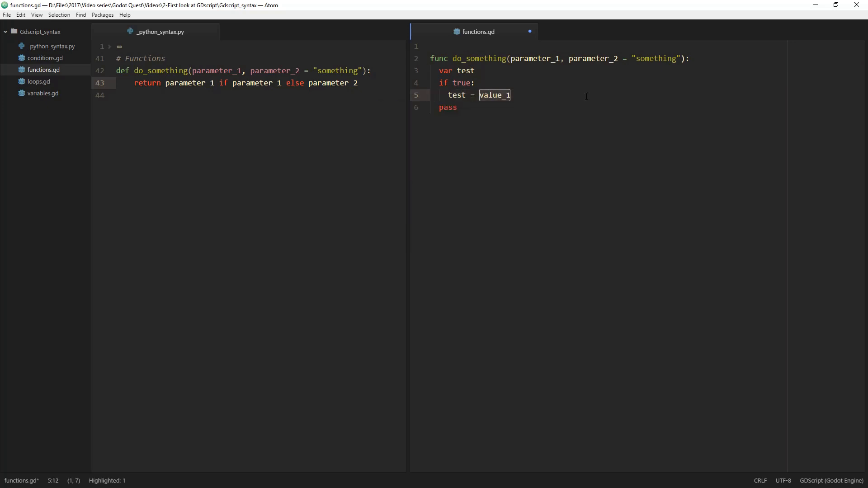
{"action": "key", "text": "enter"}
{"action": "type", "text": "test = \""}
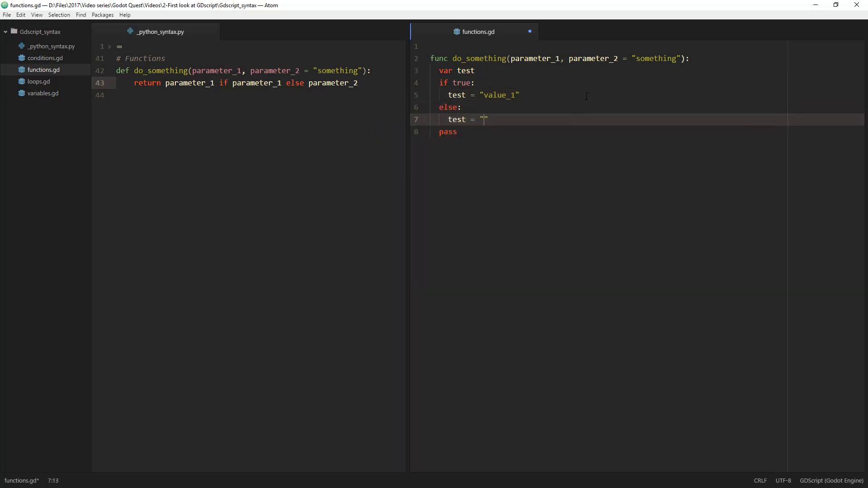
{"action": "type", "text": "value_2"}
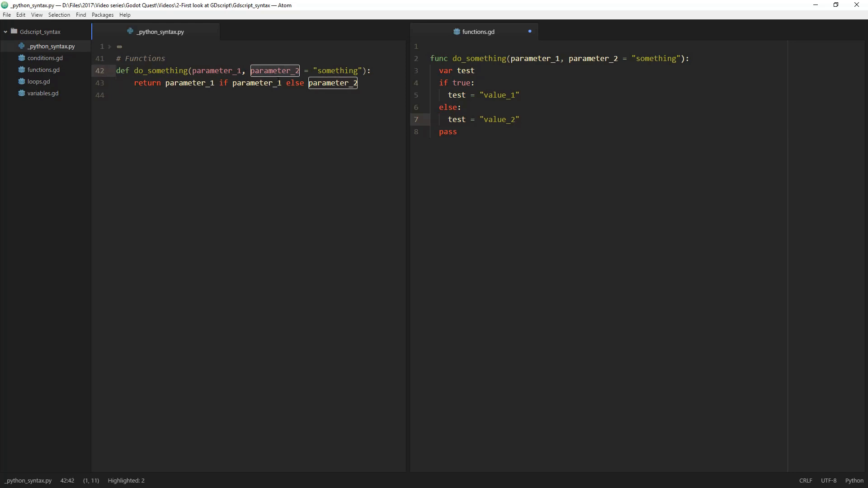
{"action": "left_click", "coordinate": [357, 83]}
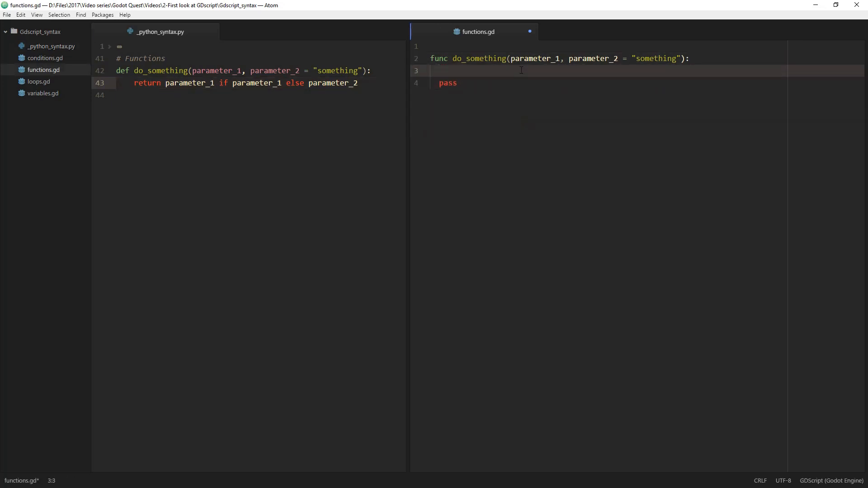
Make do_something return [] on line 3 in place of pass.
{"action": "type", "text": "return"}
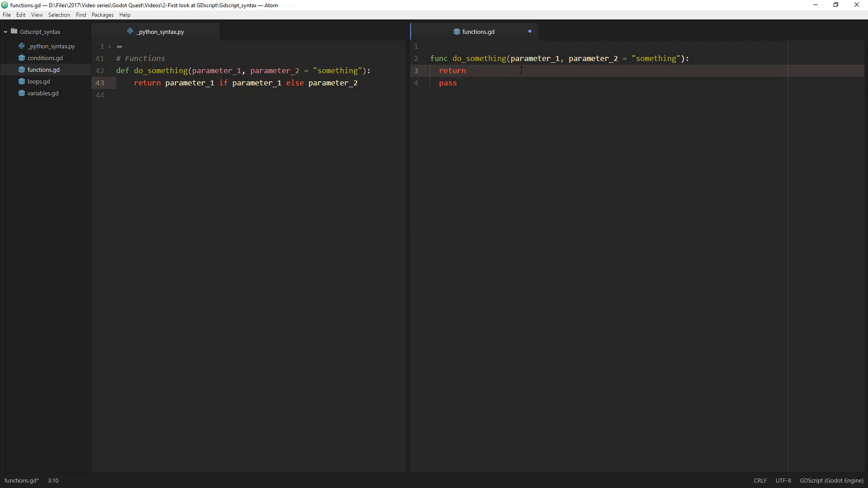
{"action": "type", "text": "["}
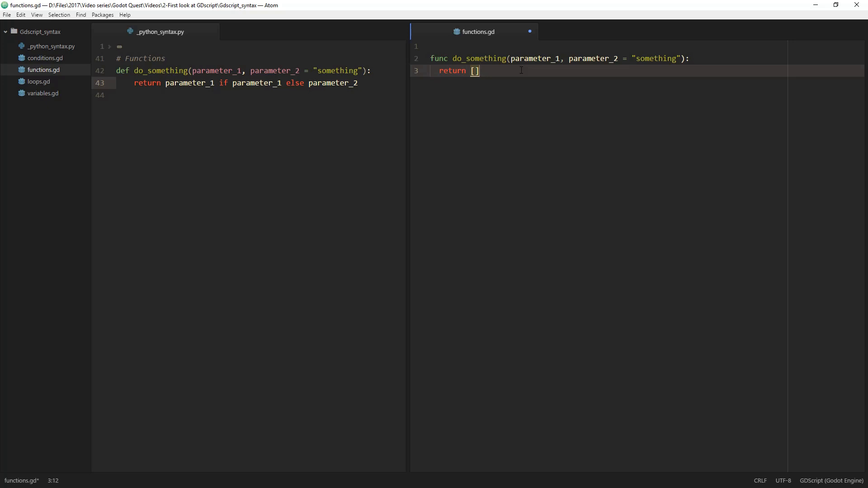
{"action": "mouse_move", "coordinate": [744, 268]}
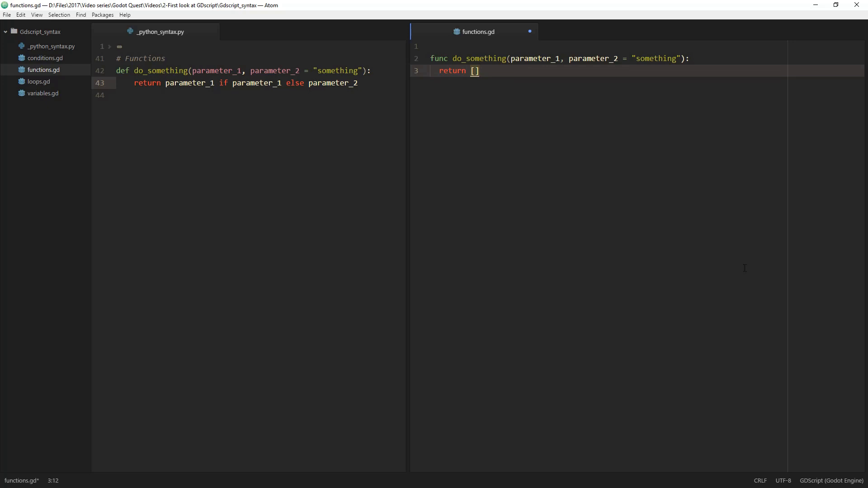